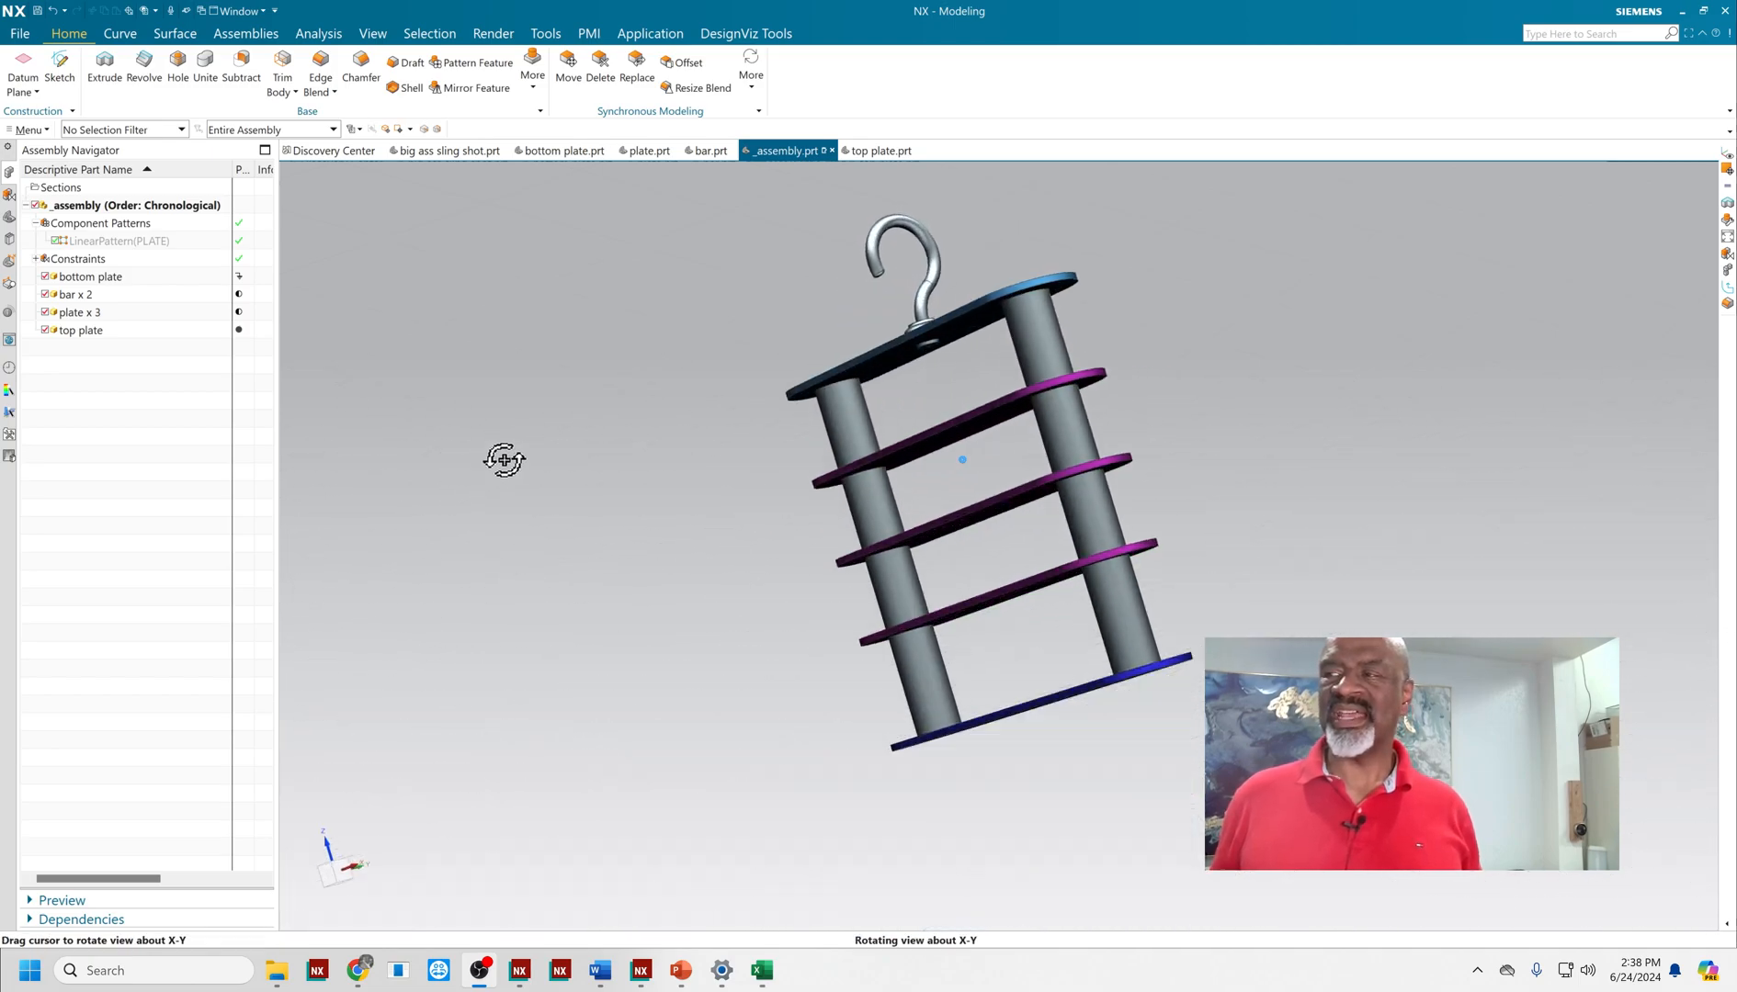
# - Inspect the ladder assembly from several sides and highlight the three middle plates
pyautogui.moveTo(505, 460); pyautogui.dragTo(760, 547)
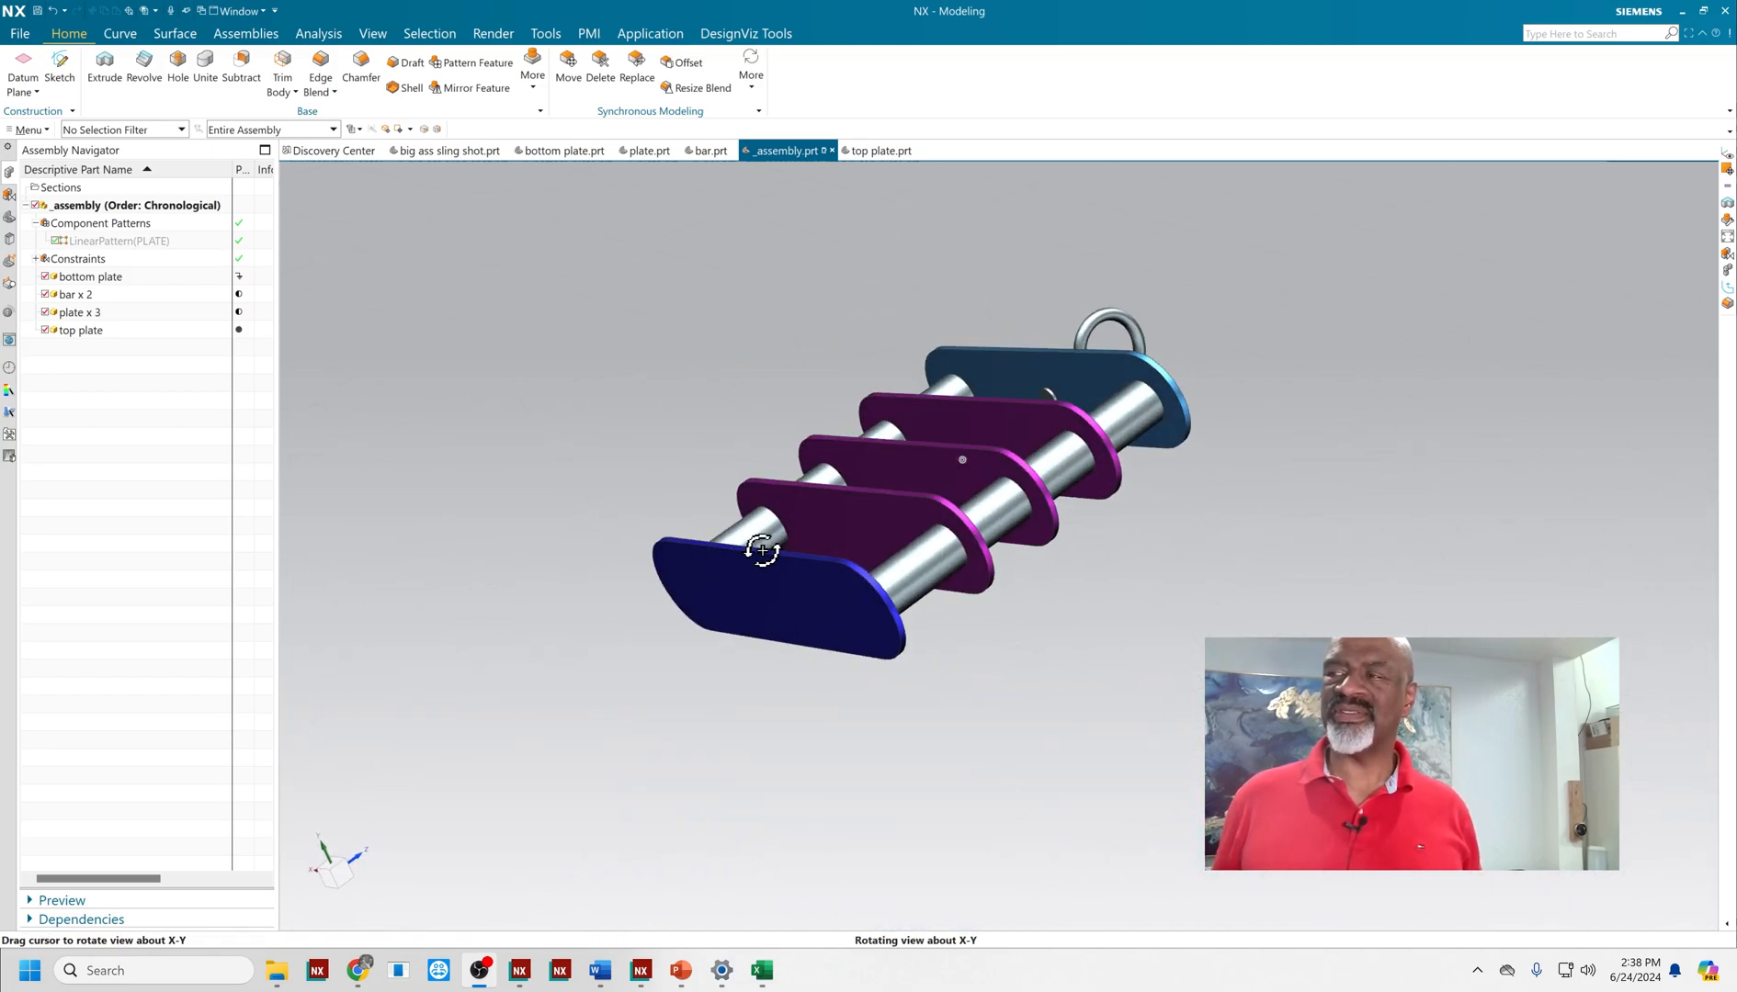
pyautogui.moveTo(762, 548); pyautogui.dragTo(495, 508)
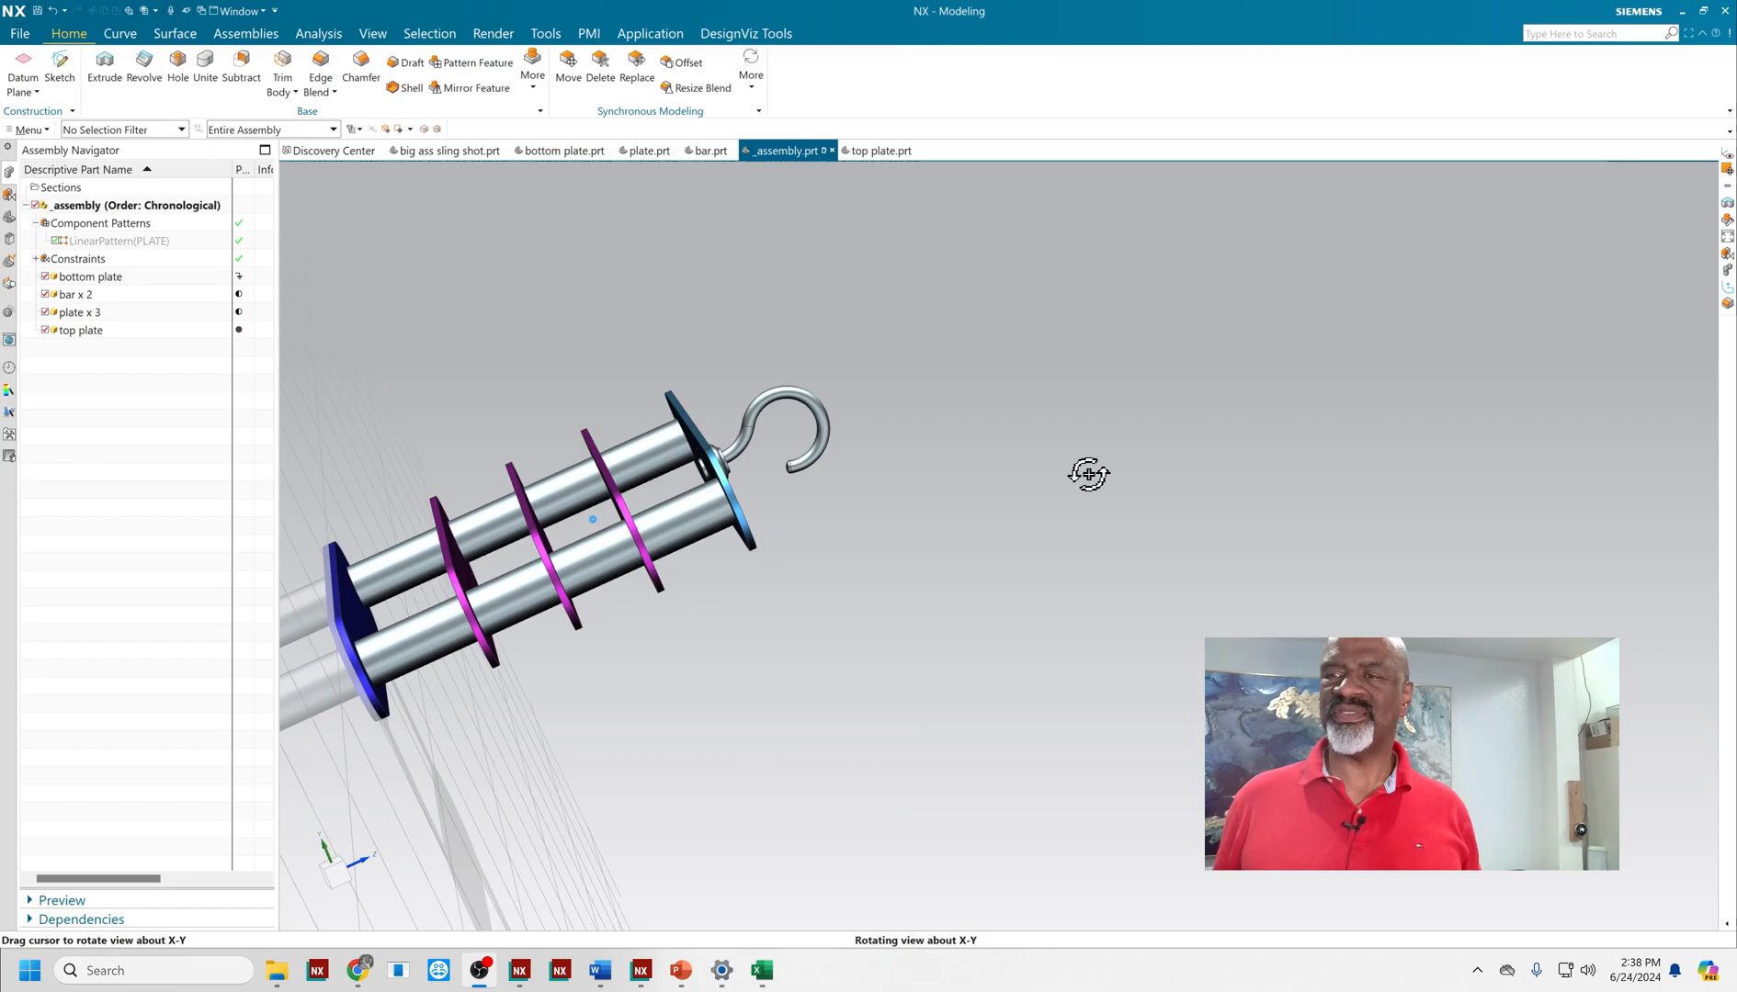
pyautogui.moveTo(592, 518); pyautogui.dragTo(592, 333)
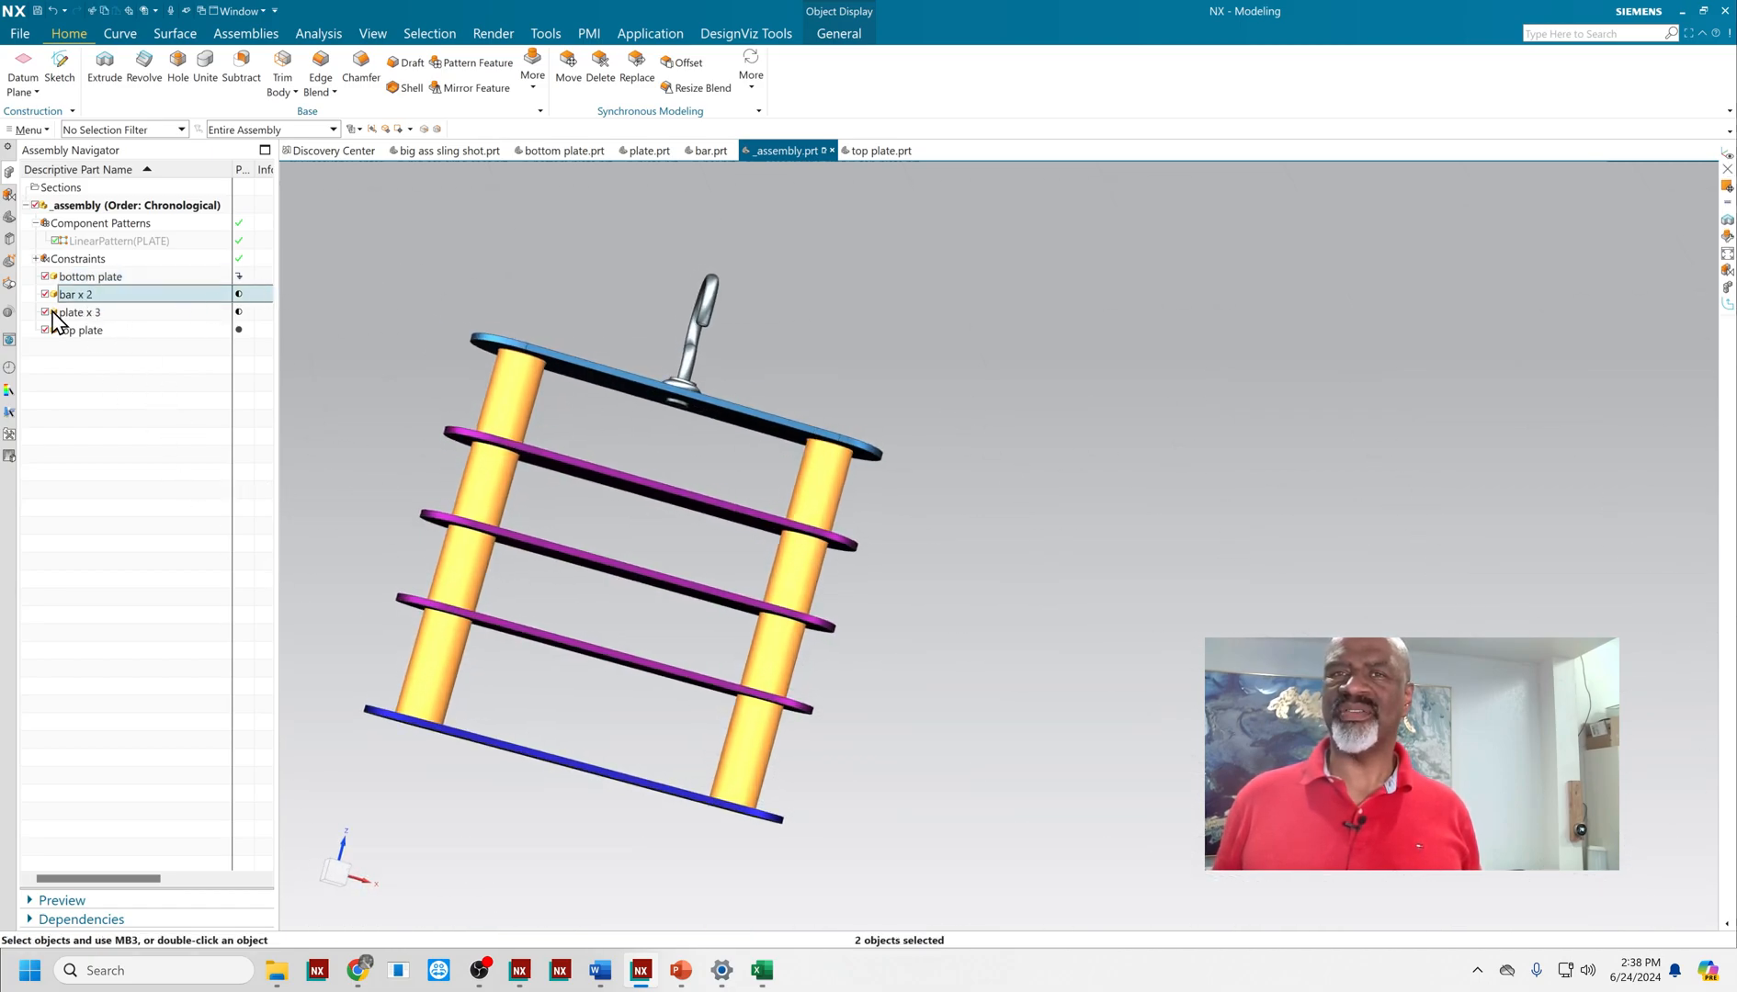
pyautogui.click(79, 313)
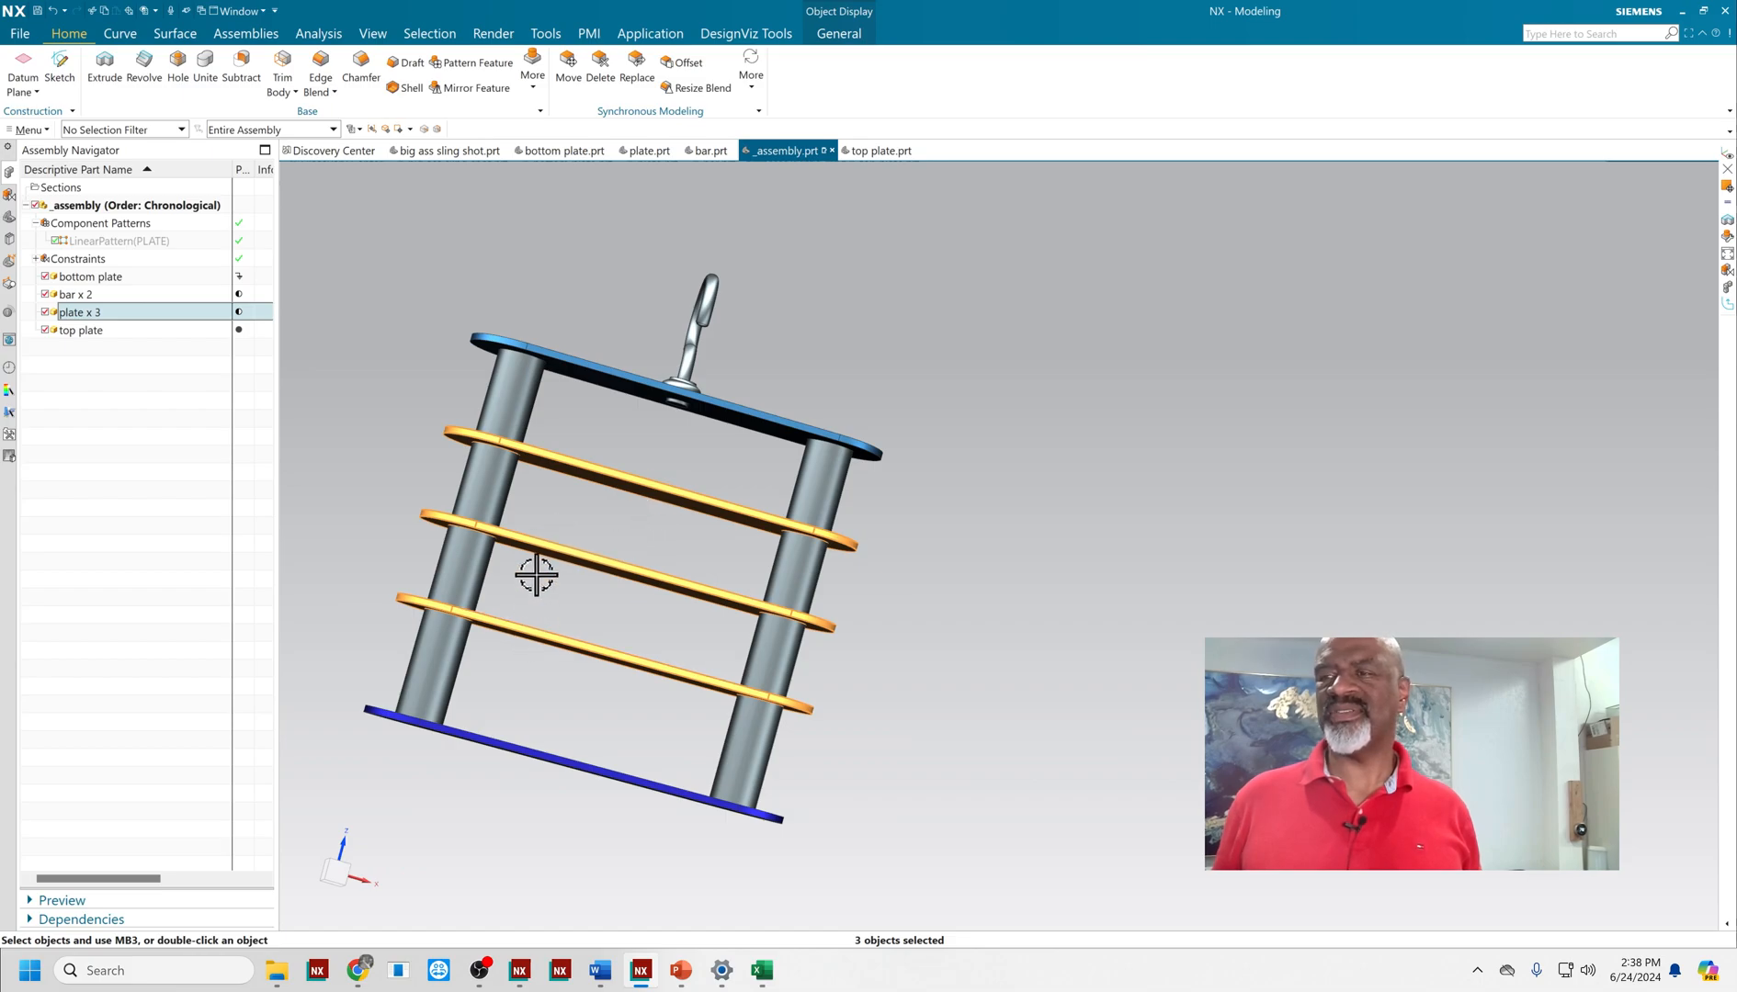
pyautogui.moveTo(536, 575); pyautogui.dragTo(1053, 614)
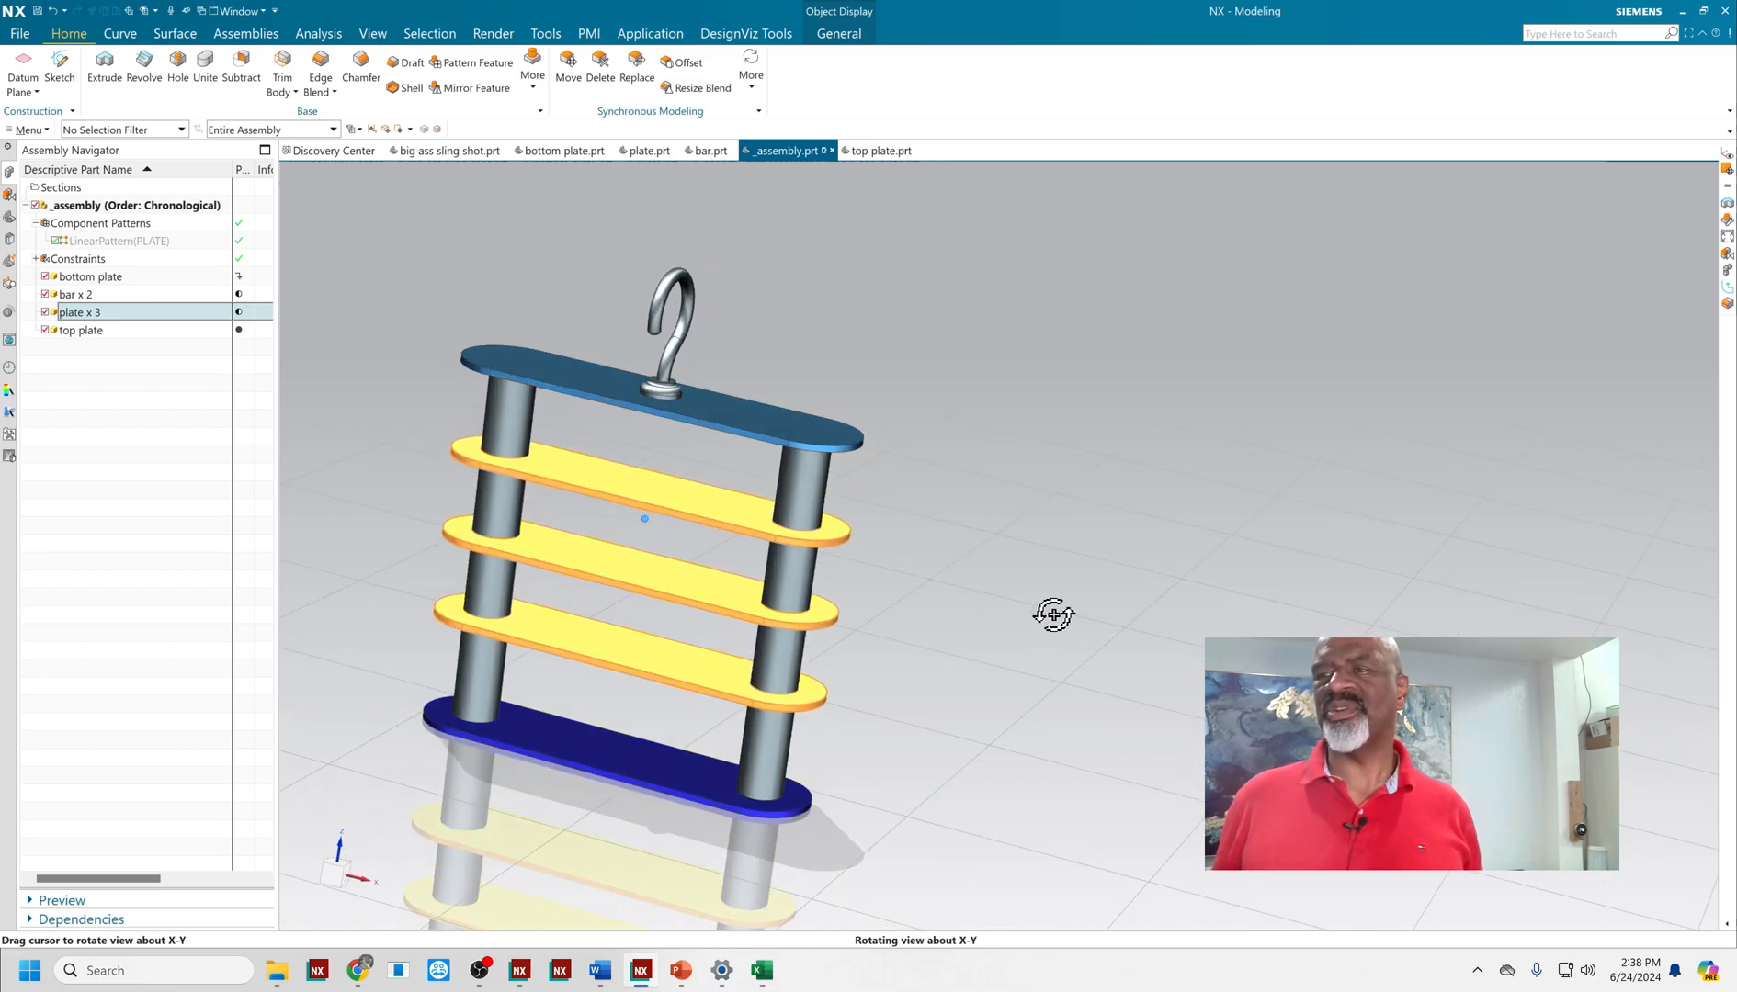
pyautogui.click(81, 330)
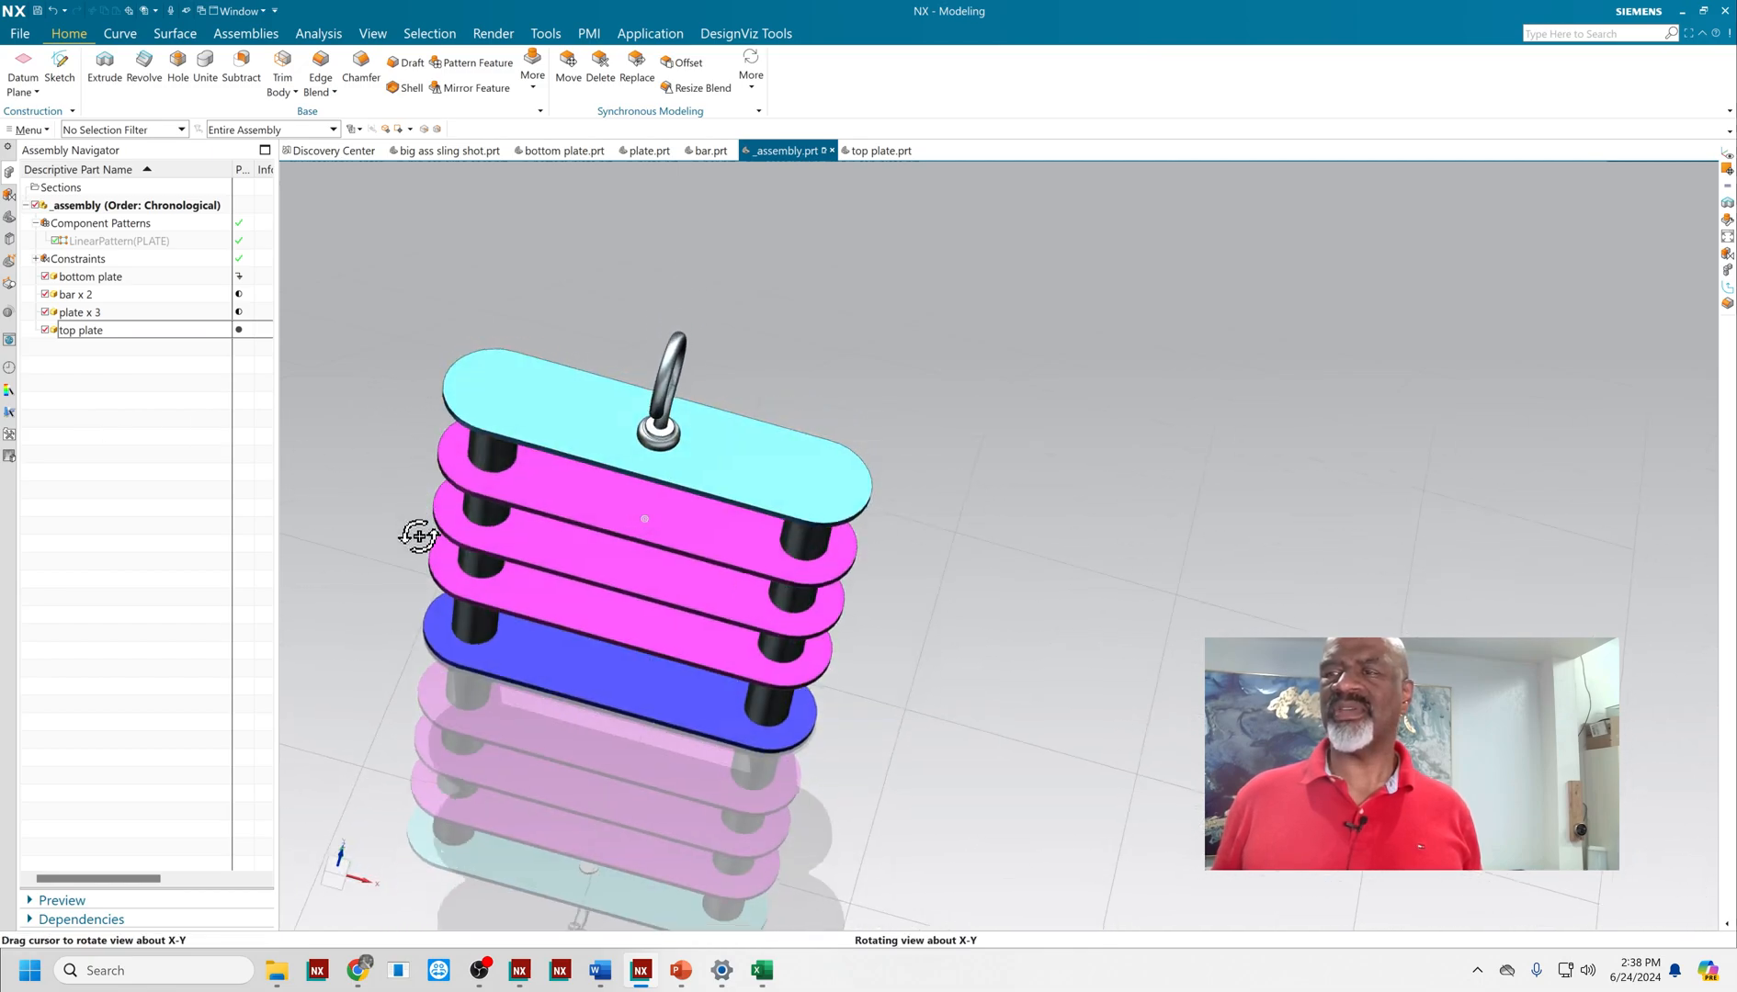
pyautogui.moveTo(421, 535); pyautogui.dragTo(332, 342)
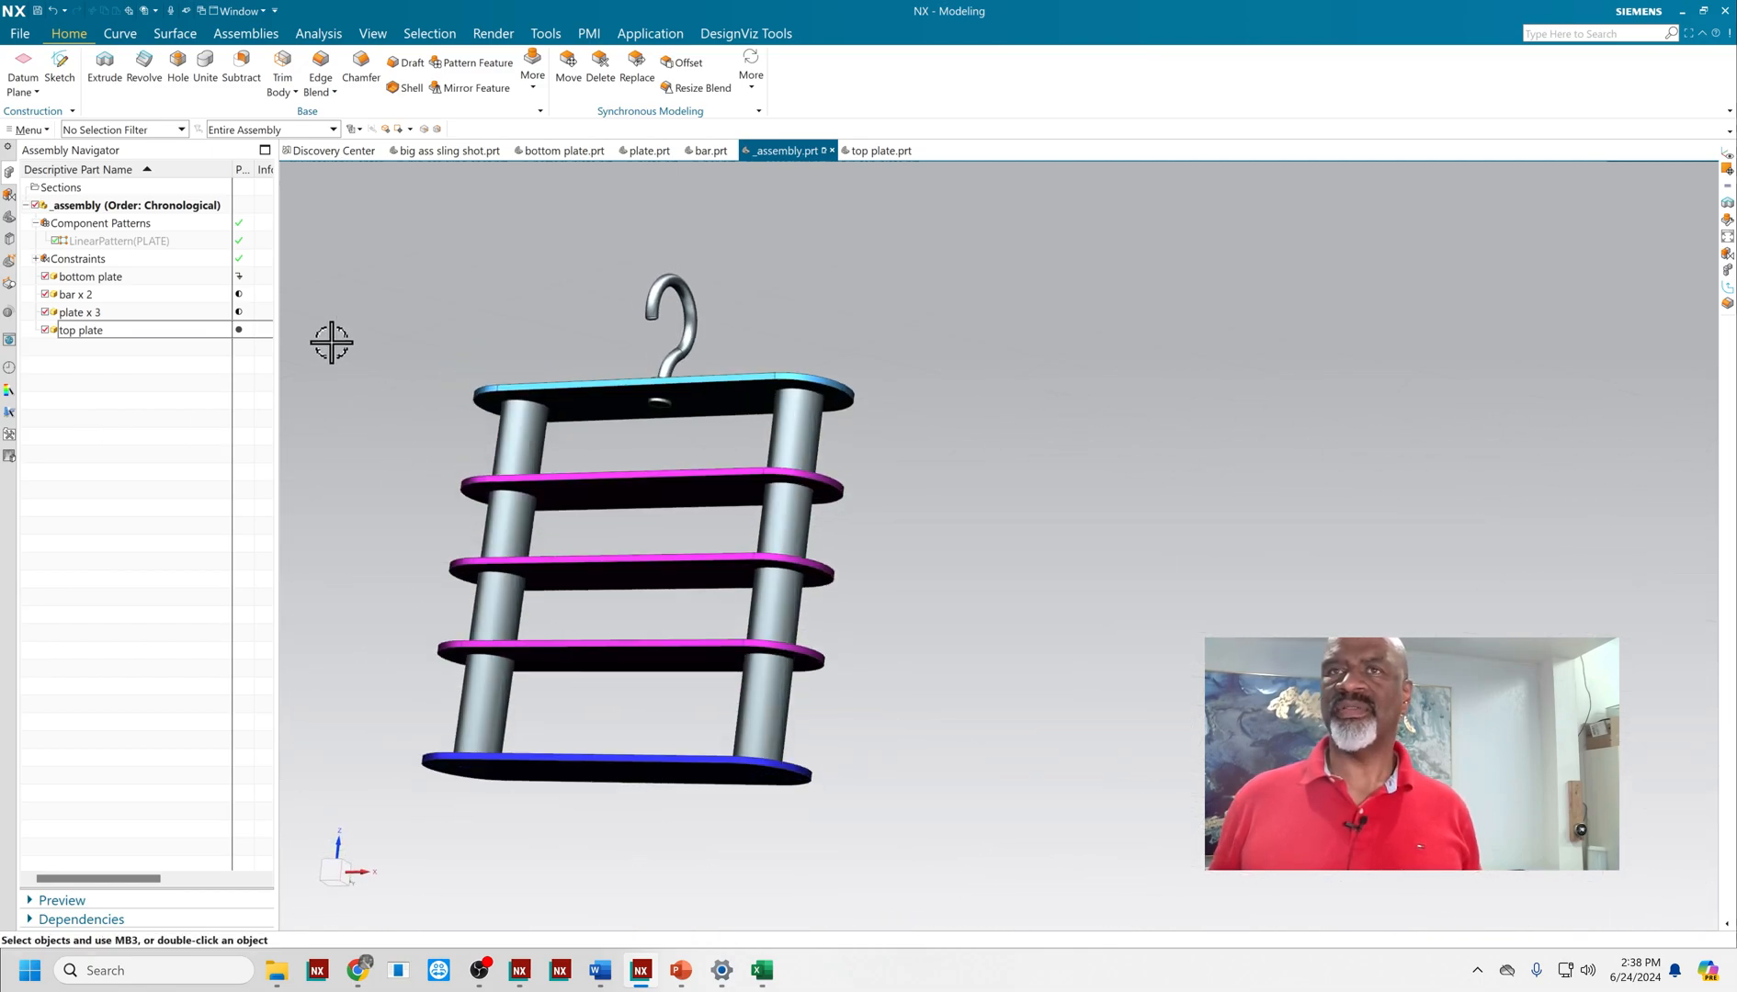
# - Start the Fillet Weld command from the Weld Assistant menu
pyautogui.click(29, 131)
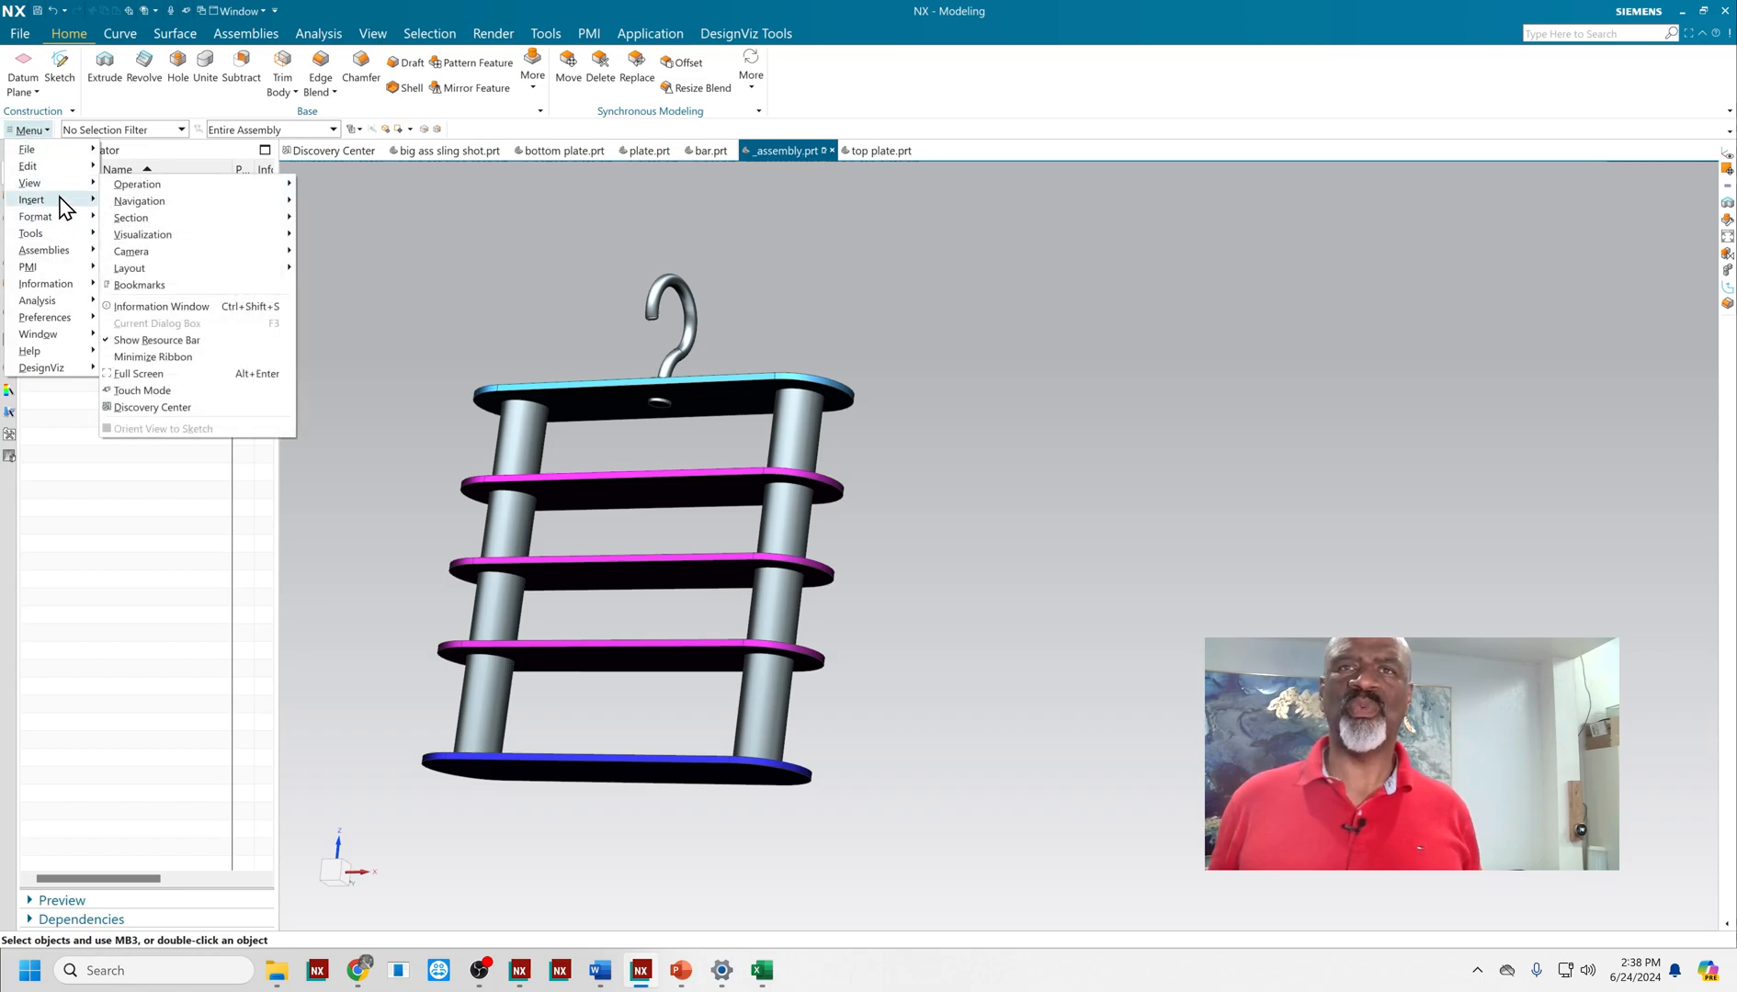
pyautogui.moveTo(31, 198)
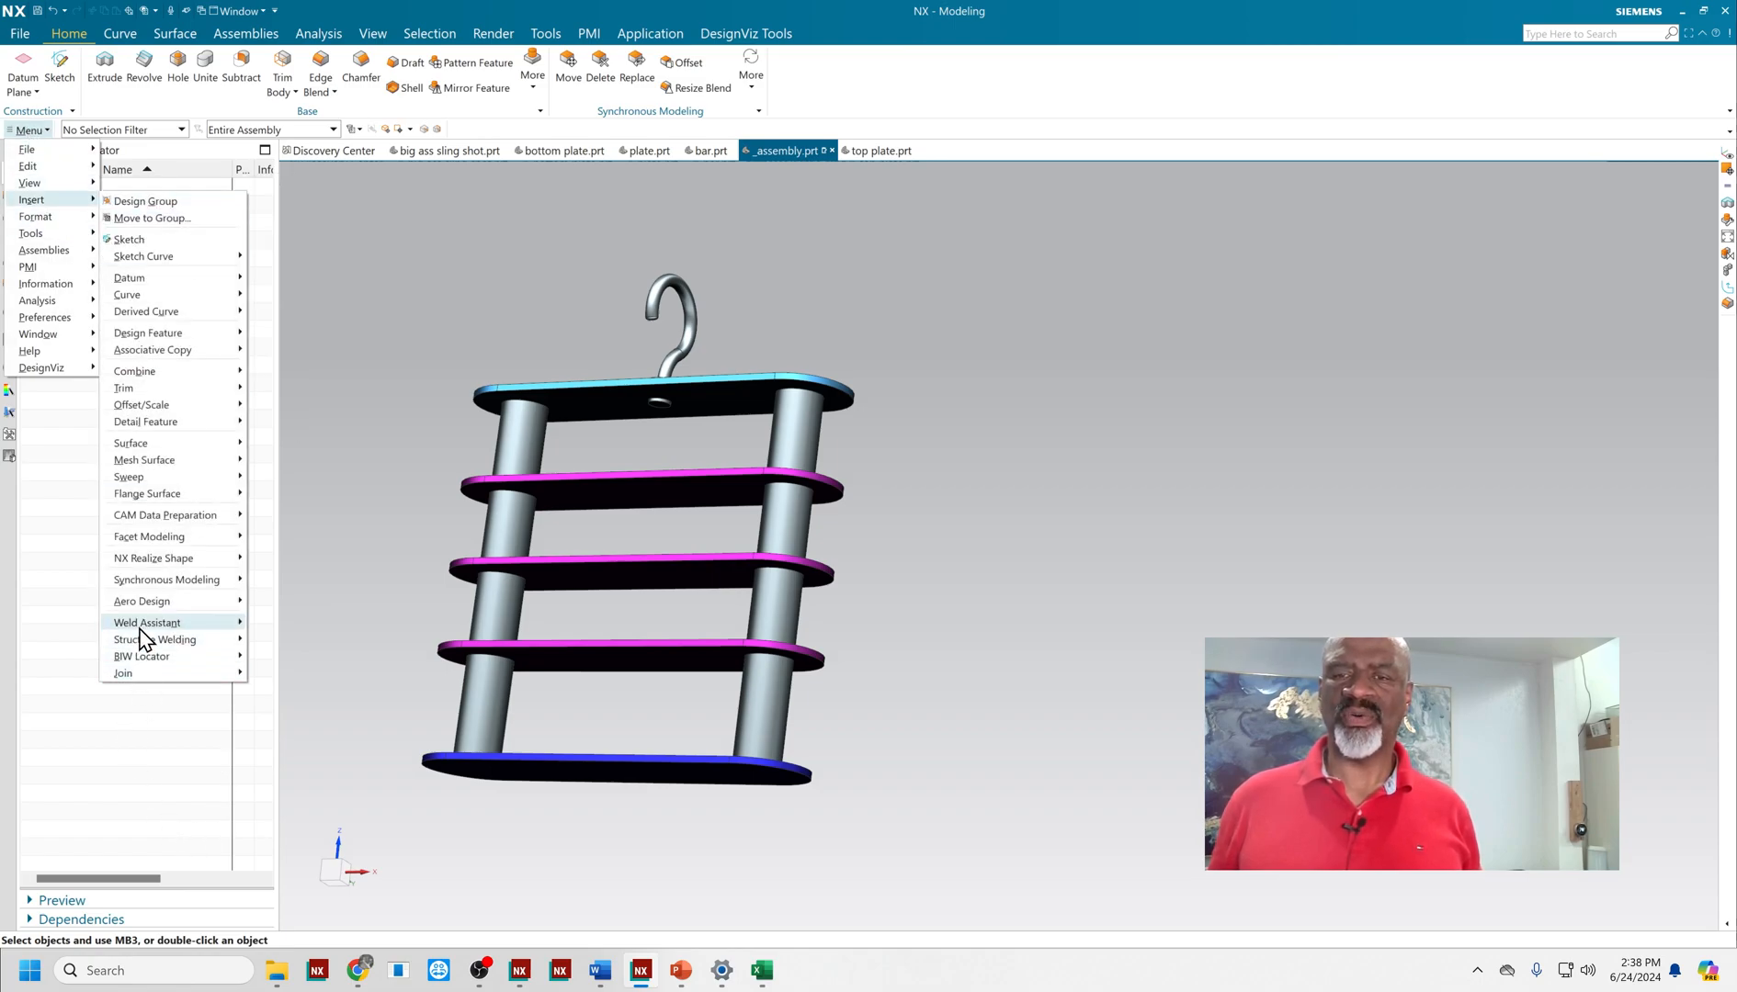
pyautogui.moveTo(148, 621)
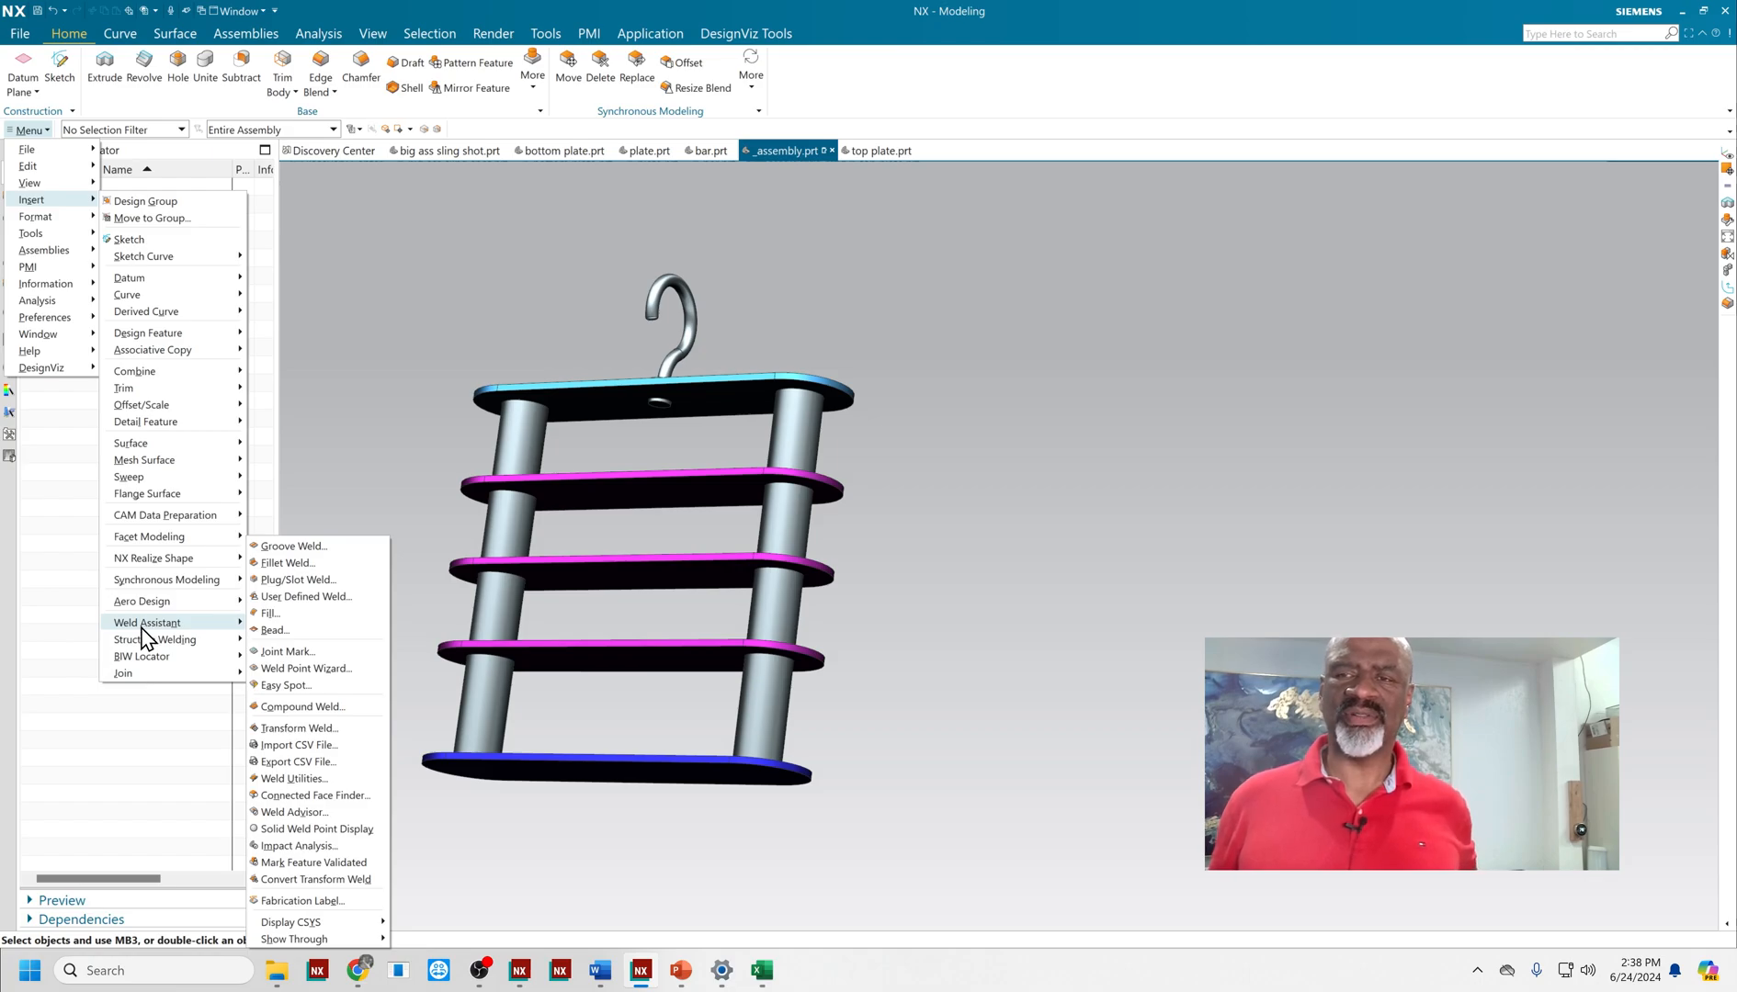
pyautogui.moveTo(285, 614)
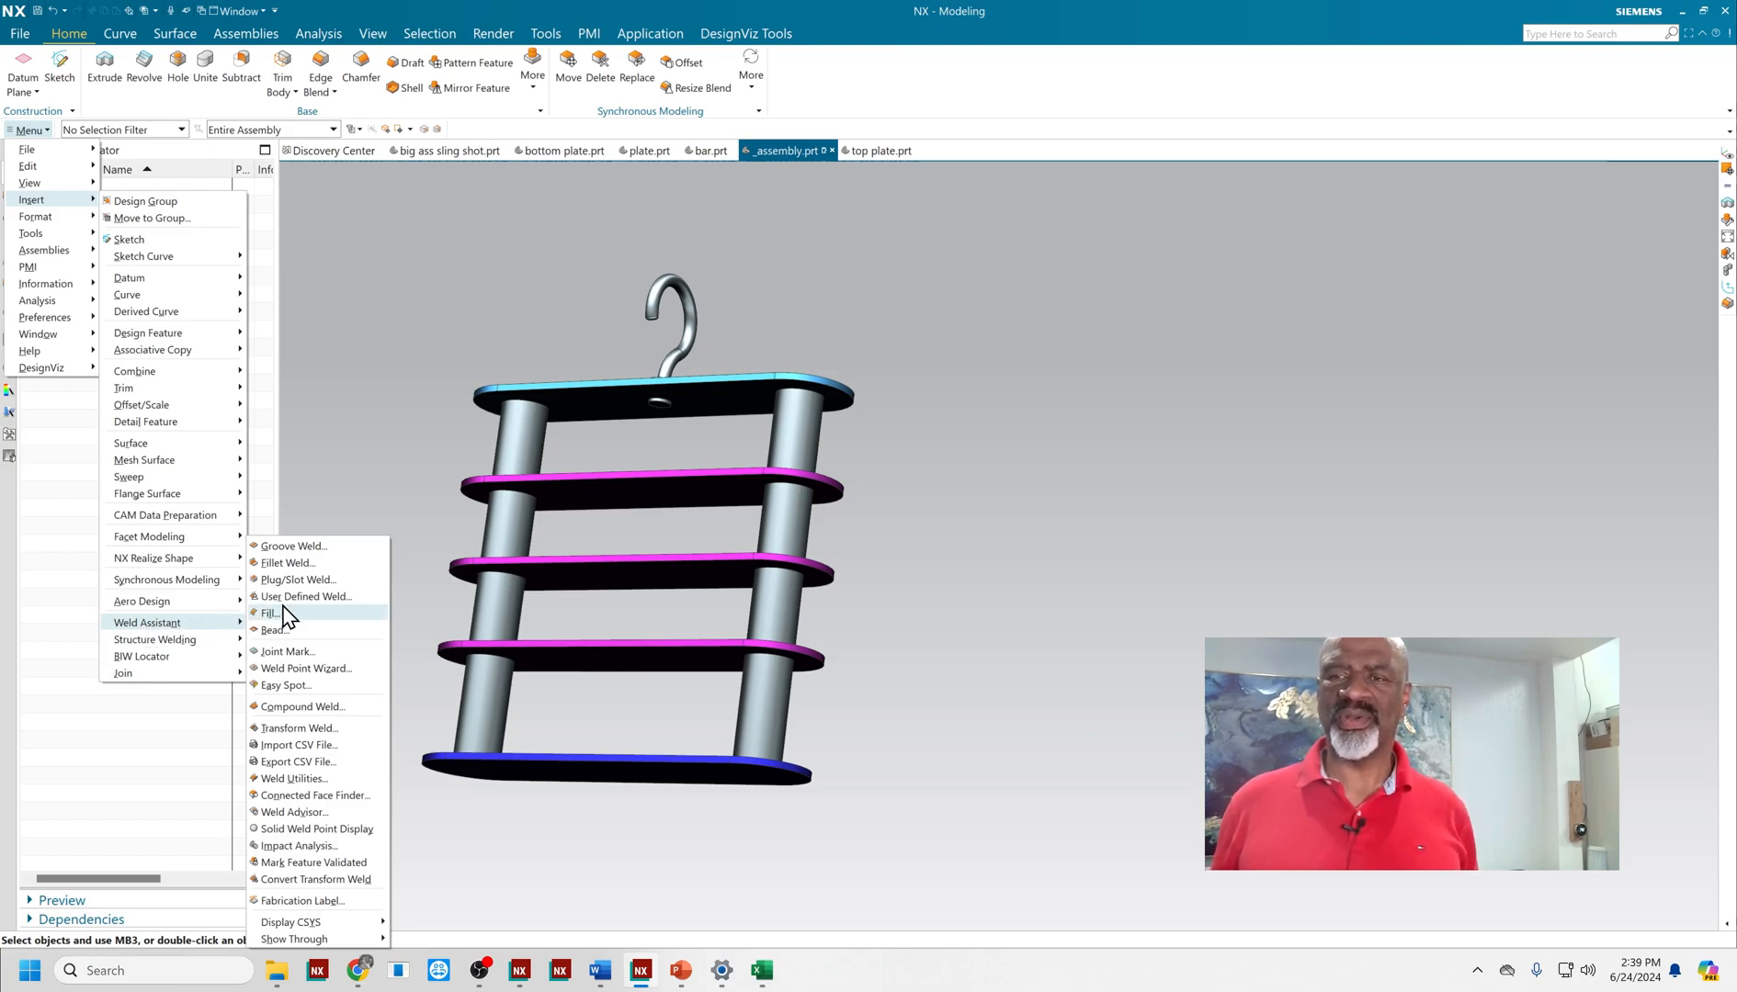
pyautogui.moveTo(295, 551)
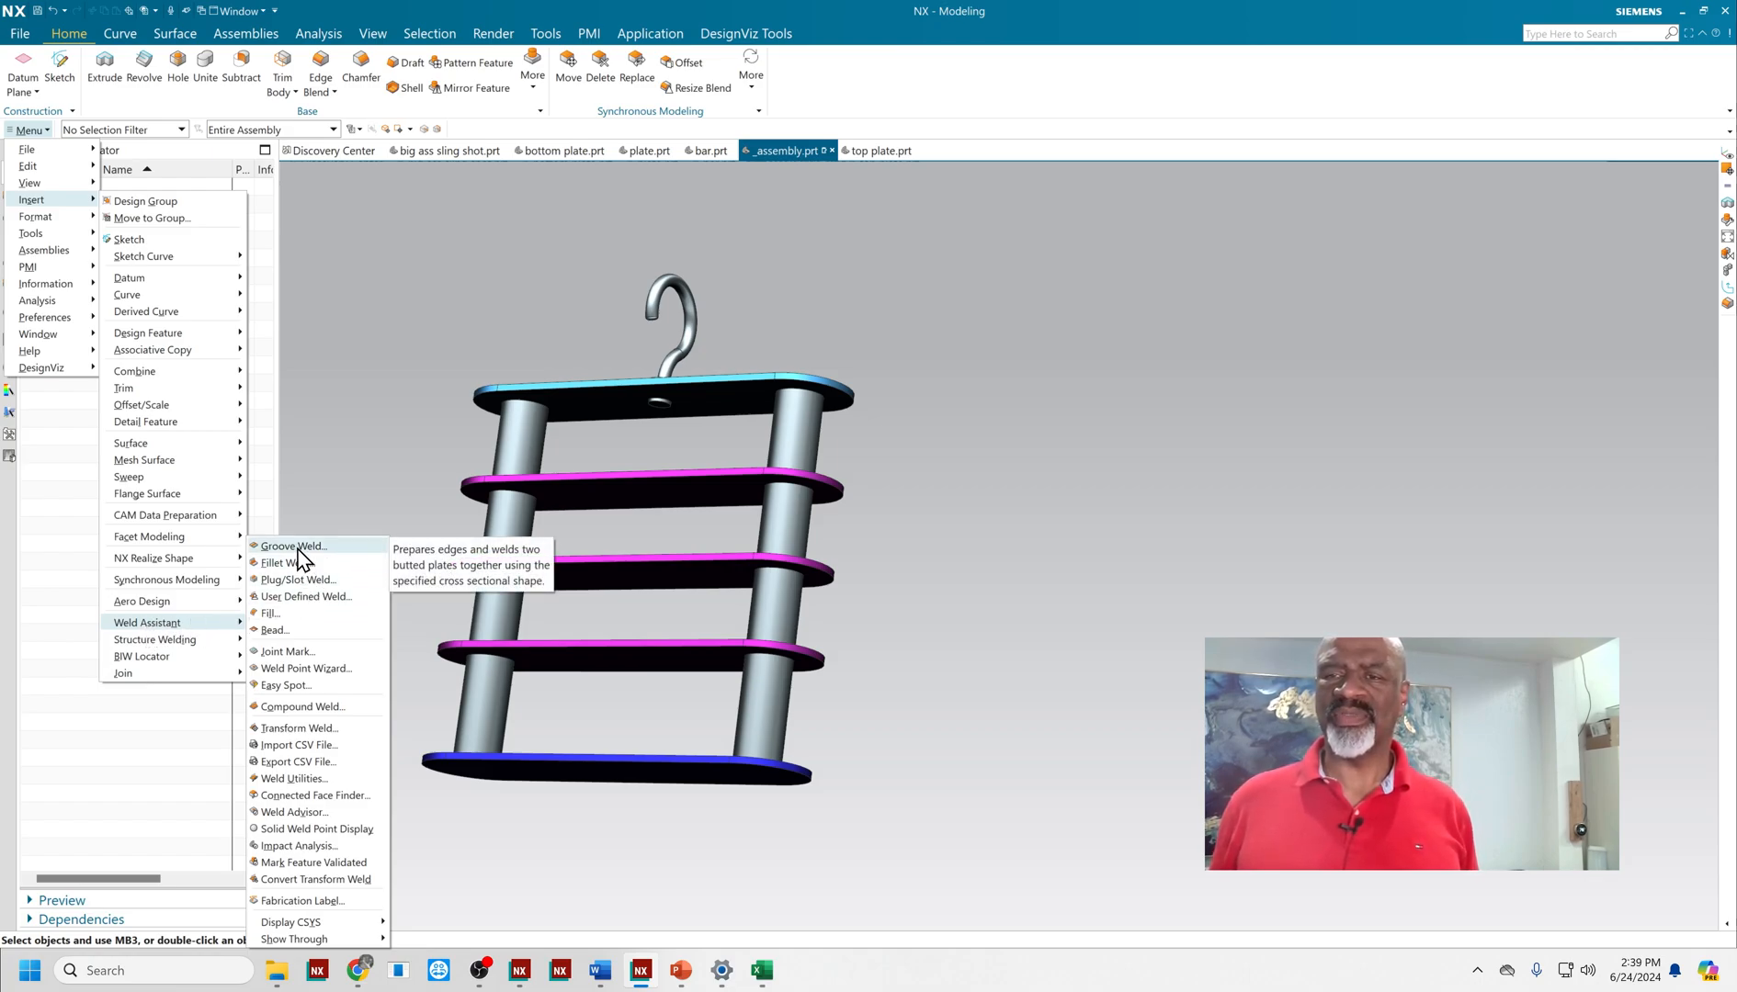
pyautogui.click(280, 562)
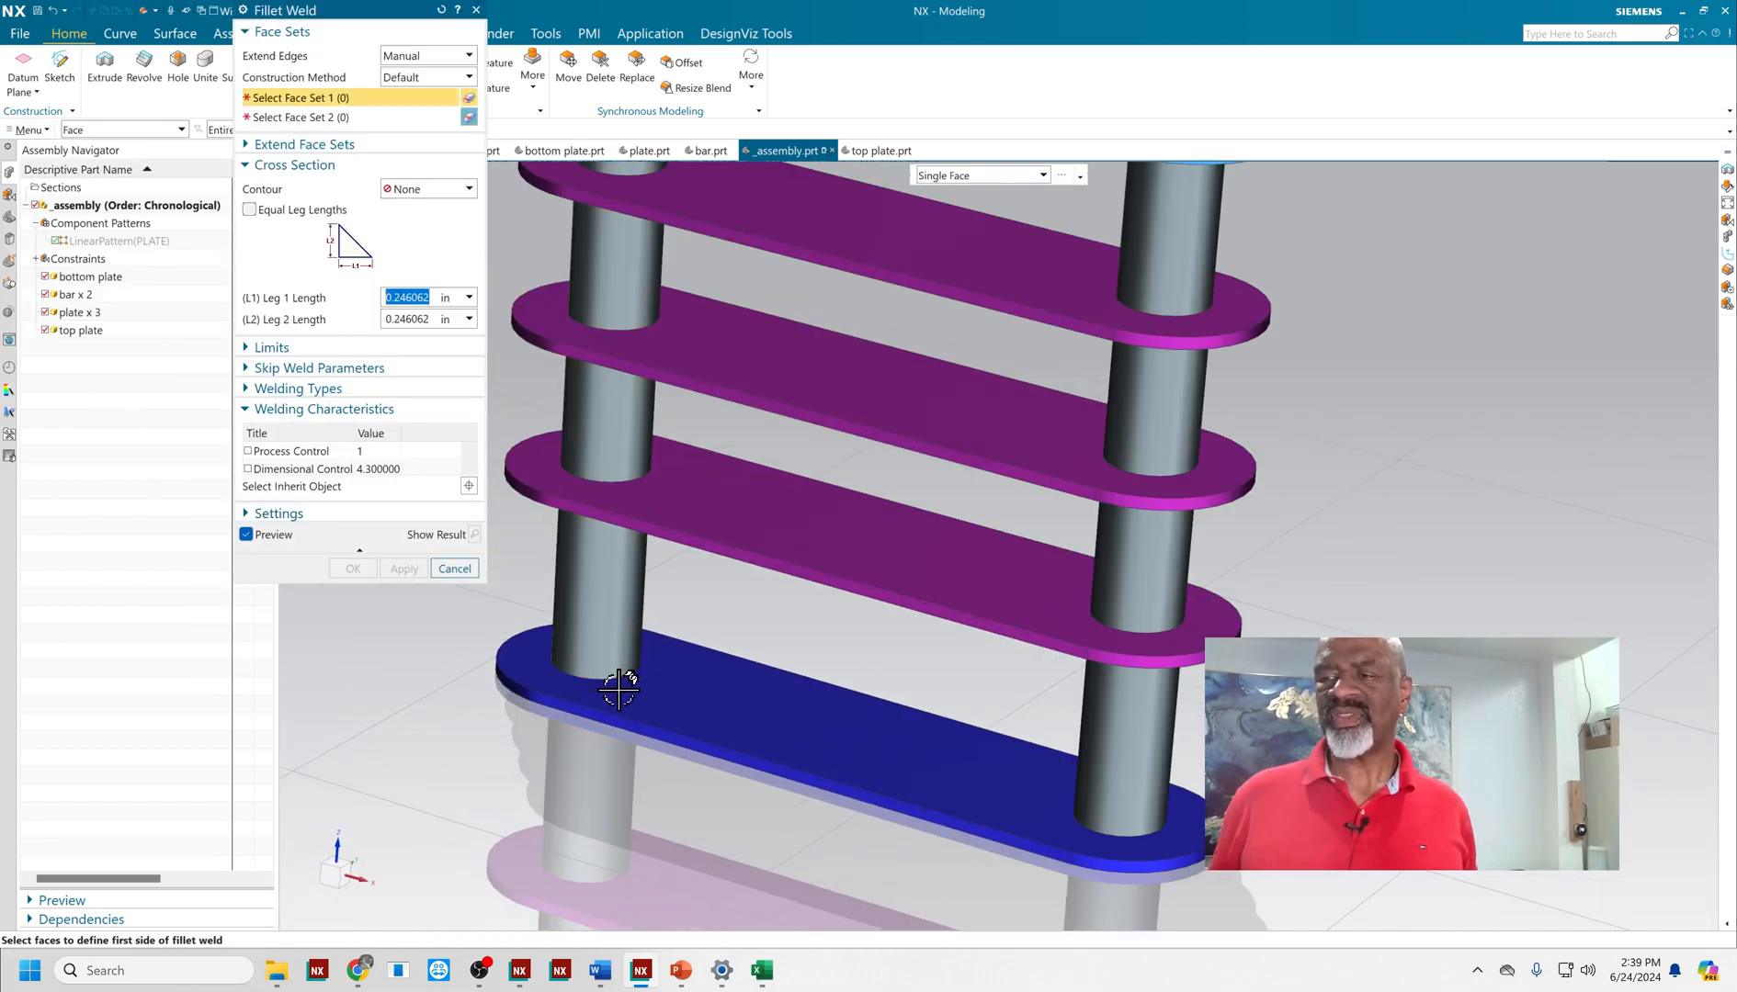
# - Fillet-weld both bars to the bottom plate's top face, accepting the WAVE link prompts
pyautogui.click(617, 687)
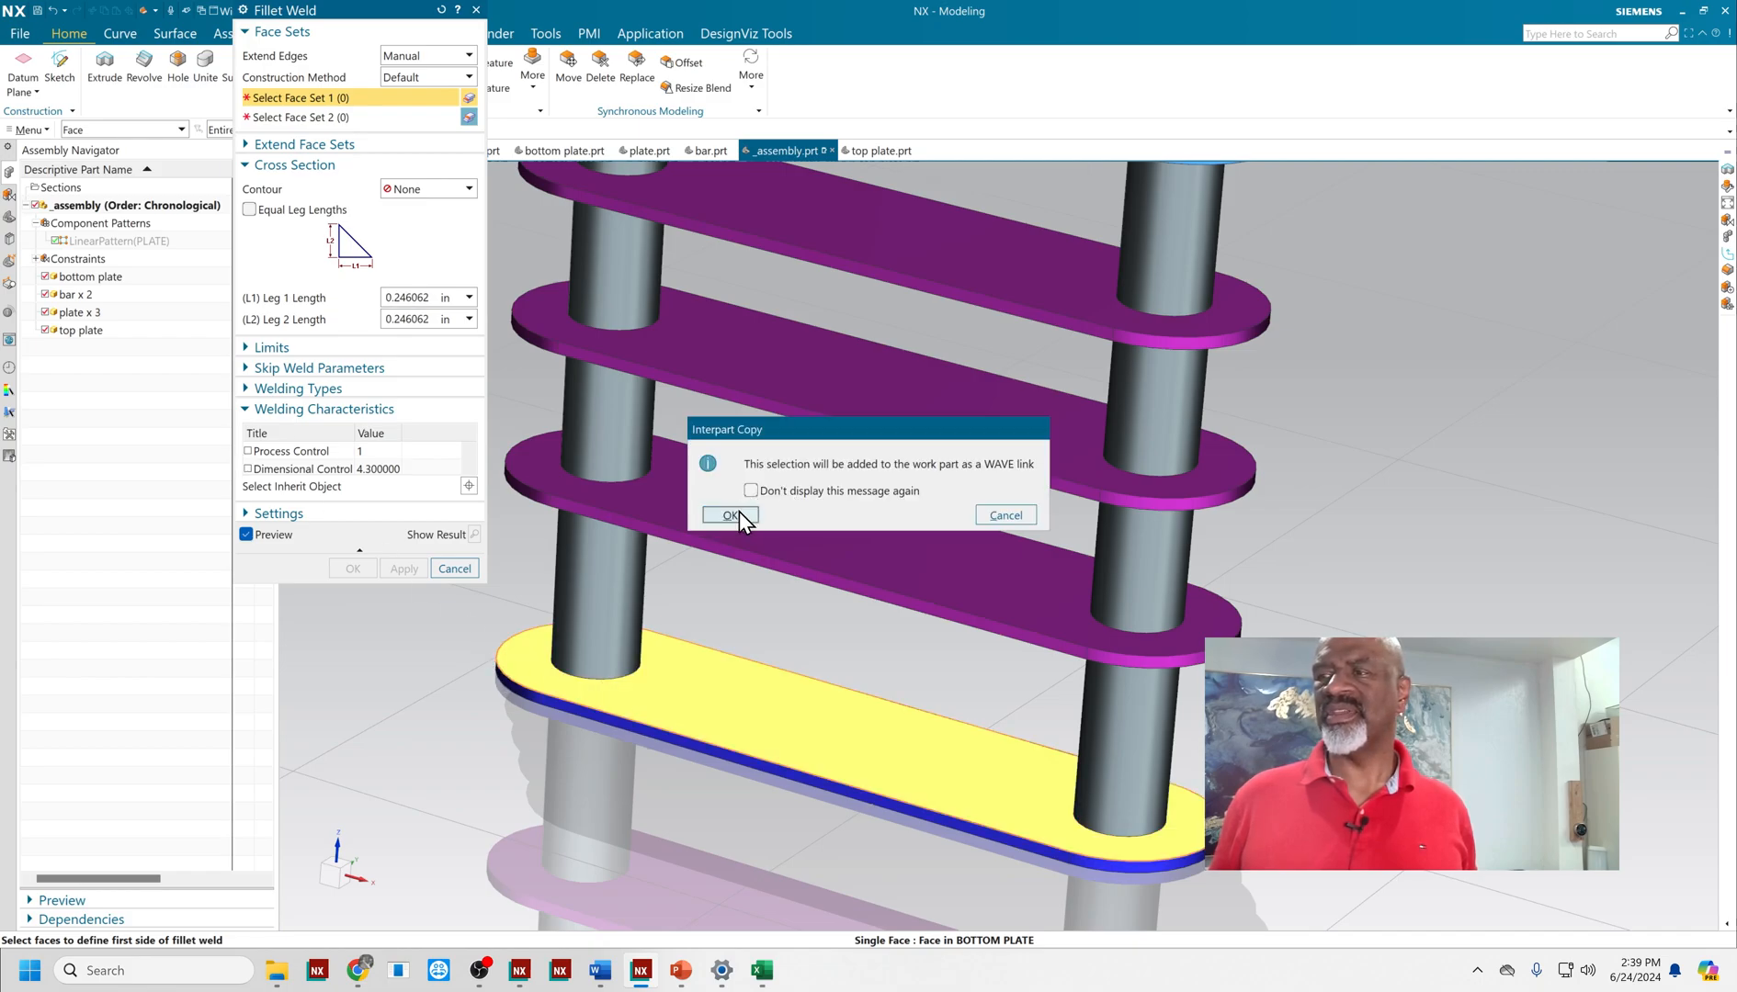
pyautogui.click(730, 516)
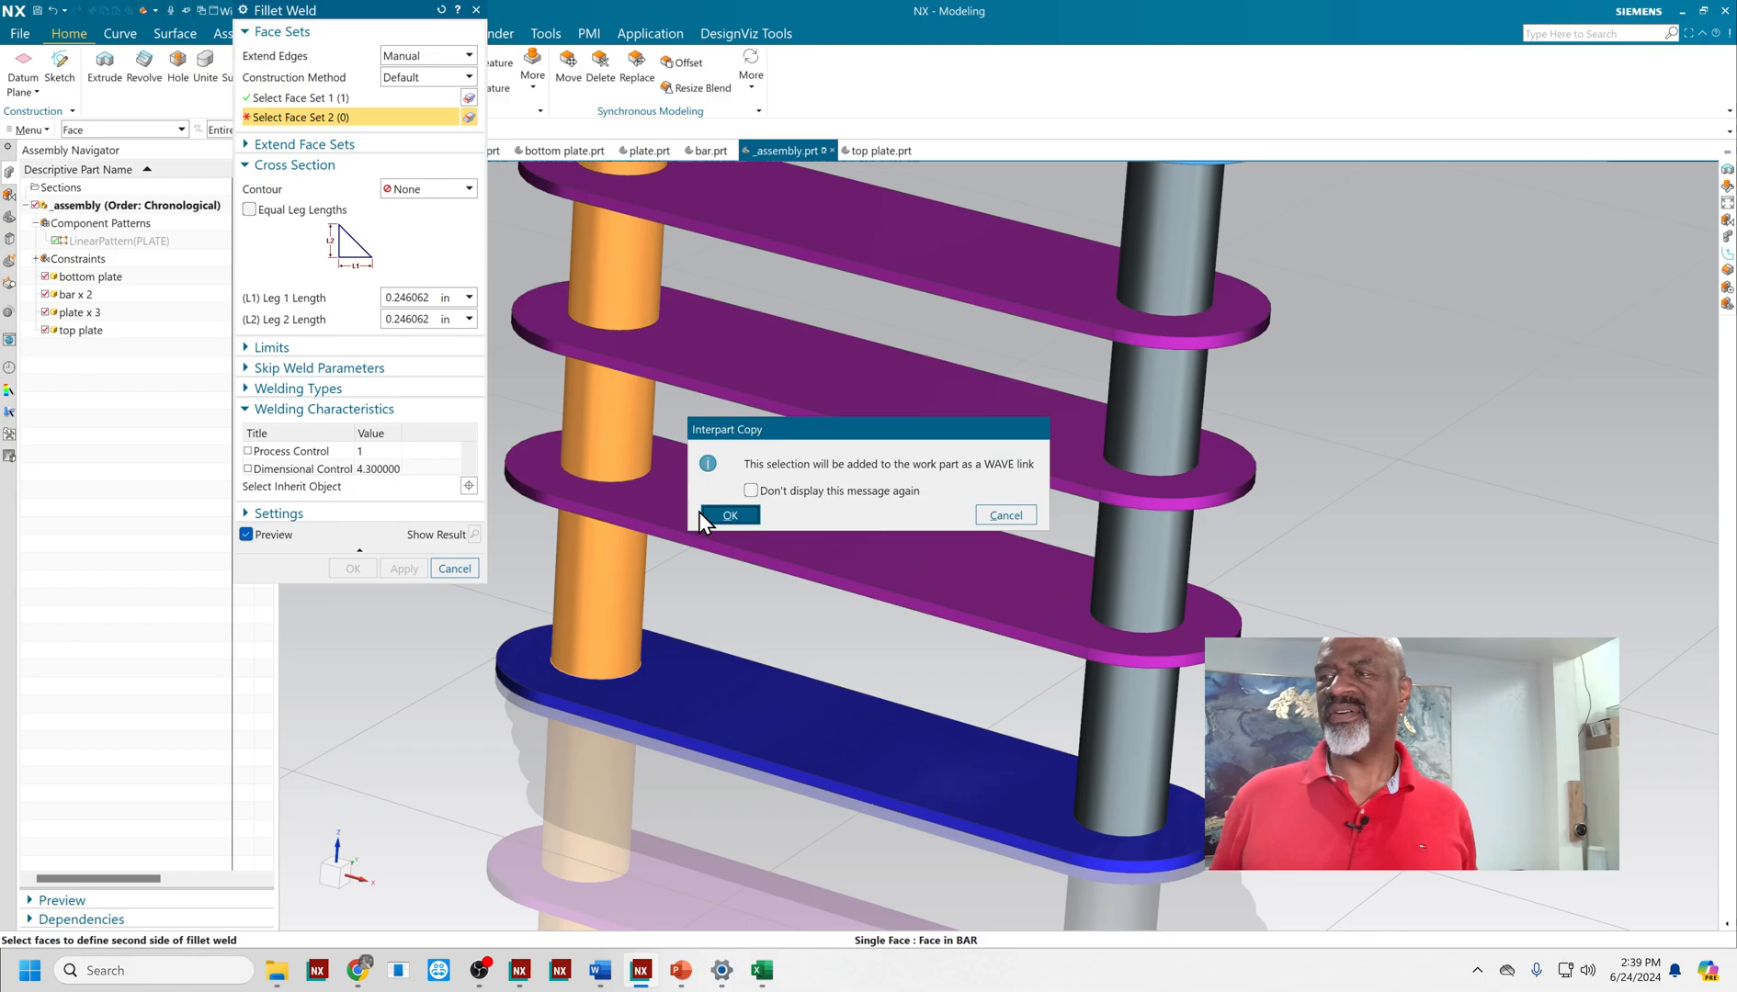
pyautogui.click(730, 517)
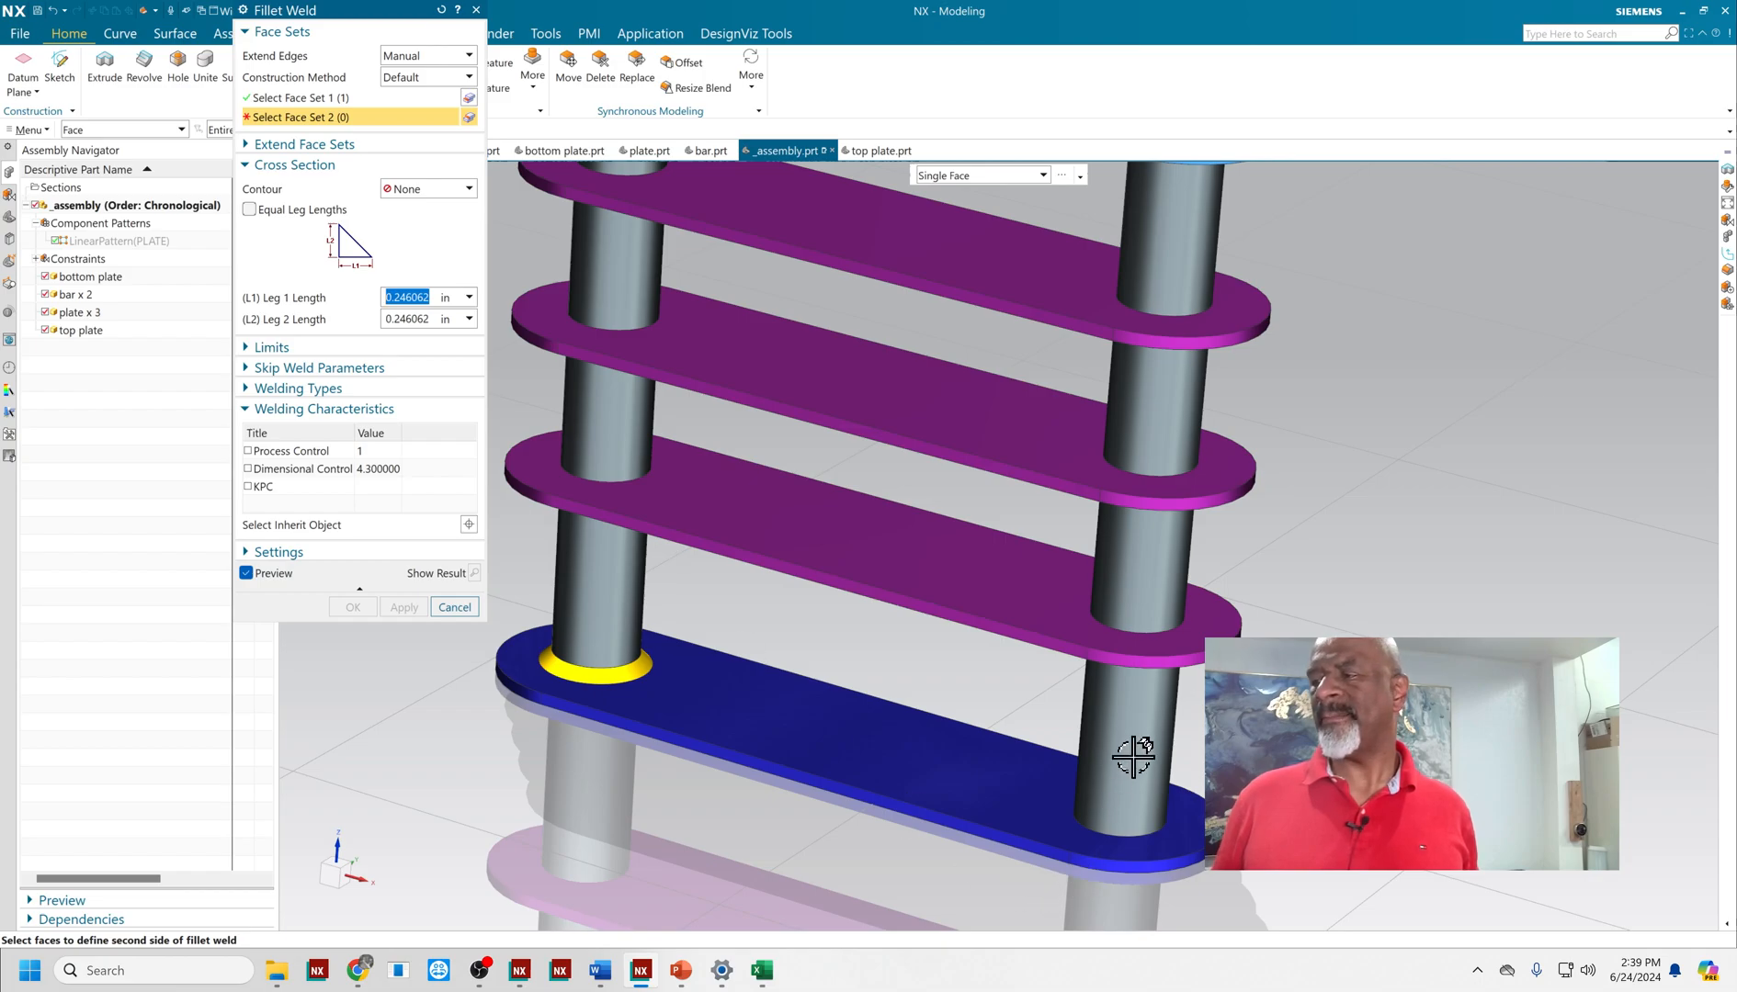
pyautogui.click(1130, 757)
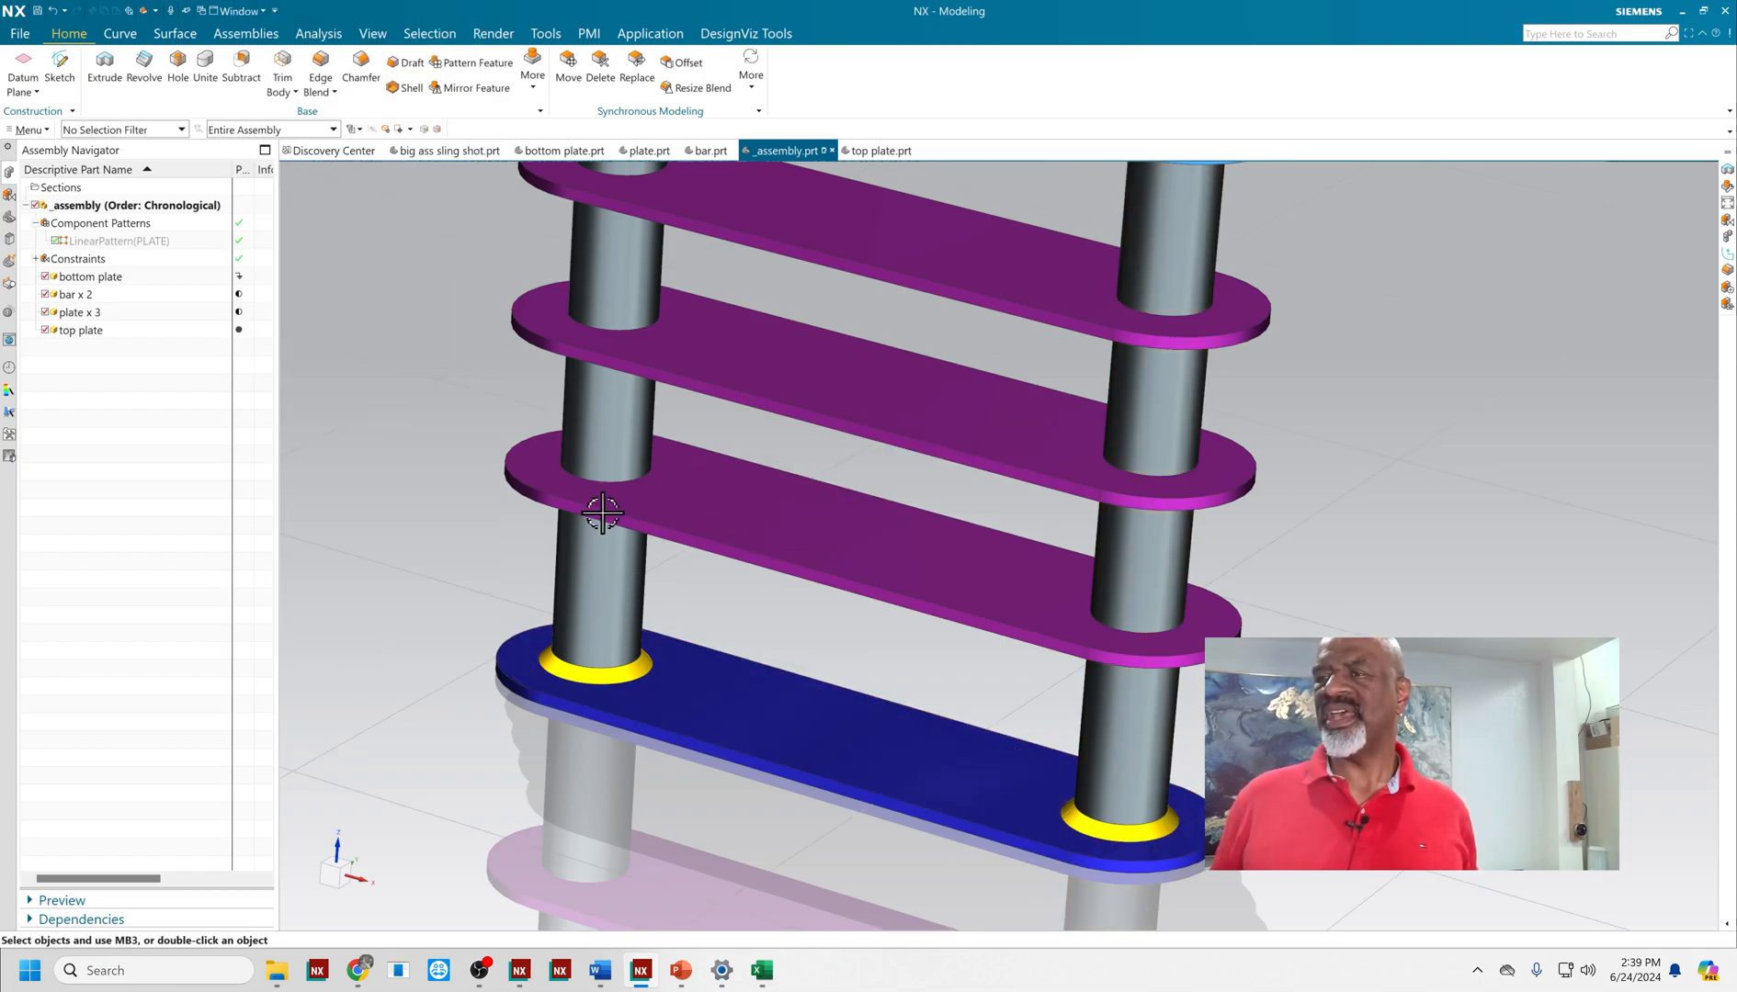
# - Check the new welds, then start an Extrude with a fresh sketch on the top plate face
pyautogui.moveTo(603, 512); pyautogui.dragTo(934, 476)
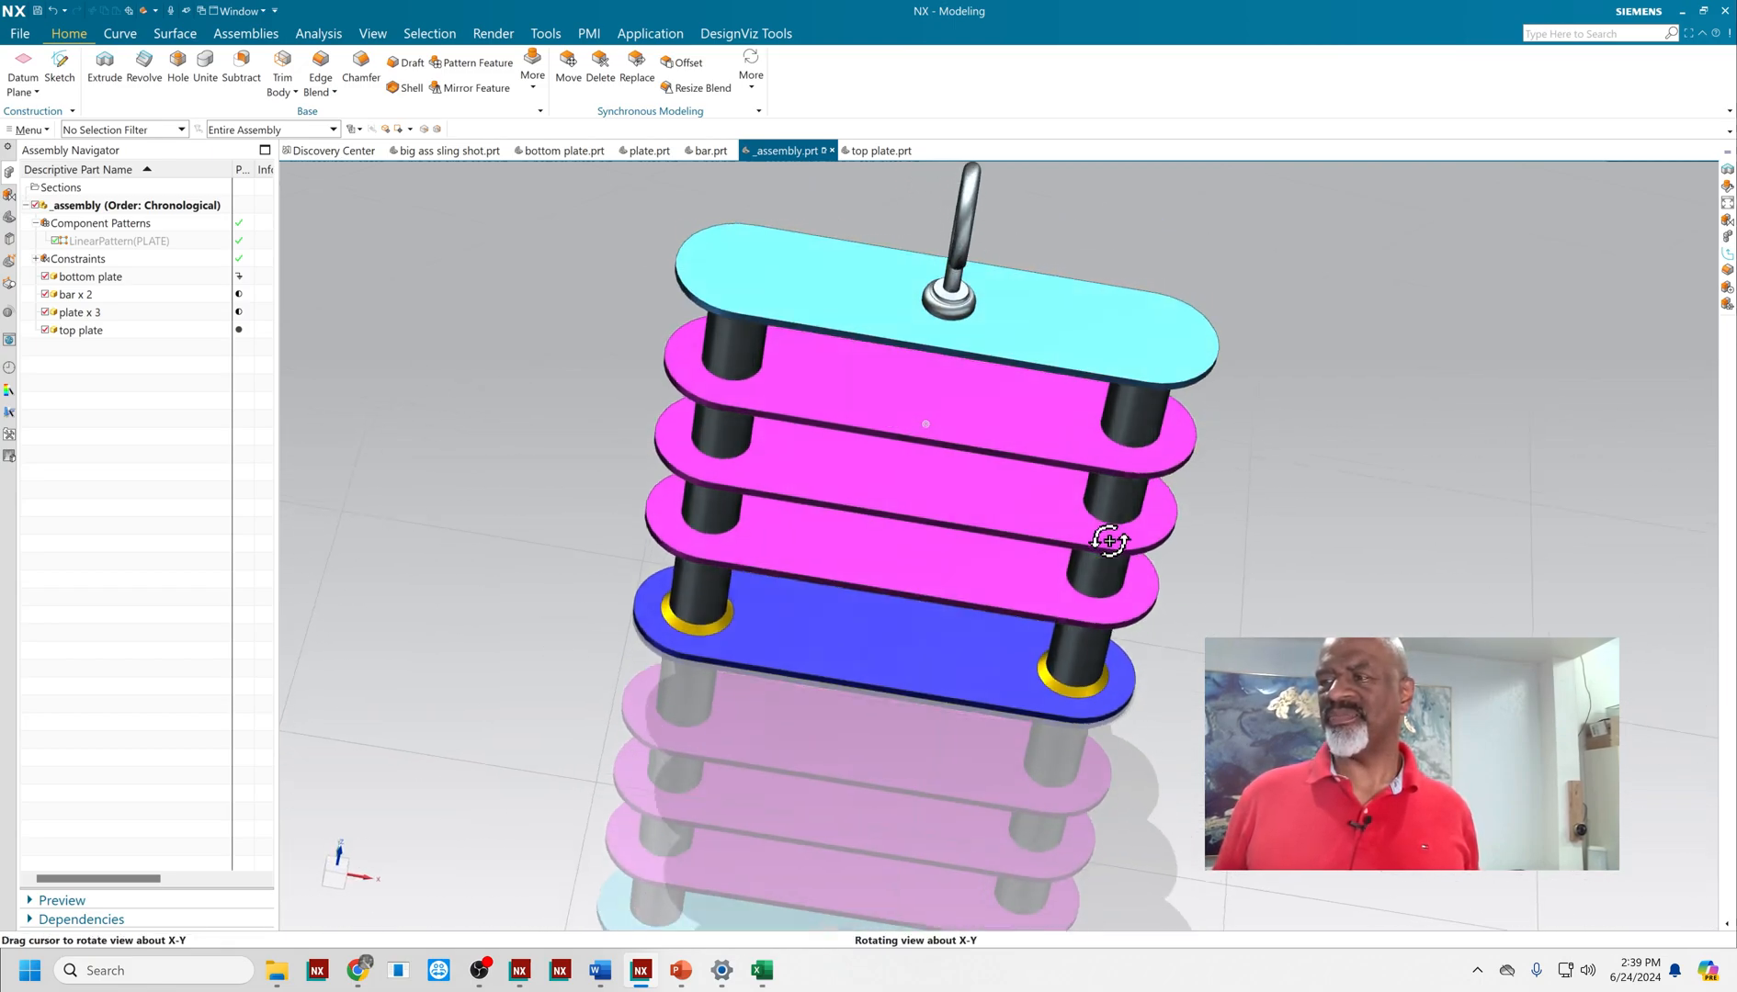
pyautogui.moveTo(1108, 542); pyautogui.dragTo(952, 477)
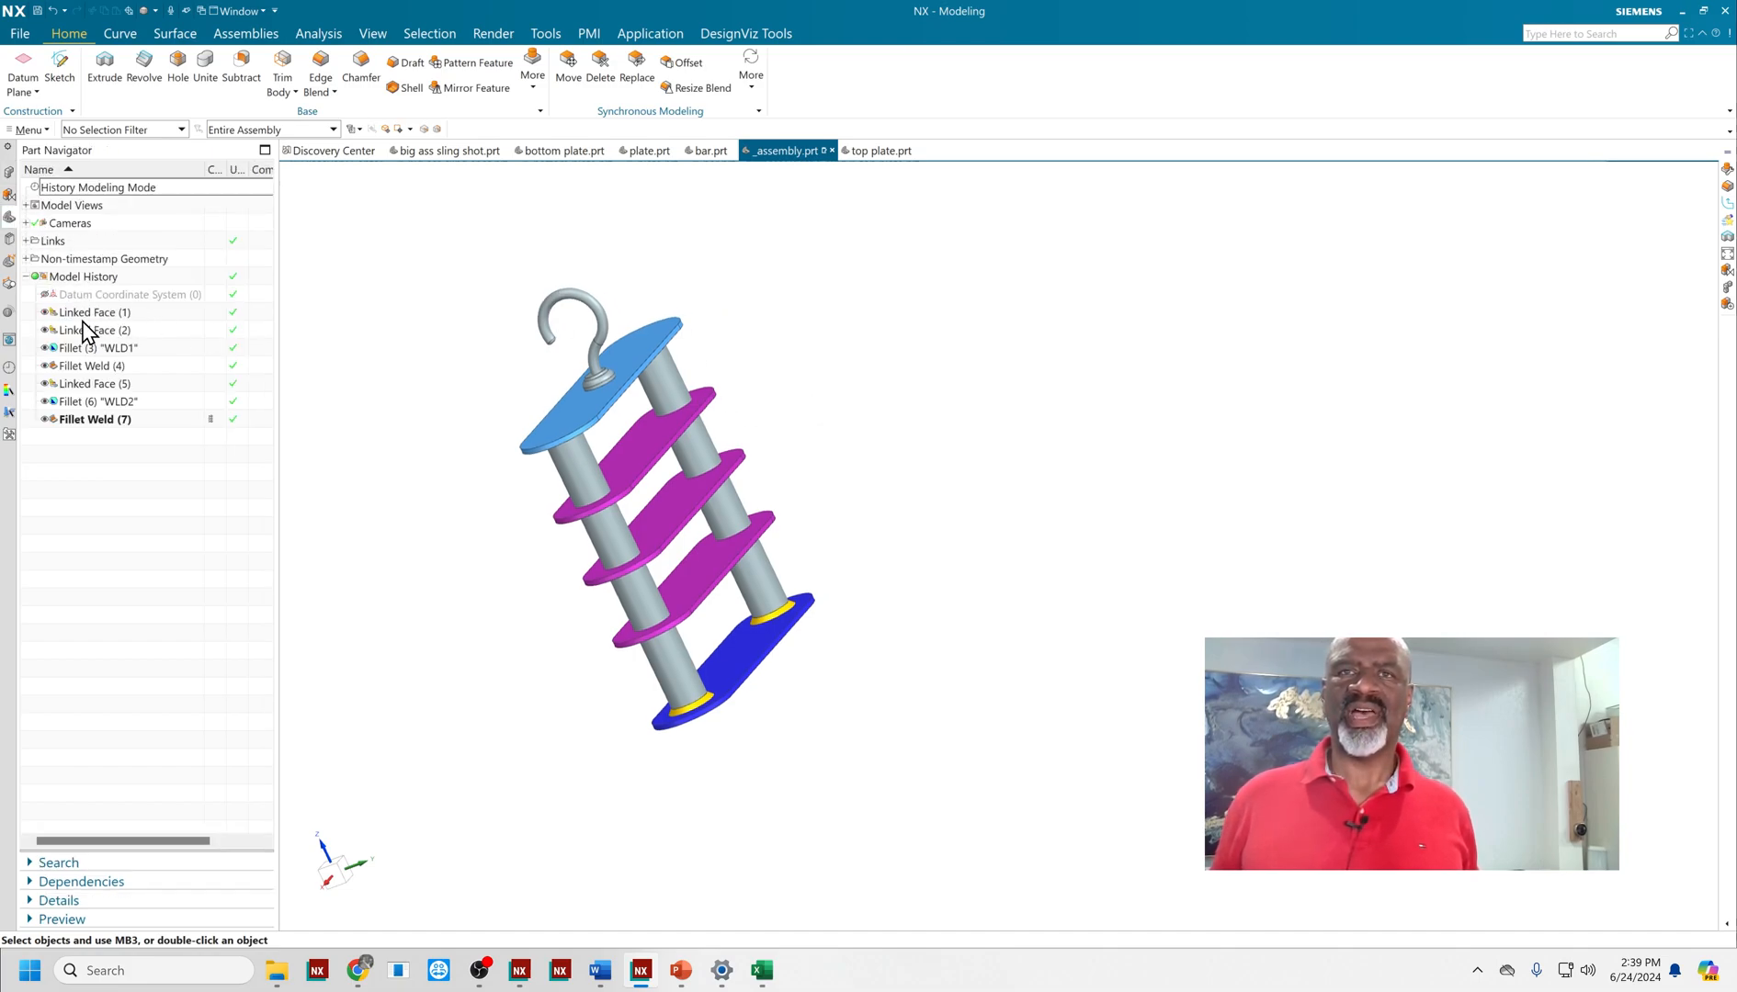
pyautogui.rightClick(126, 294)
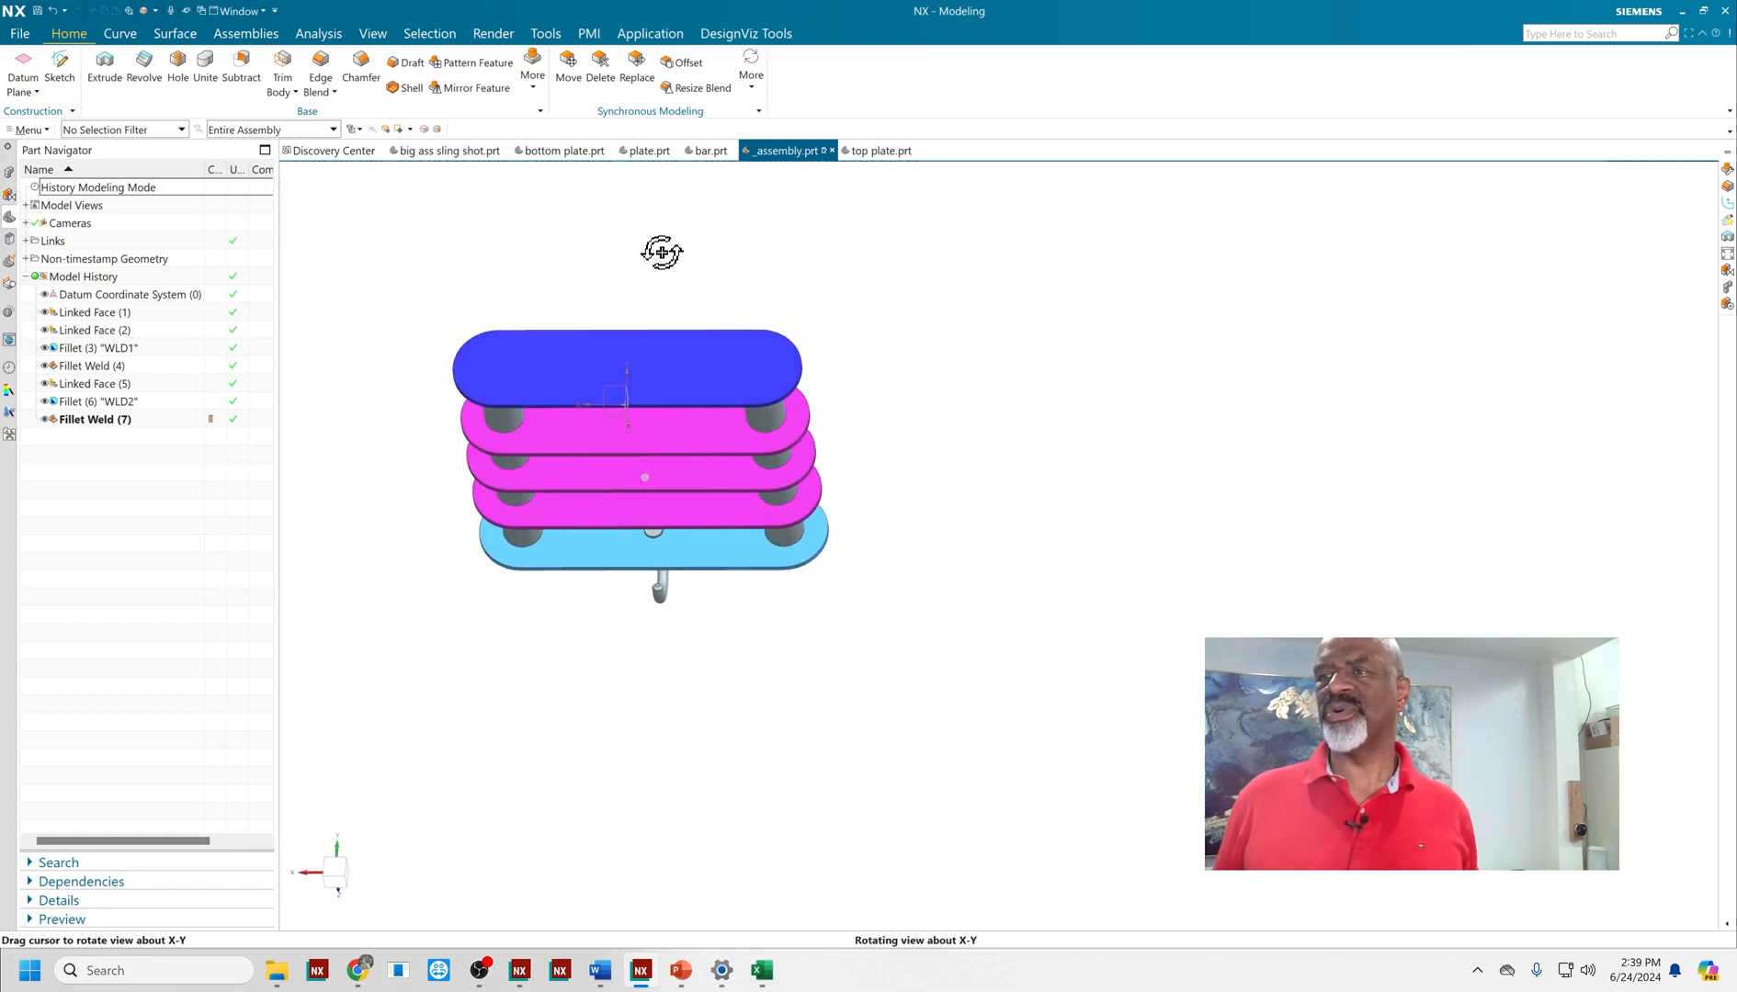
pyautogui.moveTo(637, 460)
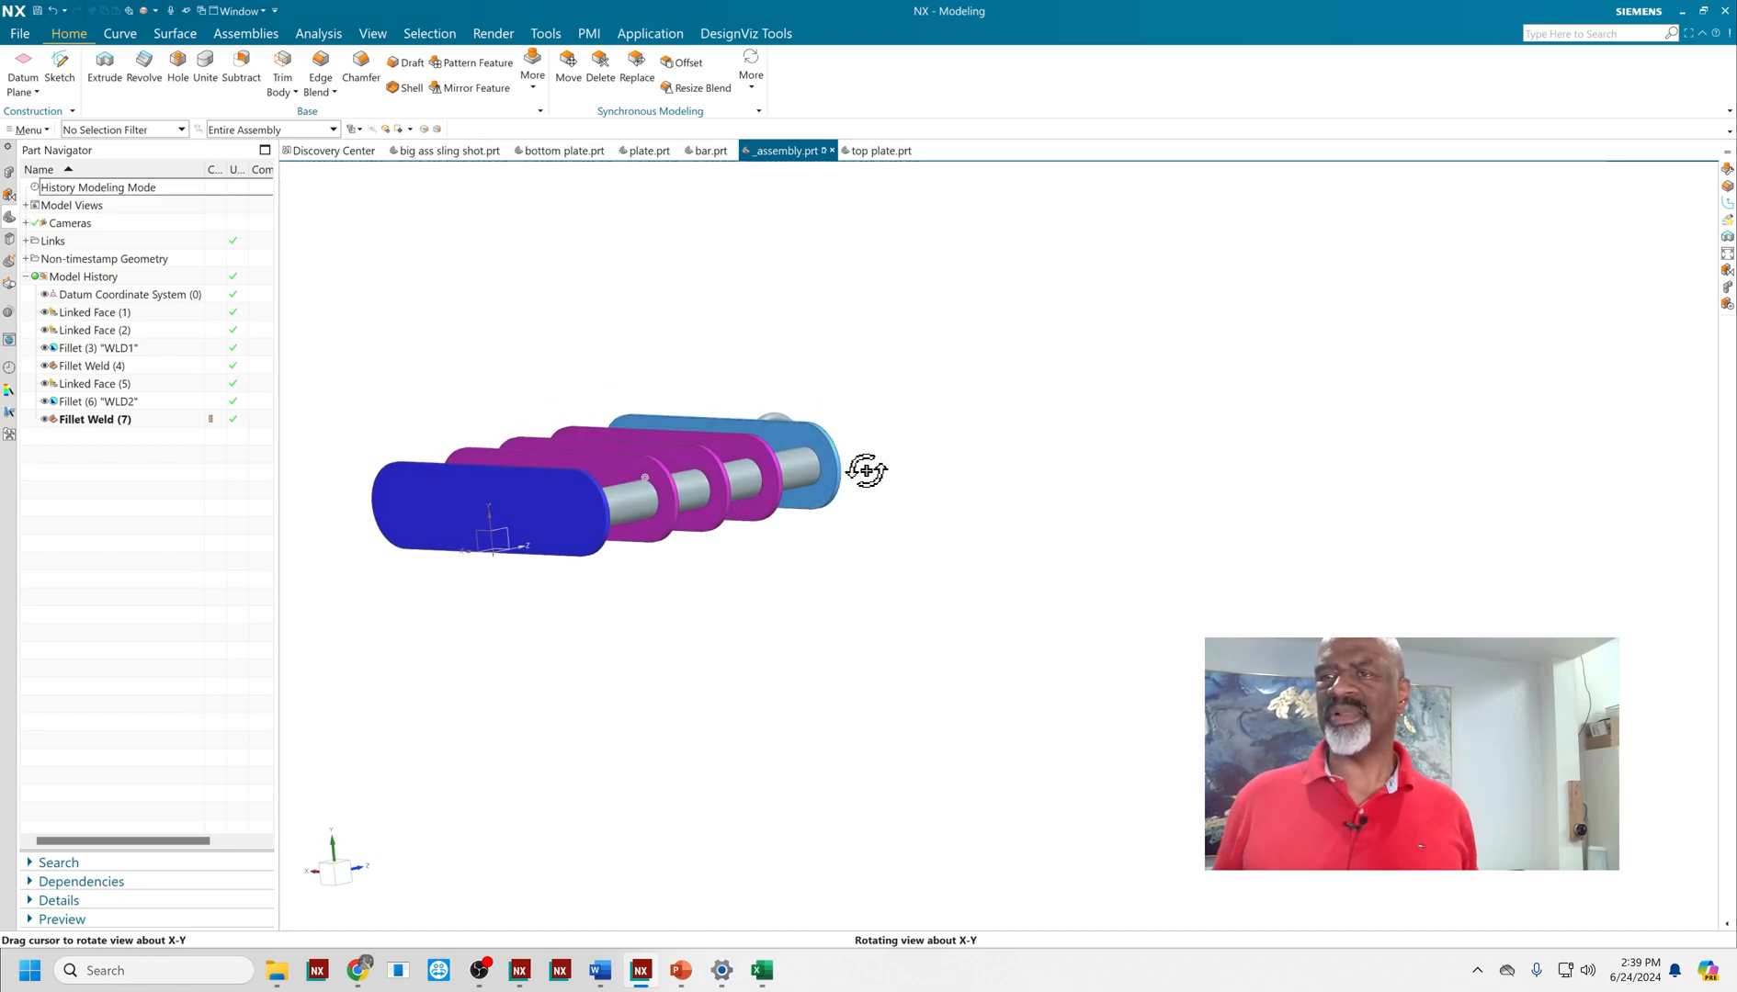
pyautogui.click(103, 68)
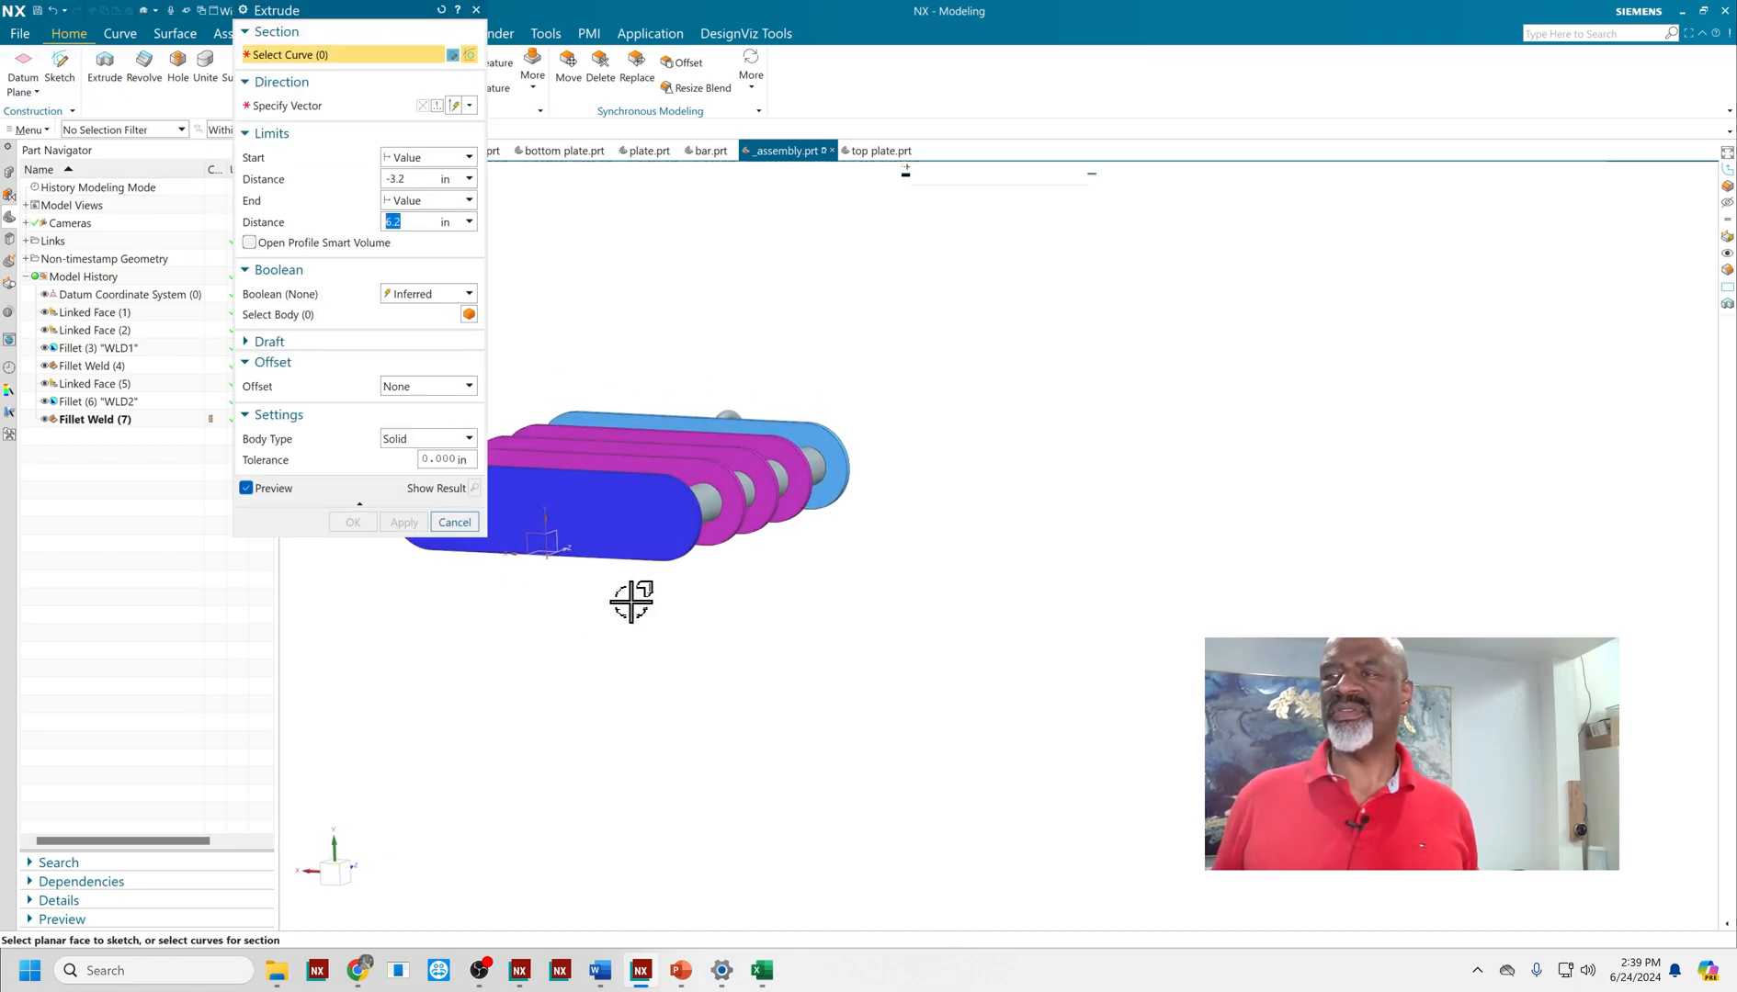
pyautogui.click(454, 522)
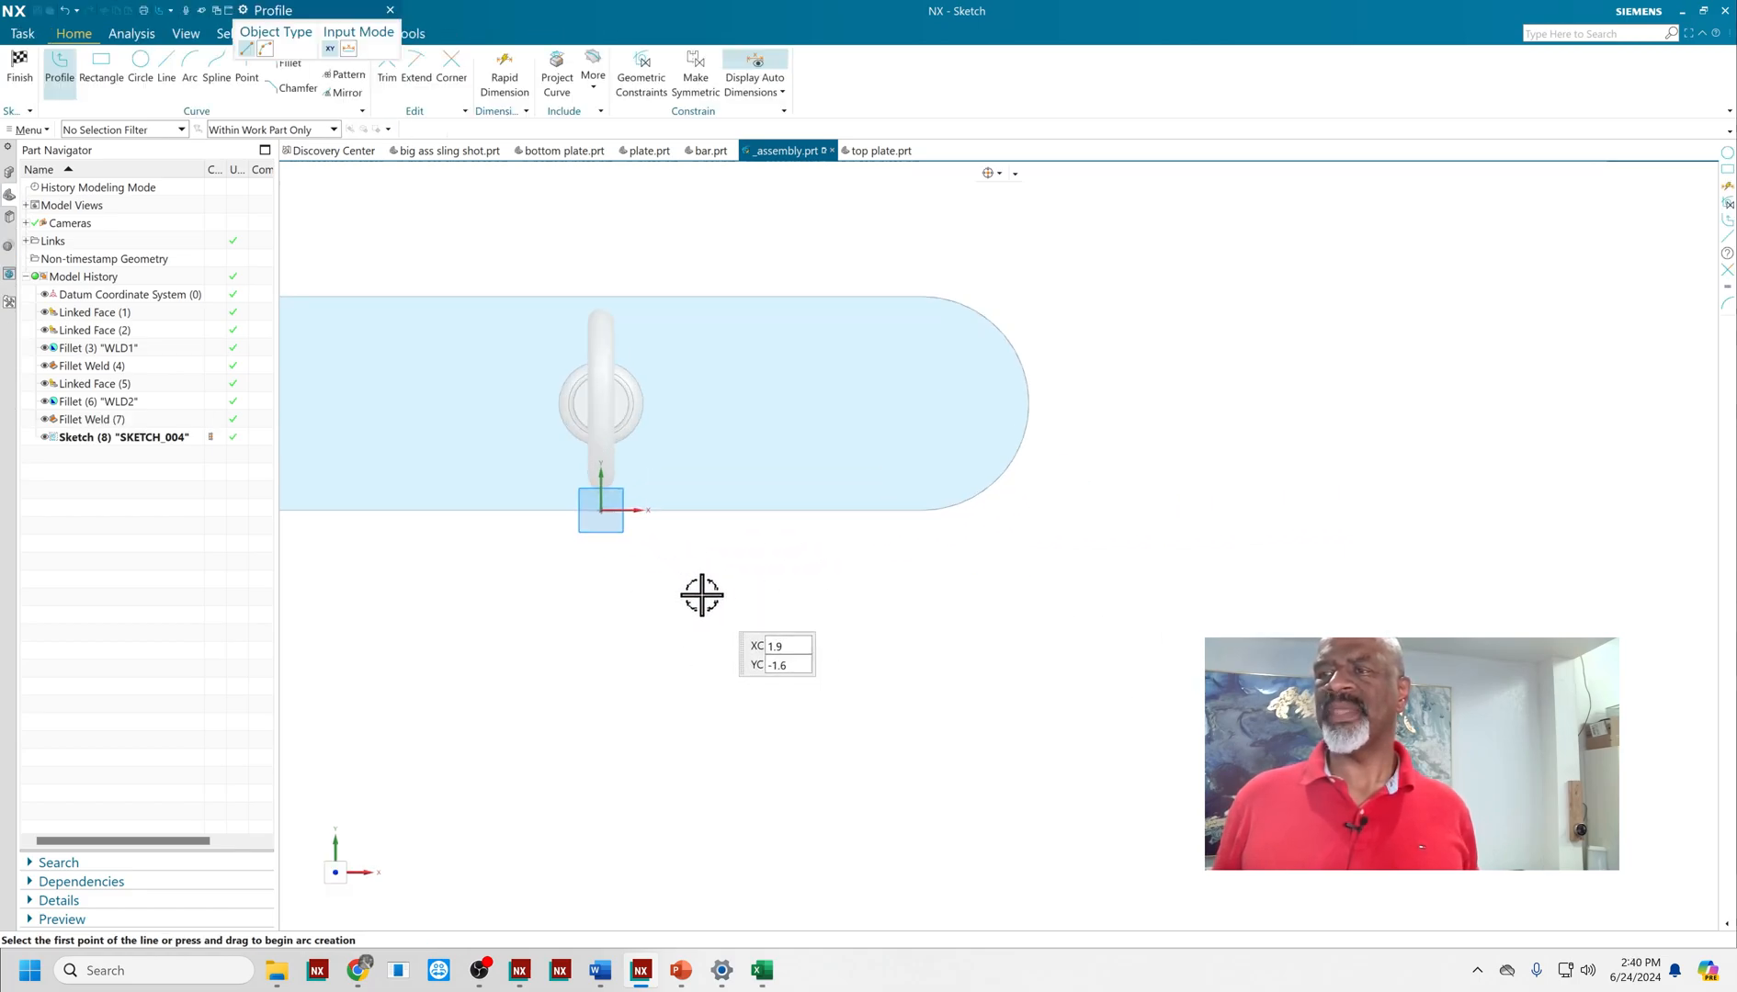
# - Draw a rectangle straddling the plate edge and begin Rapid Dimension on it
pyautogui.click(99, 61)
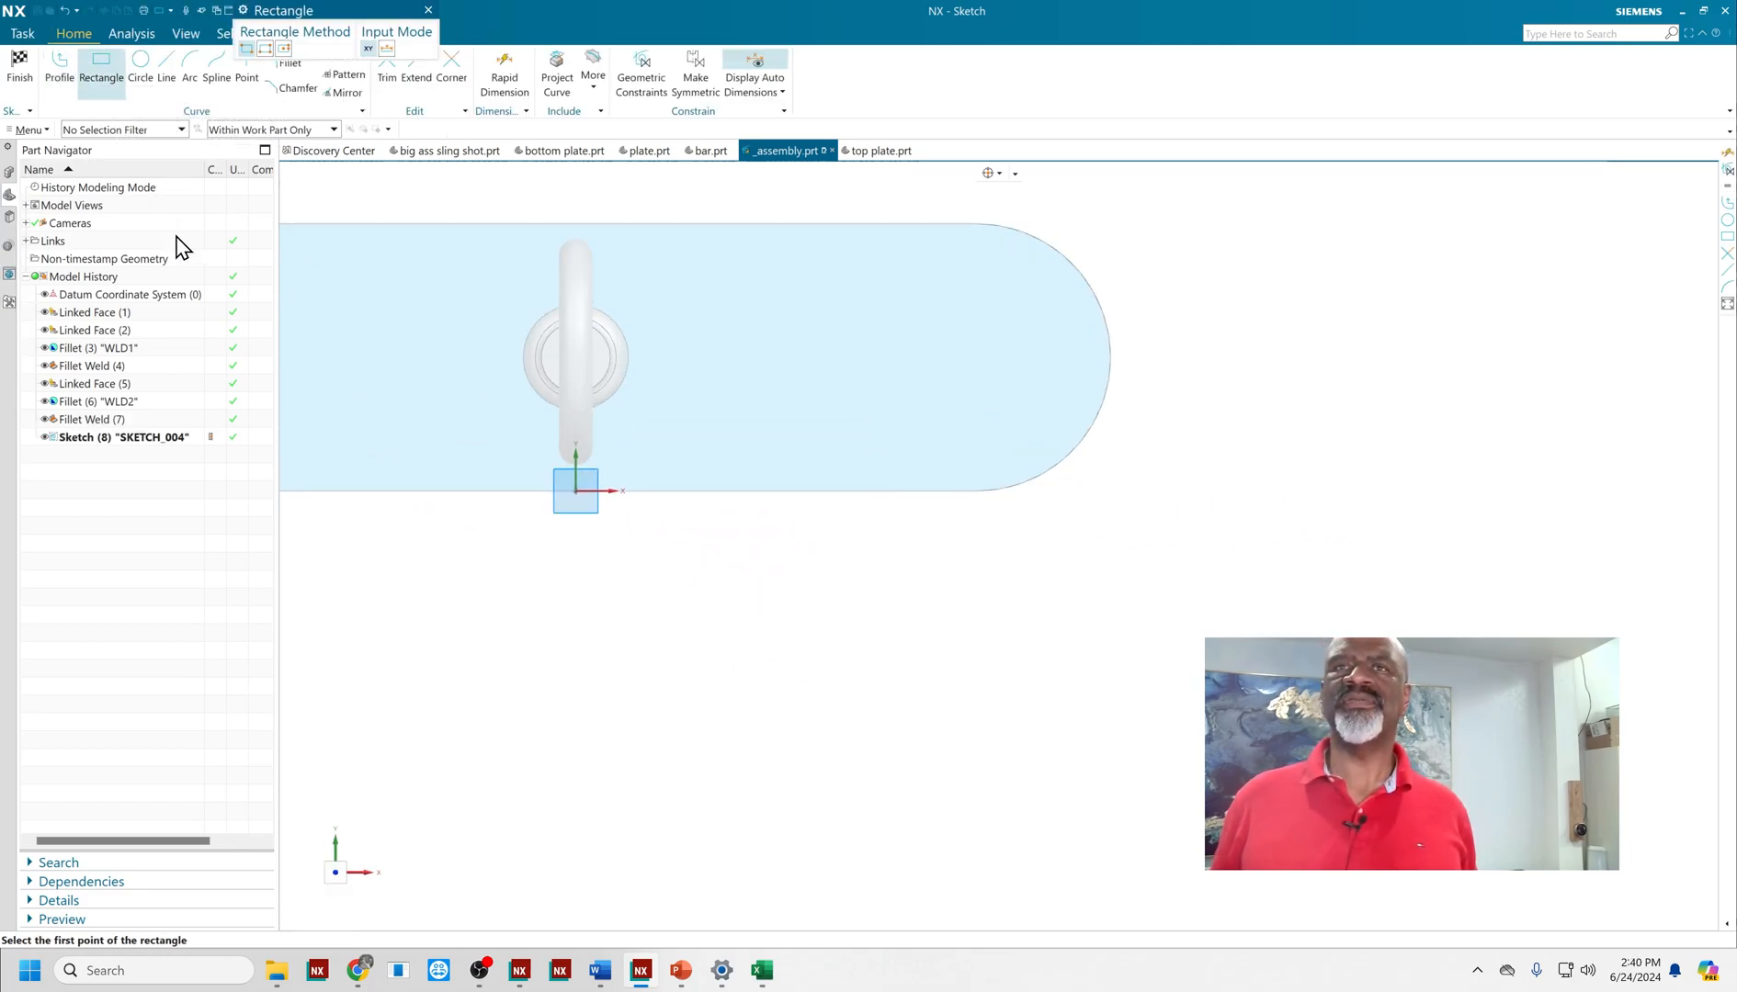
pyautogui.moveTo(504, 529)
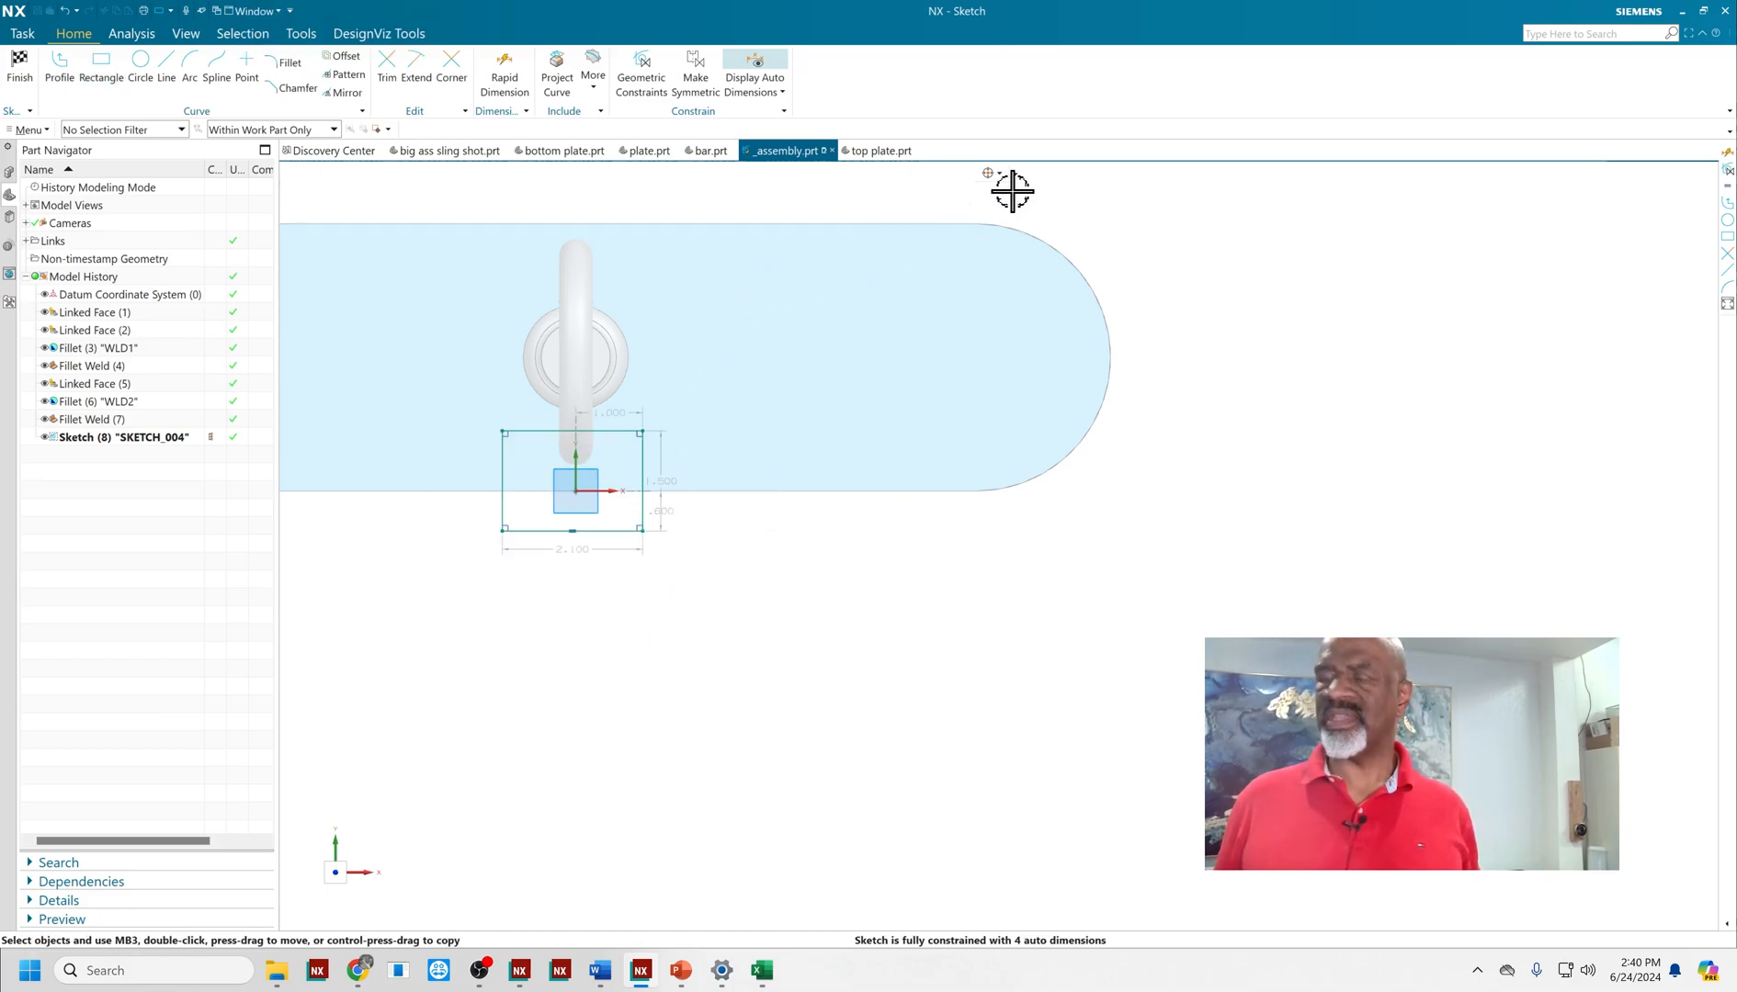
pyautogui.click(640, 68)
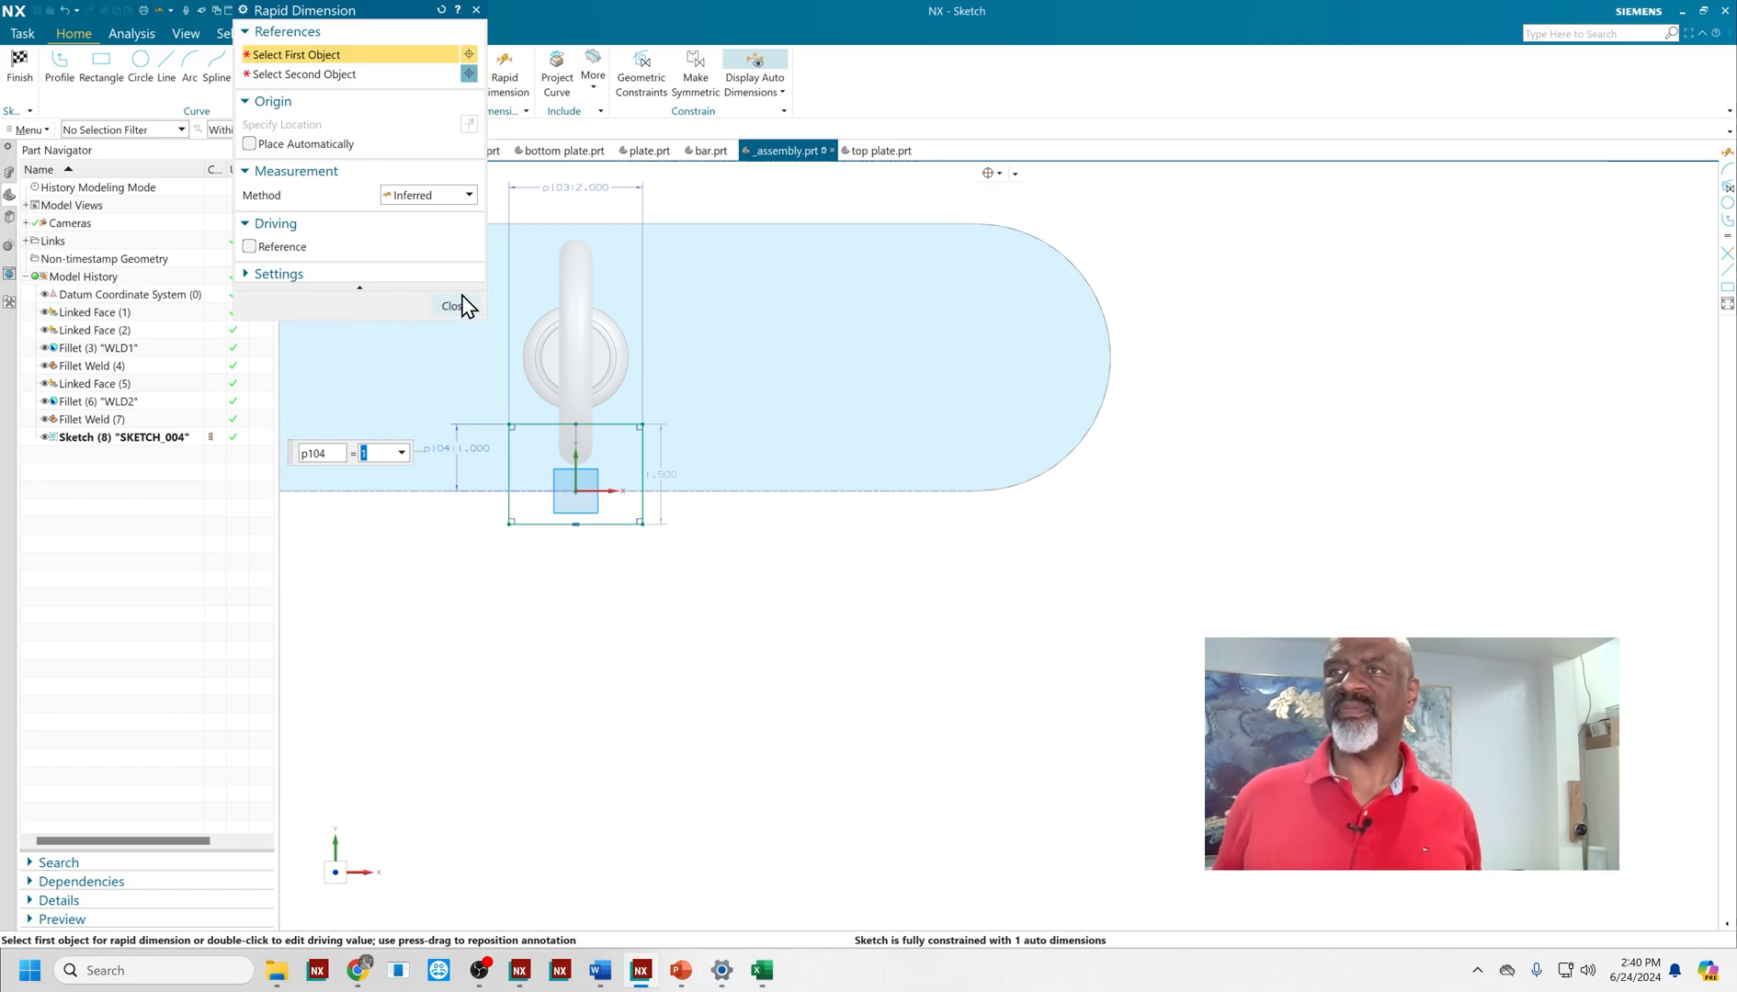
# - Finish the dimensions and extrude the rectangle with Boolean None as a separate block
pyautogui.click(448, 305)
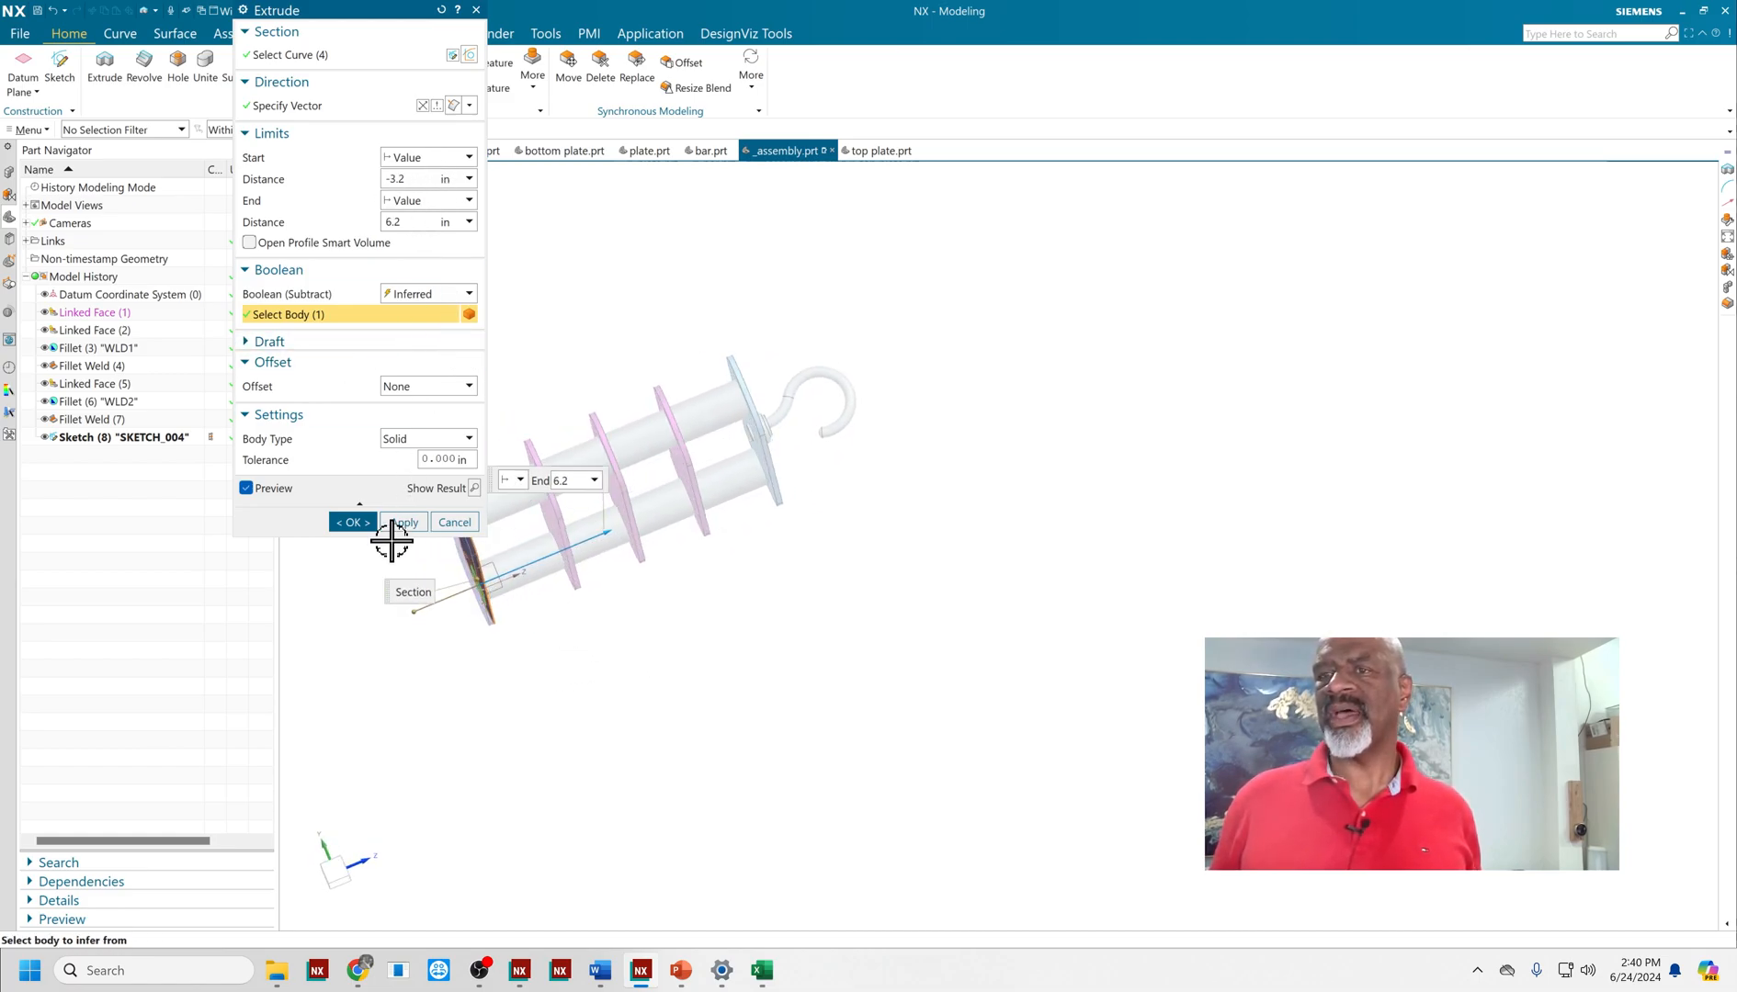
pyautogui.moveTo(471, 564)
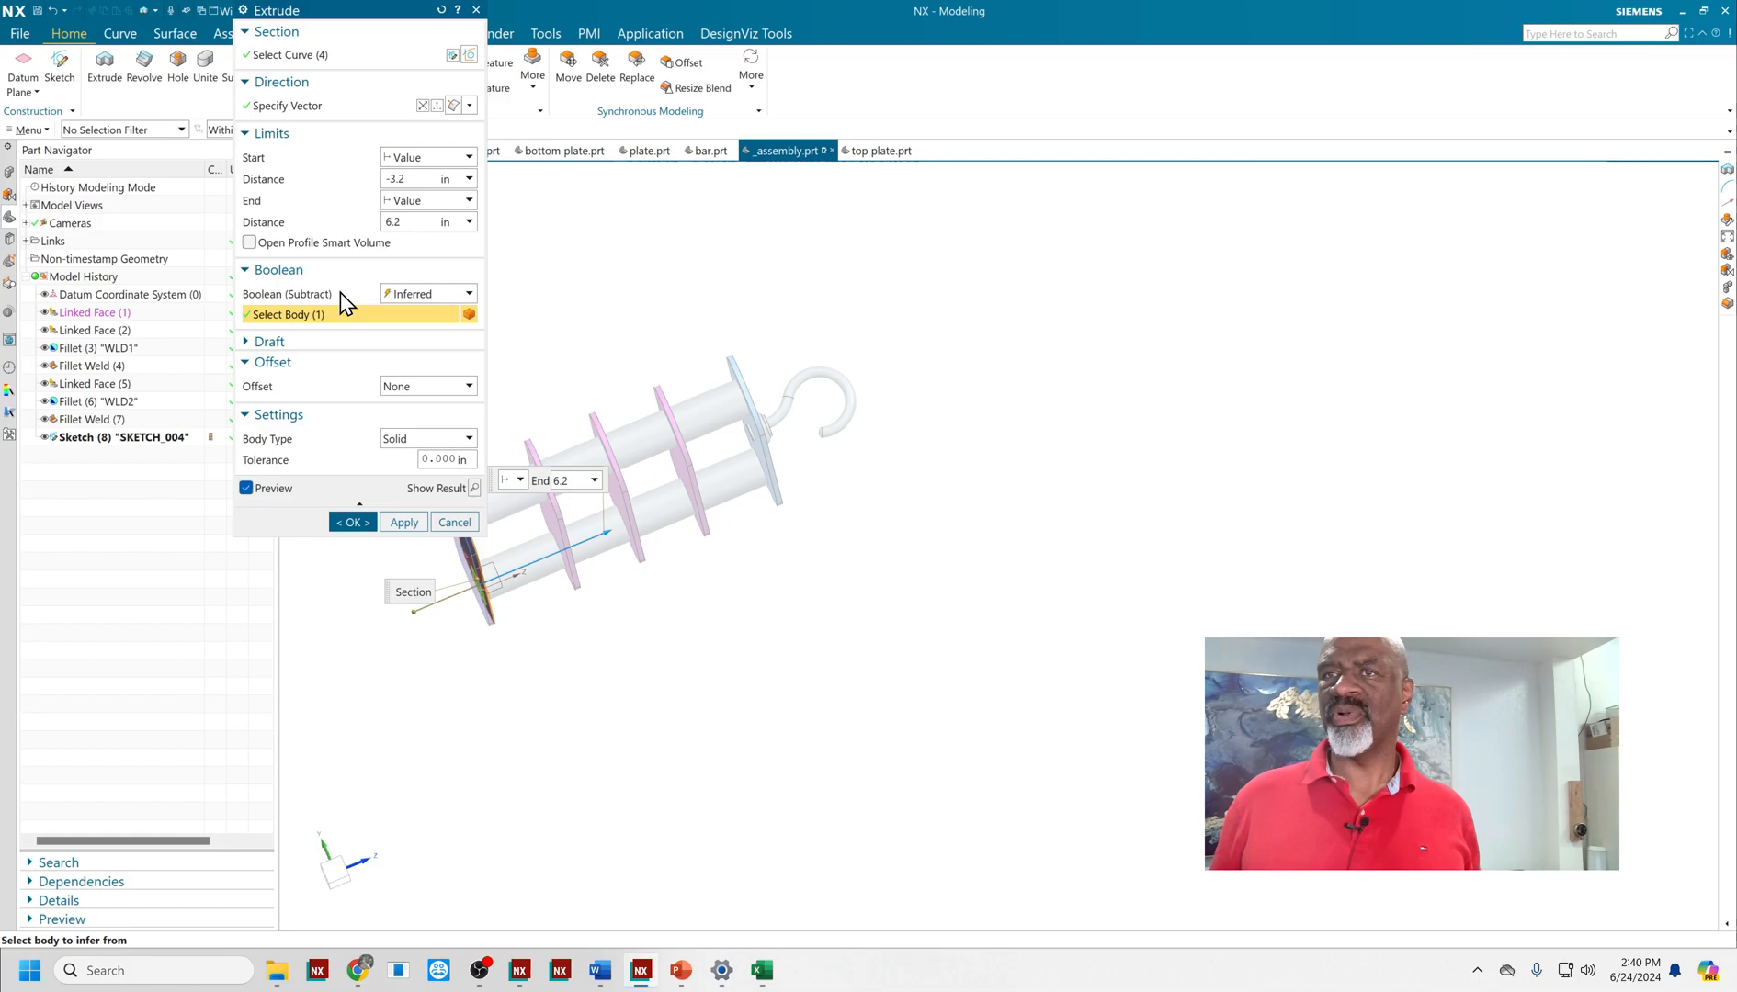
pyautogui.click(427, 294)
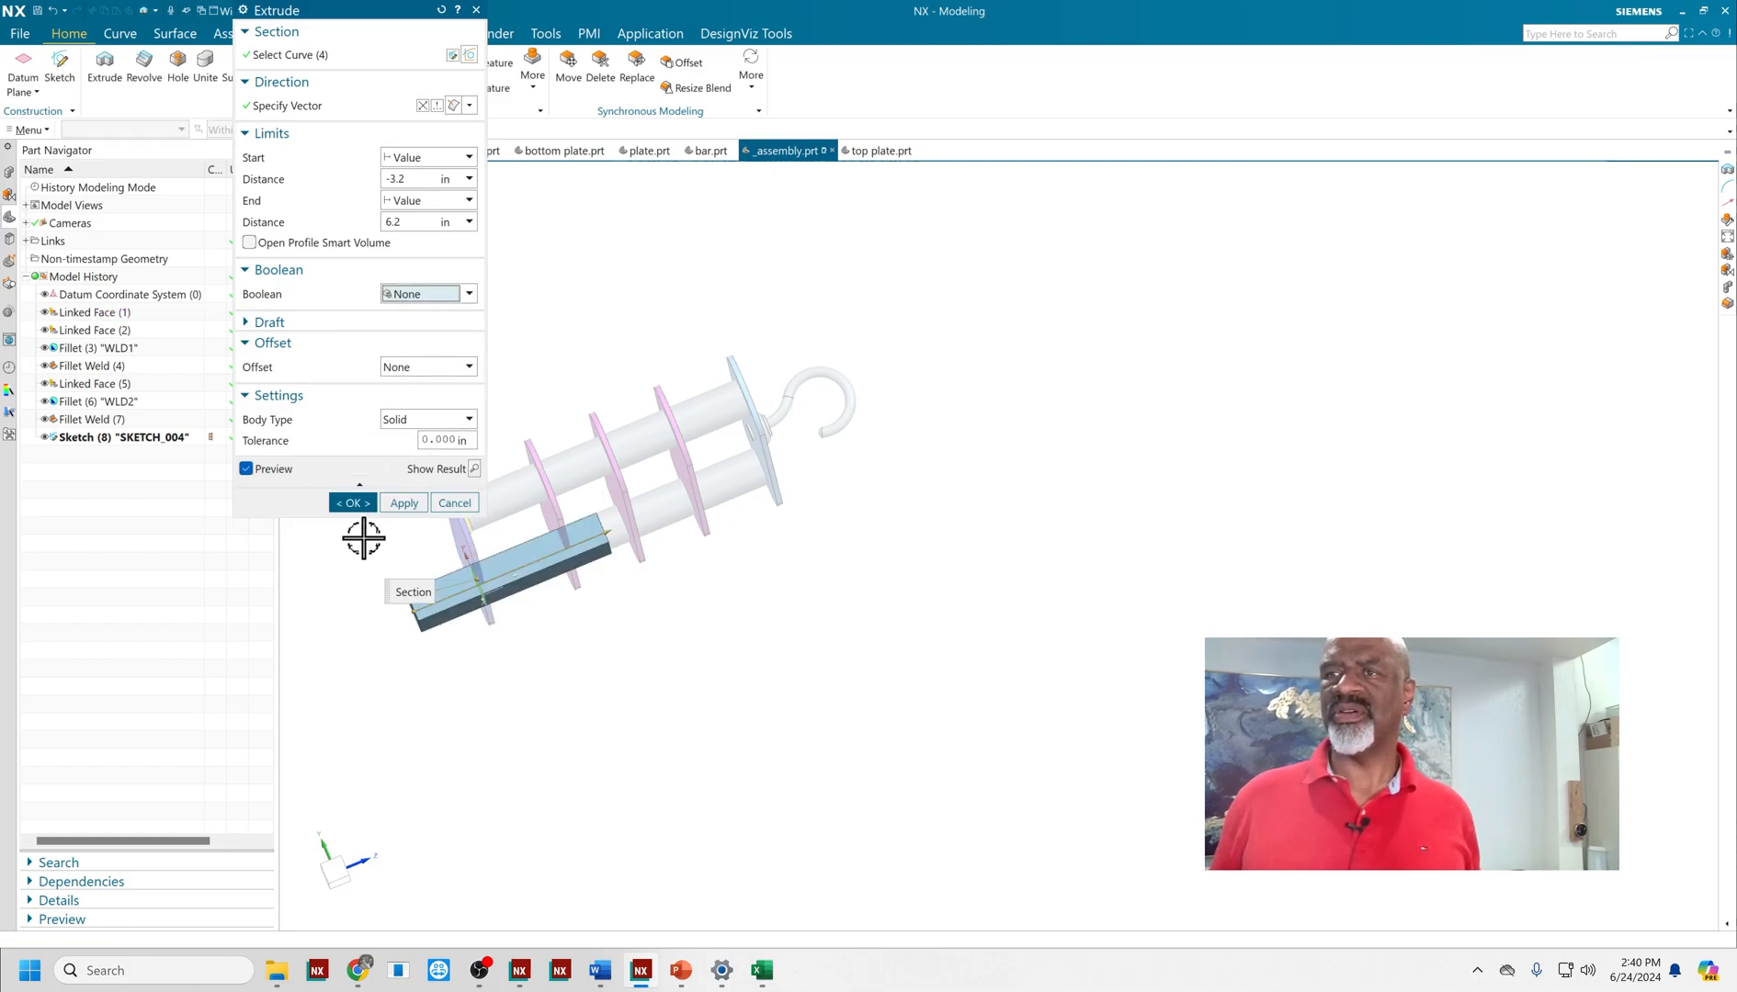
pyautogui.click(351, 502)
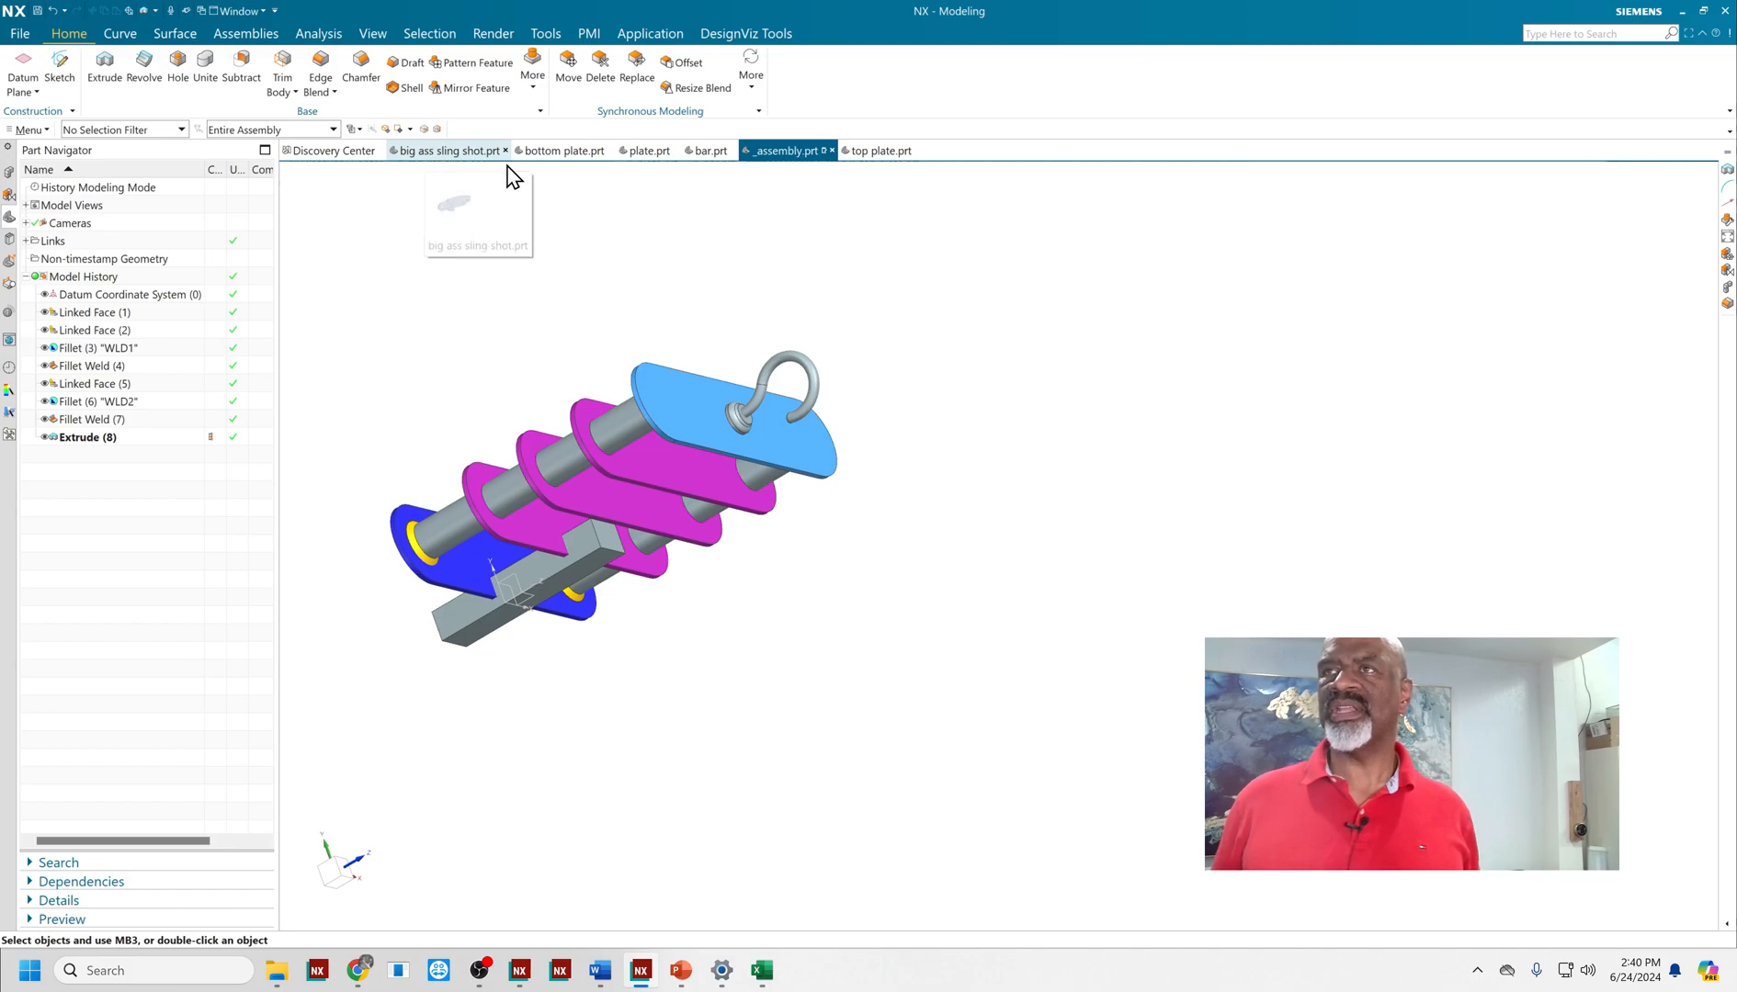
# - Start an Assembly Cut from the More gallery and cancel it unfinished
pyautogui.click(531, 68)
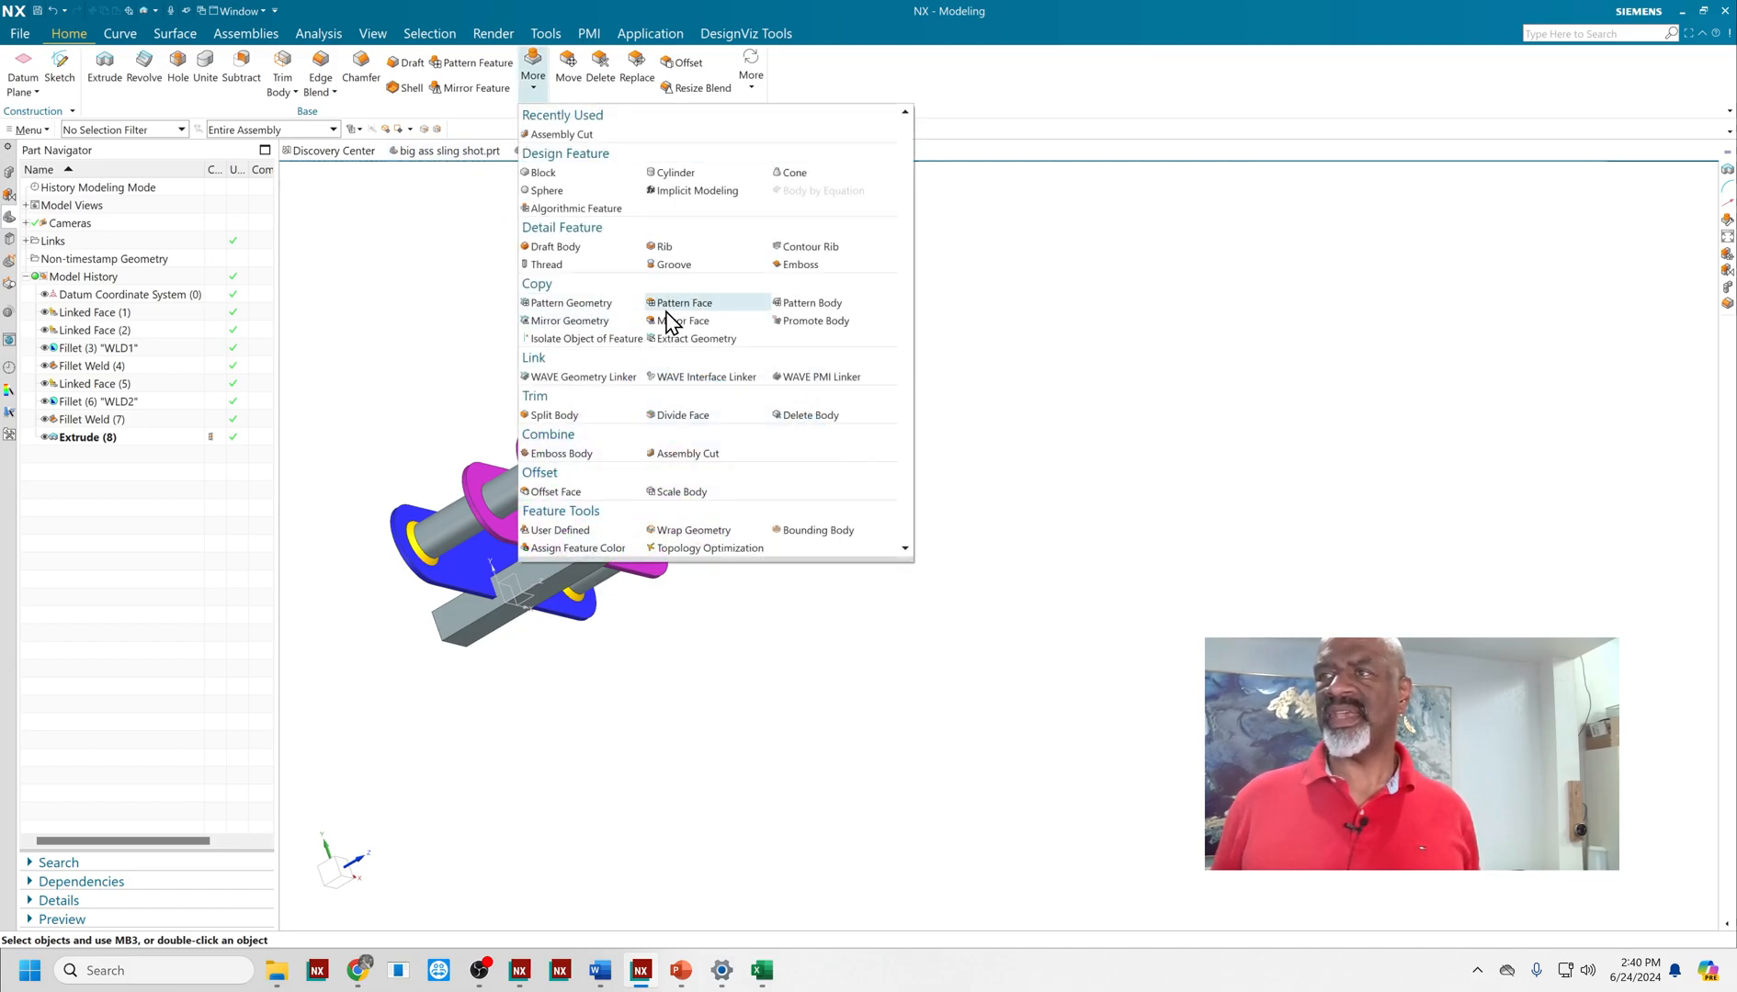
pyautogui.moveTo(687, 452)
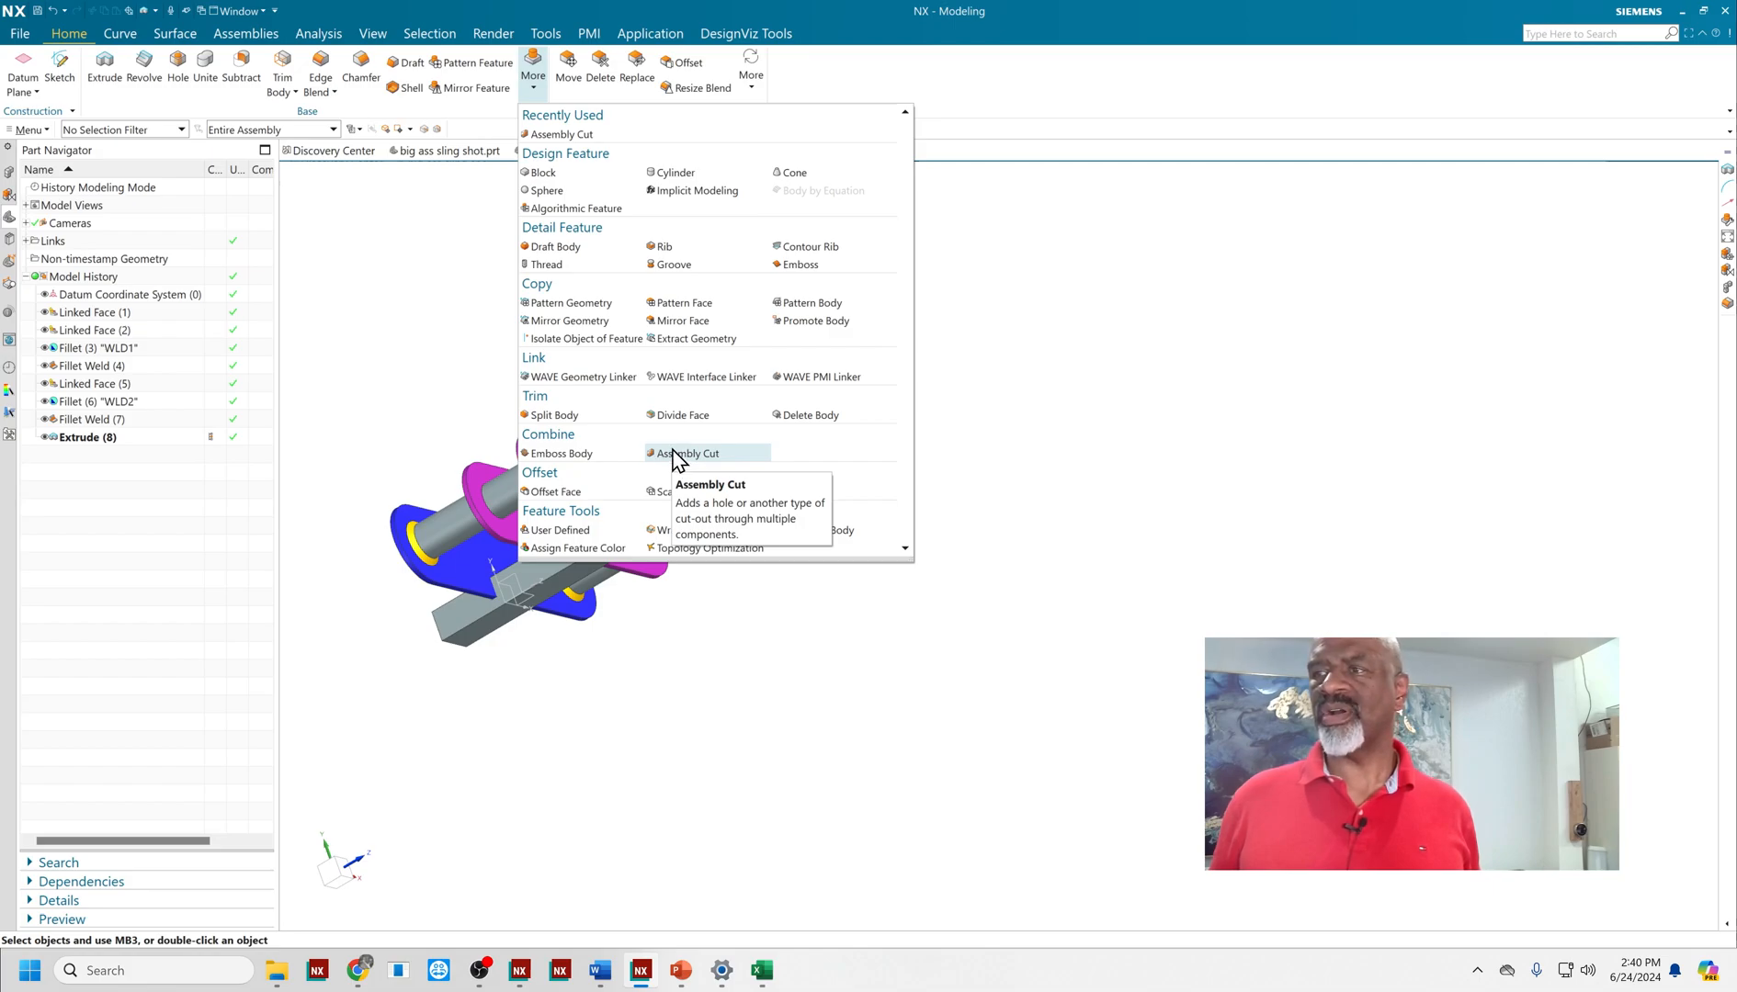
pyautogui.click(690, 452)
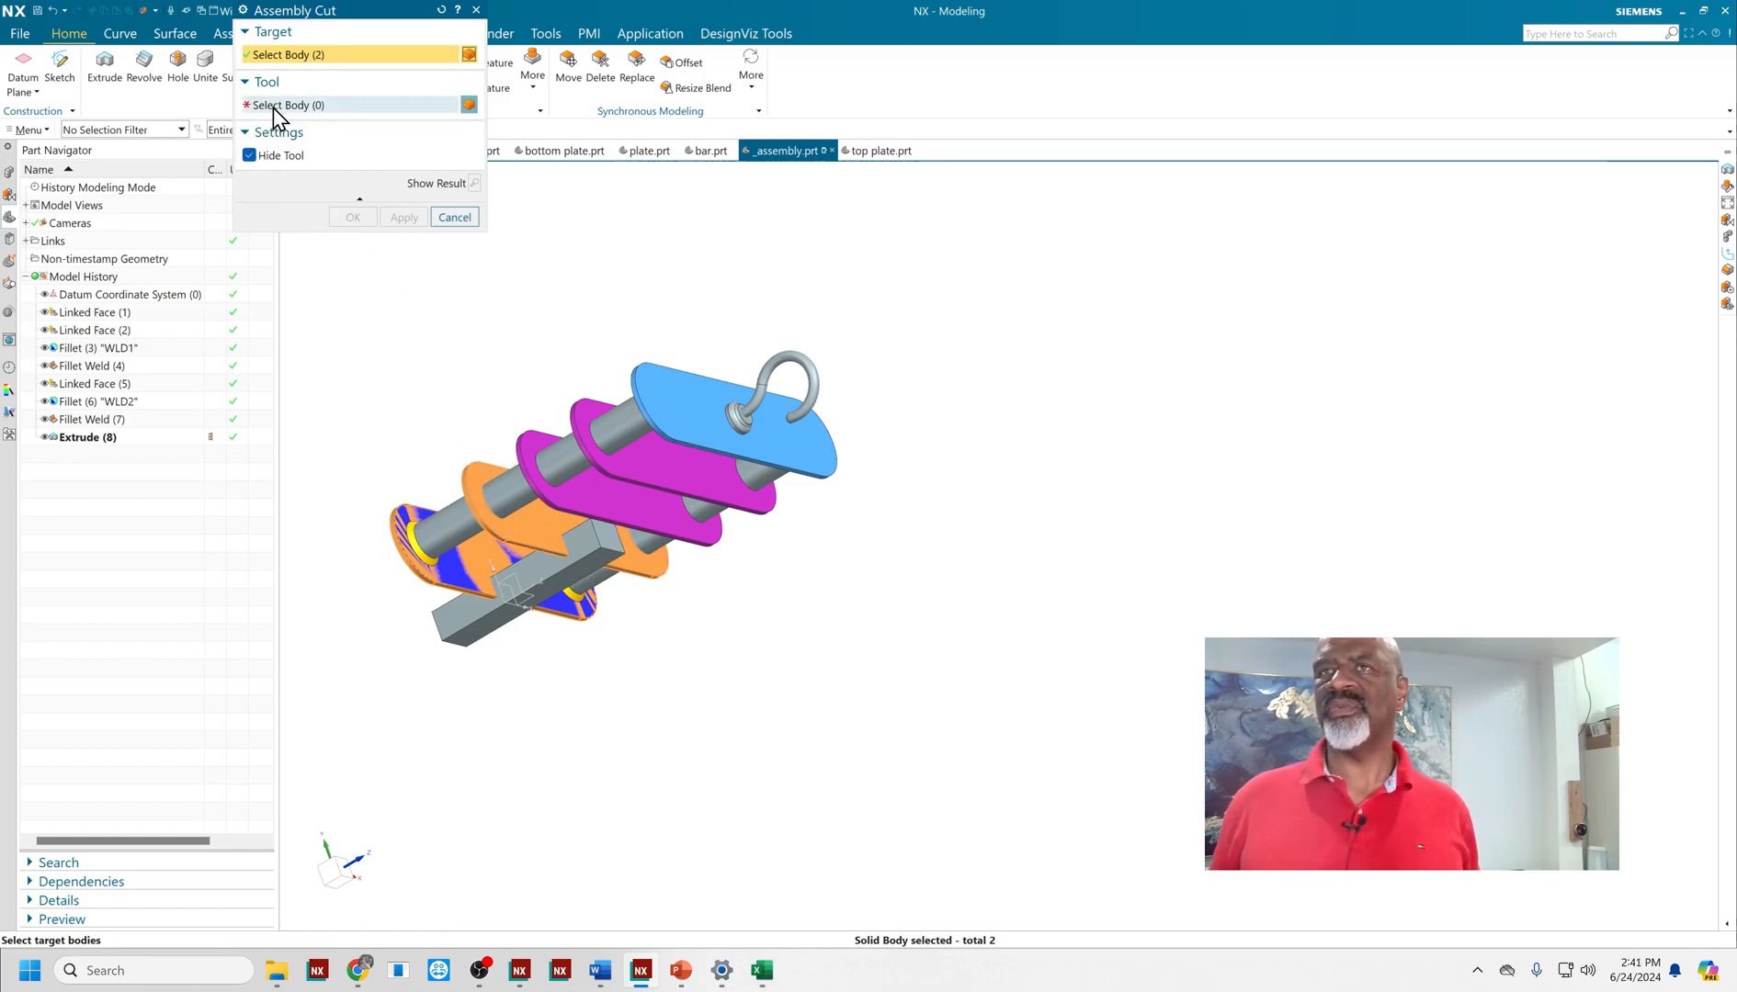
pyautogui.click(516, 587)
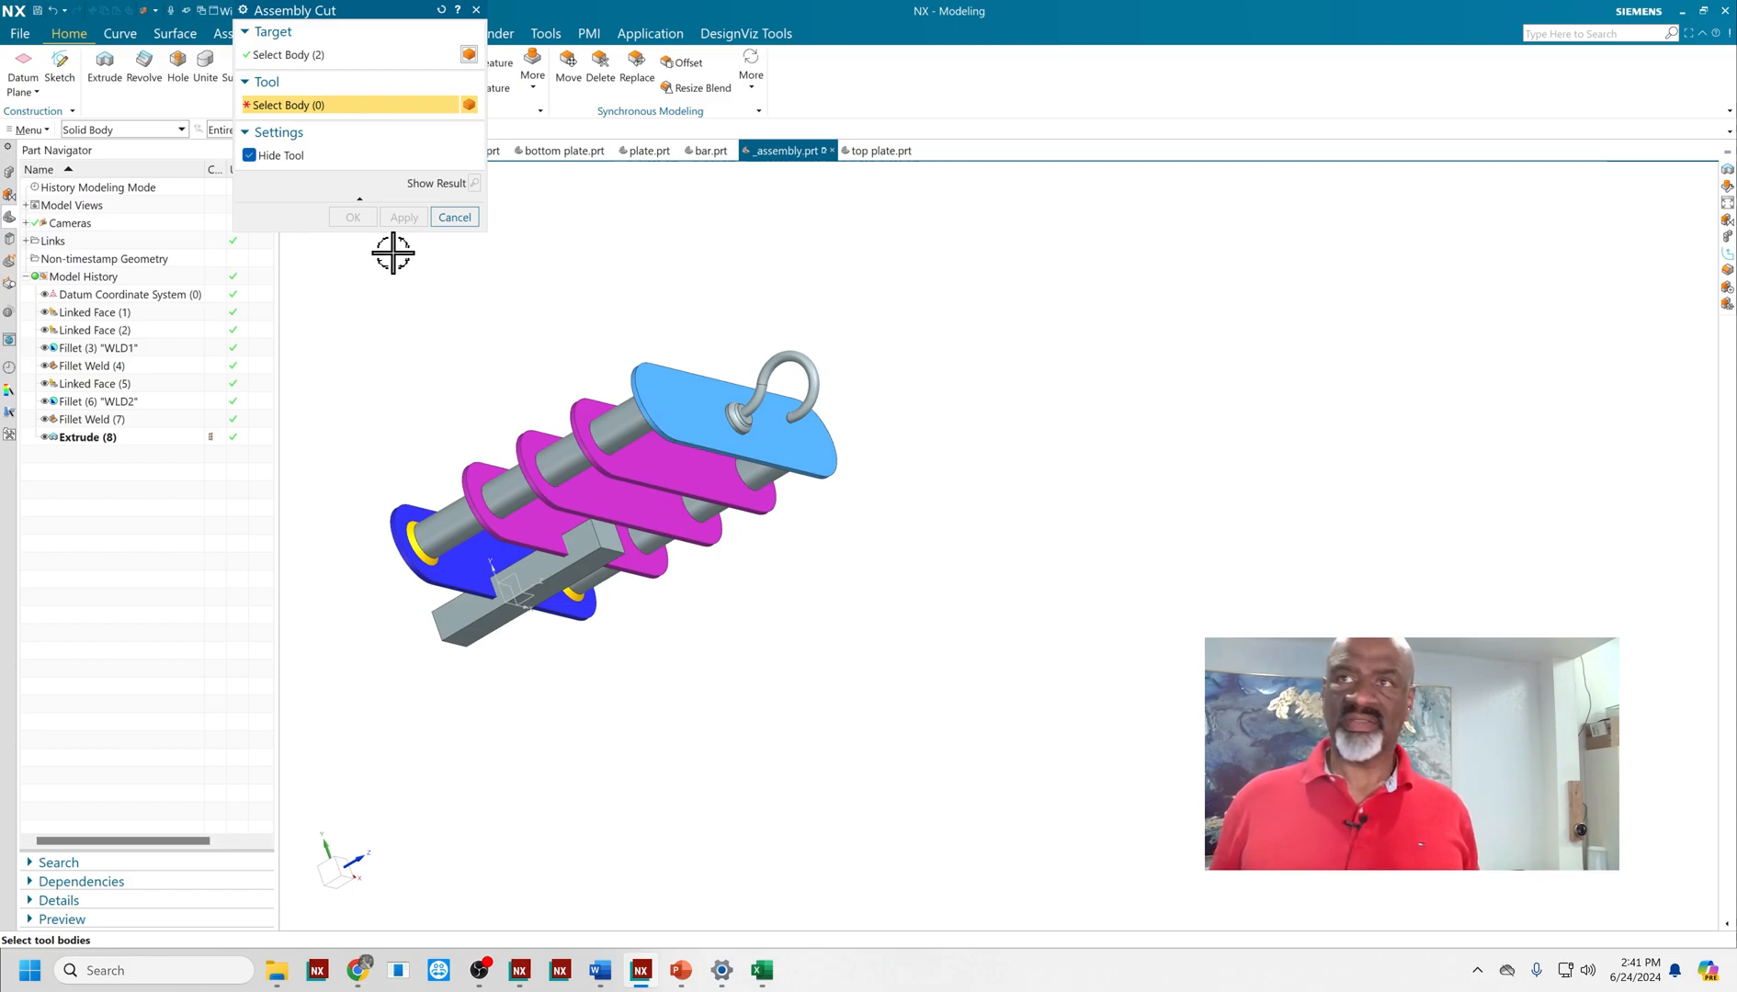
pyautogui.click(454, 217)
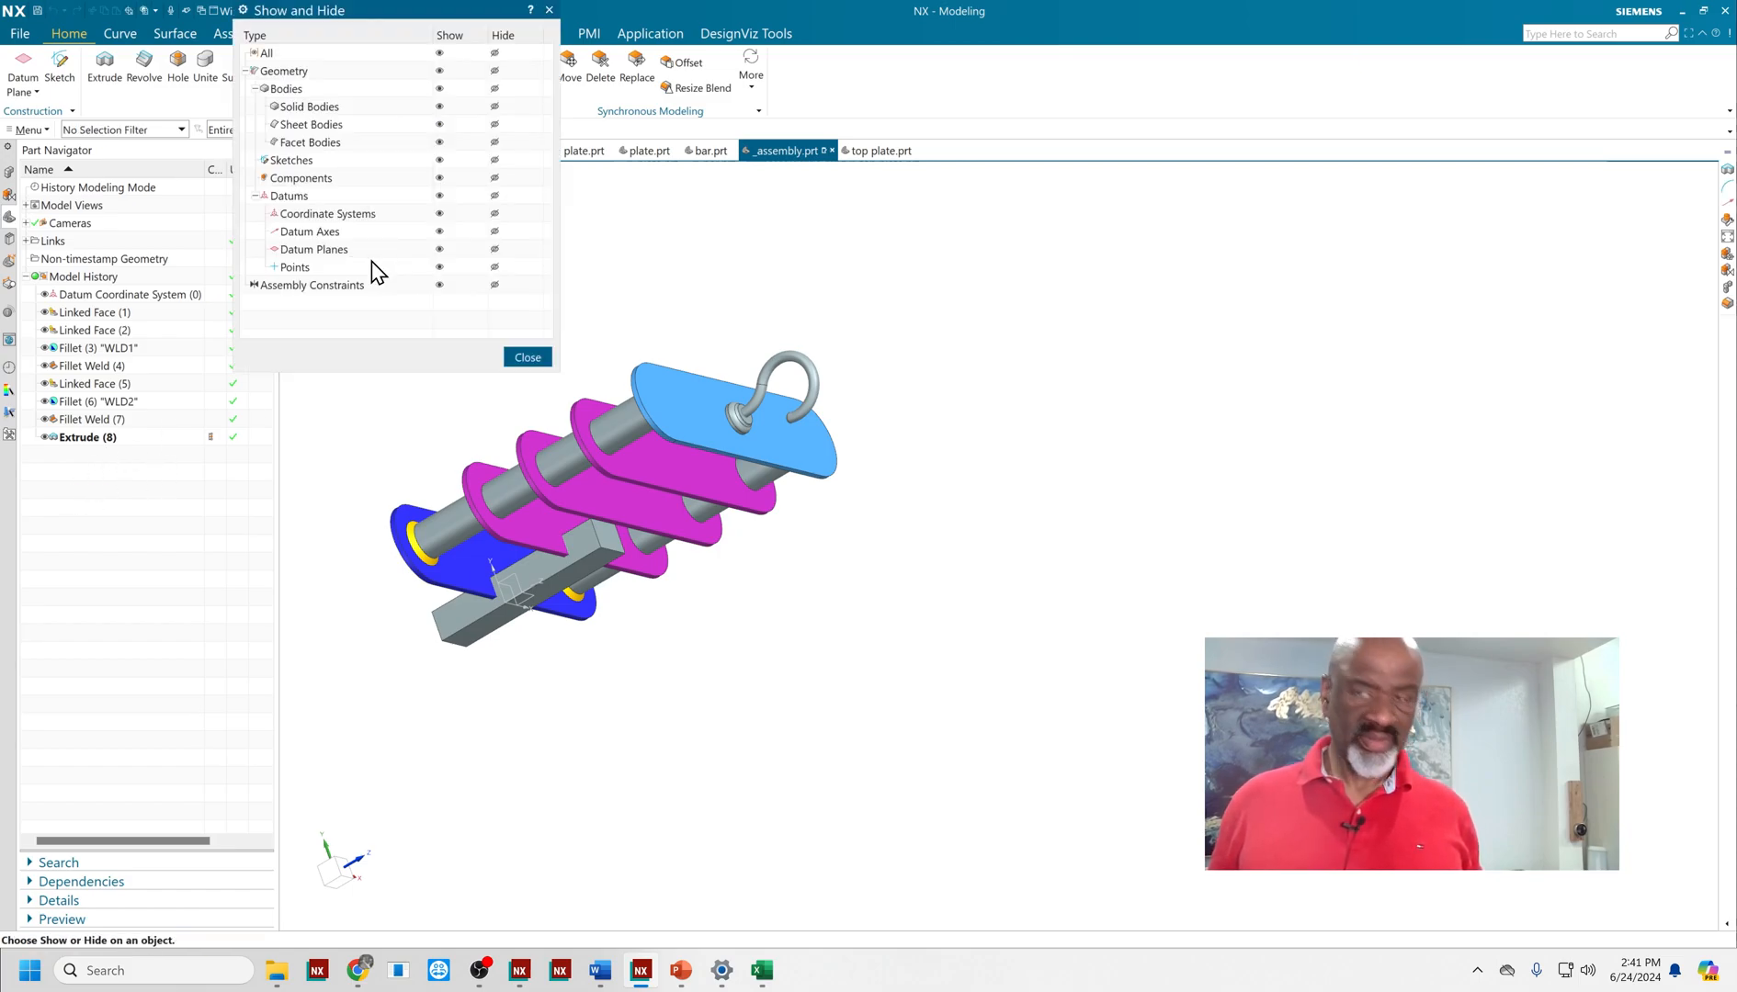
pyautogui.moveTo(476, 136)
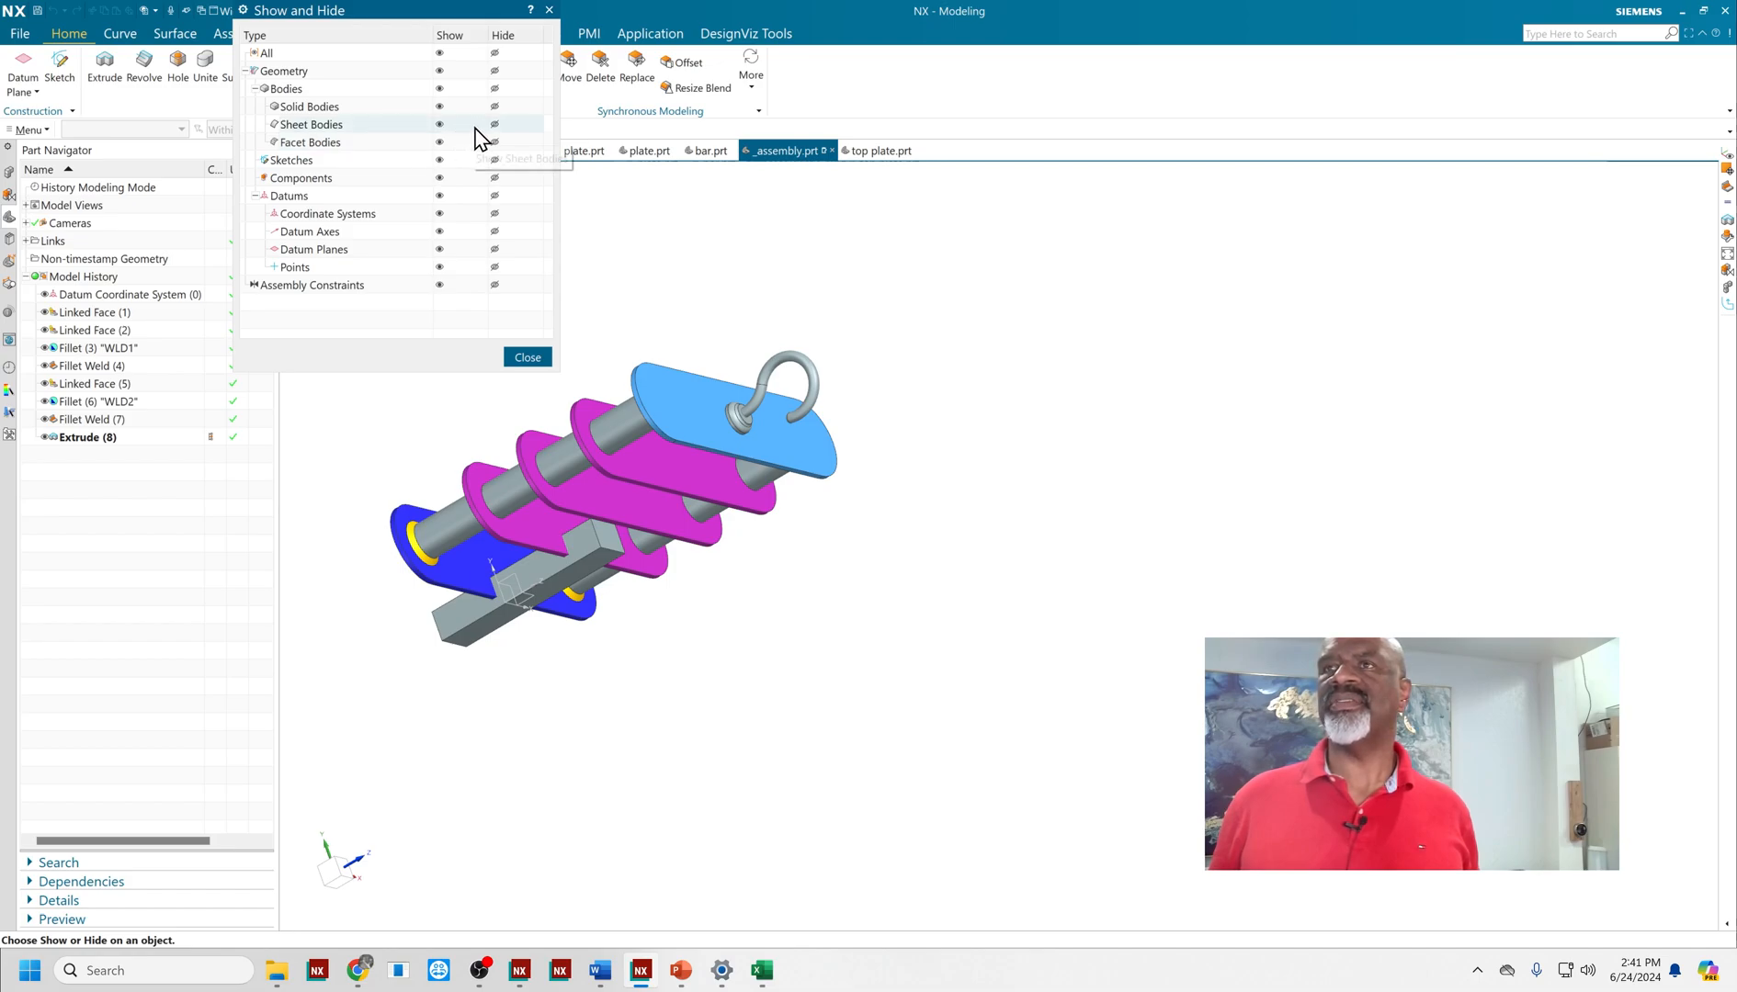
# - Hide all sheet bodies via Show and Hide so only solids remain
pyautogui.click(526, 356)
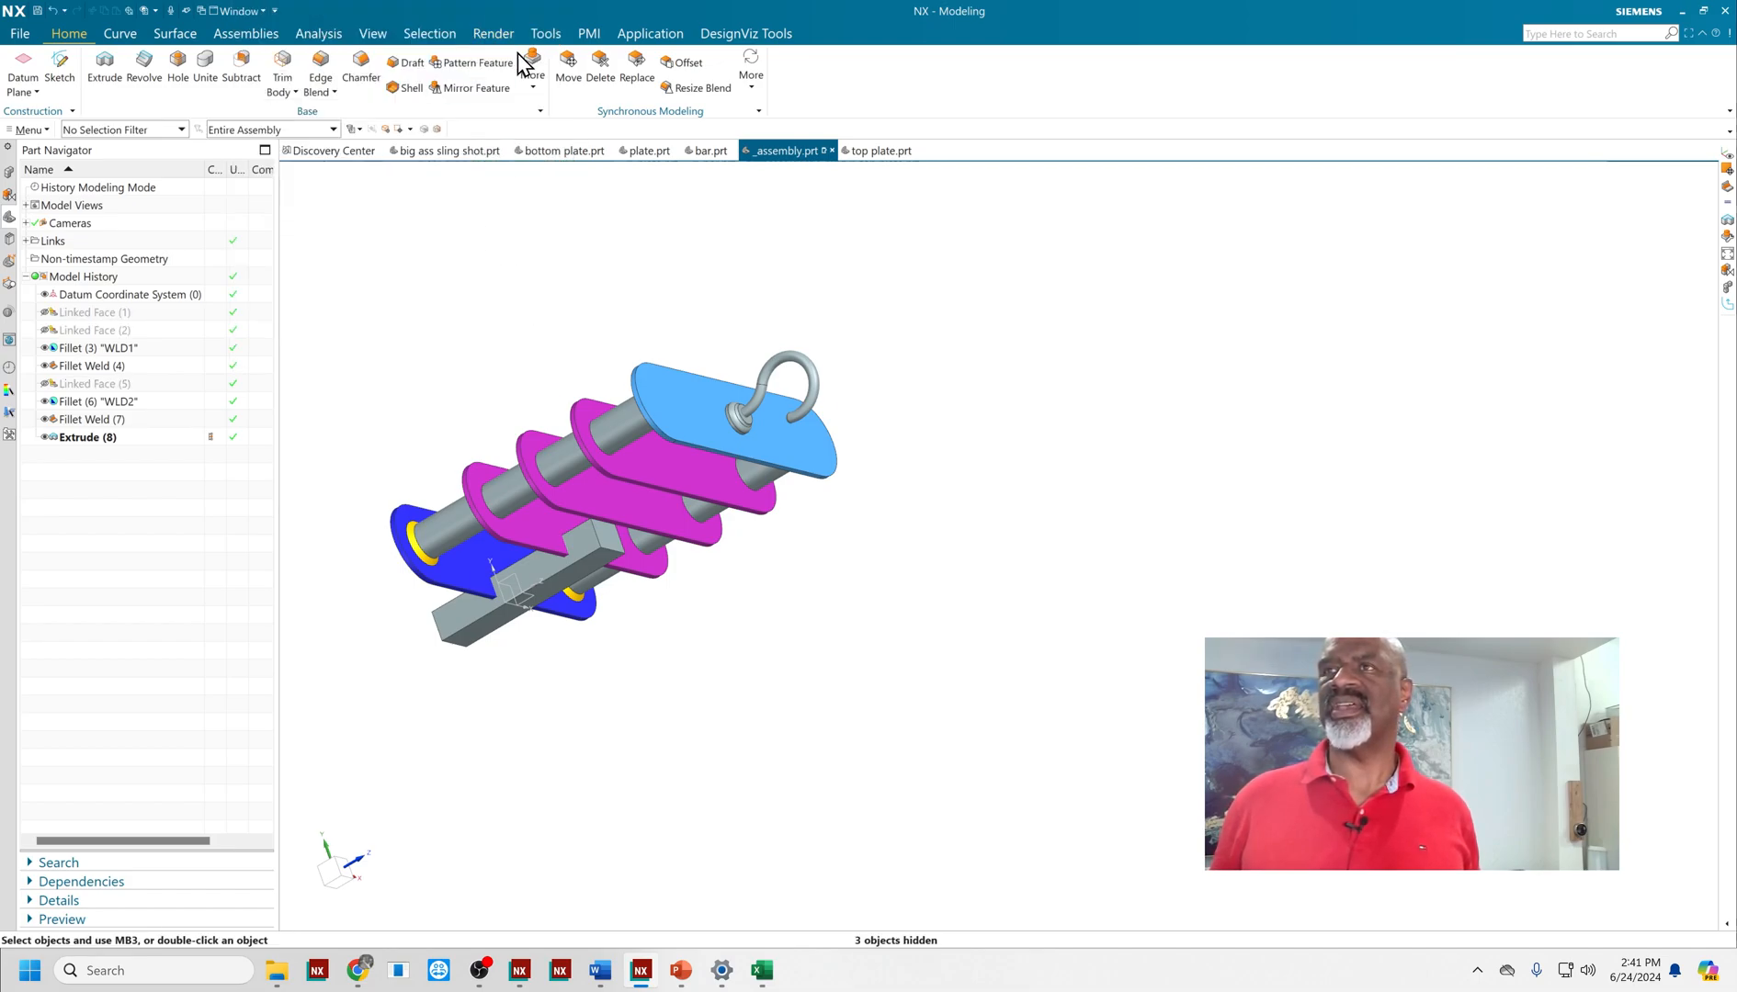
# - Assembly Cut the bottom plate and lowest plate with the extruded block as tool
pyautogui.click(531, 68)
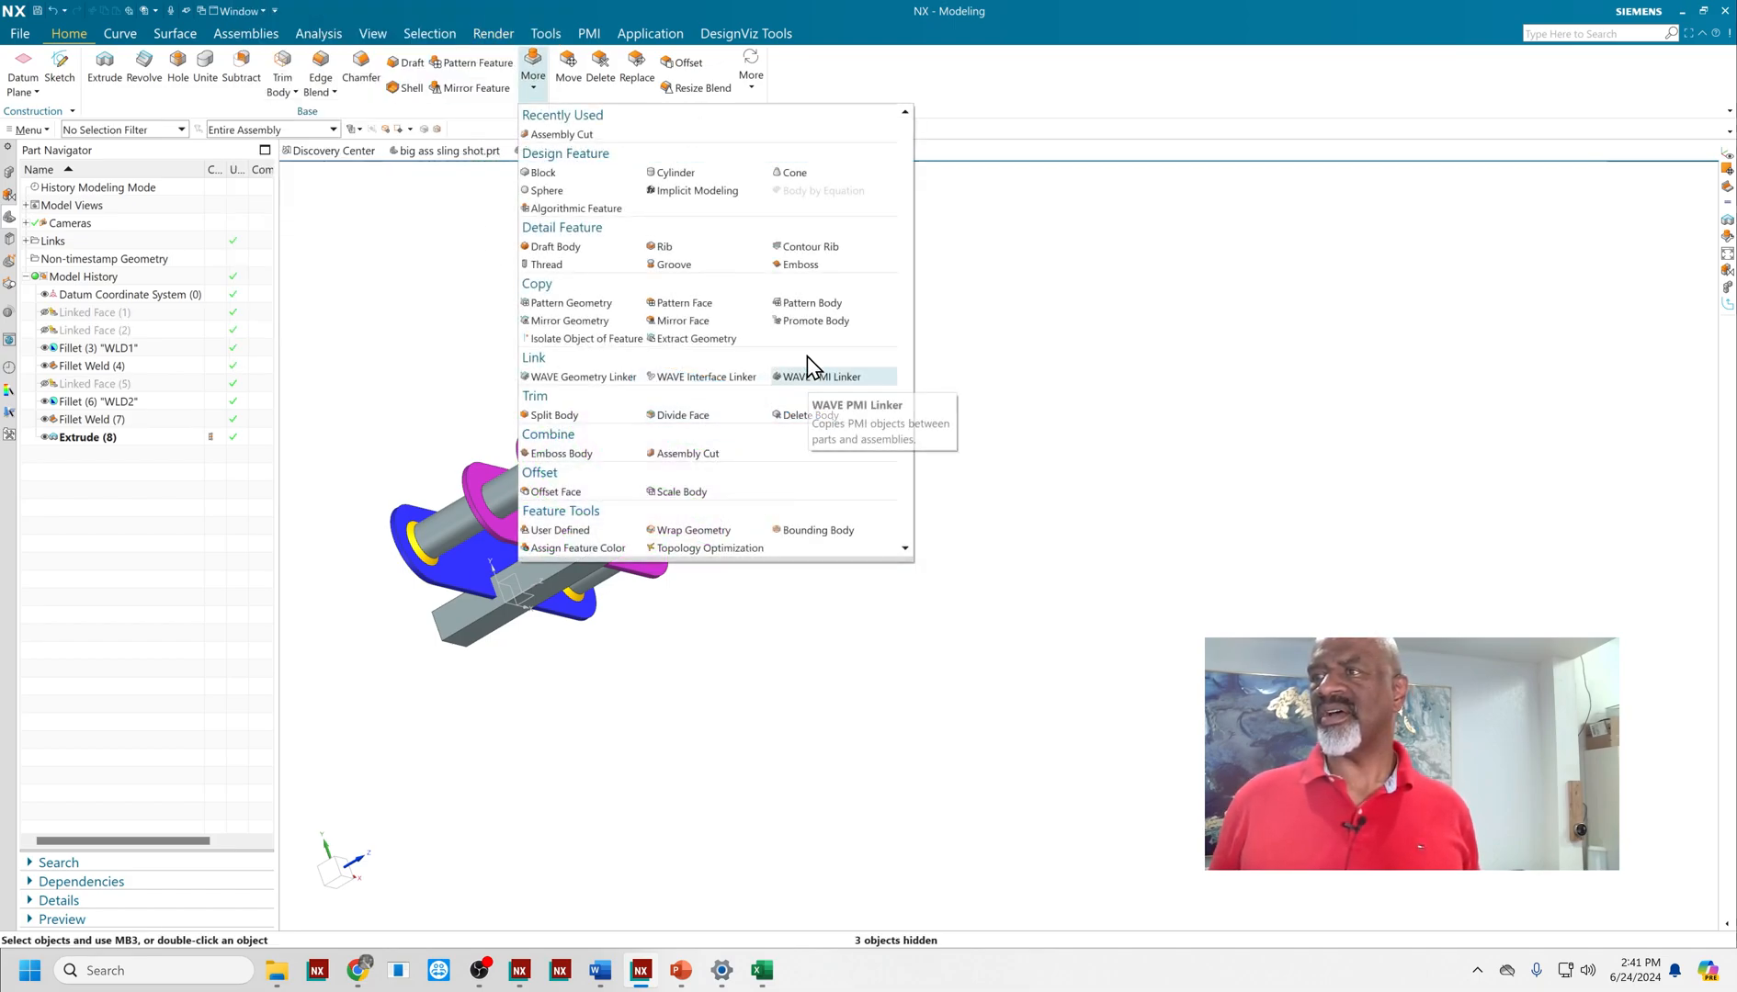
pyautogui.moveTo(687, 452)
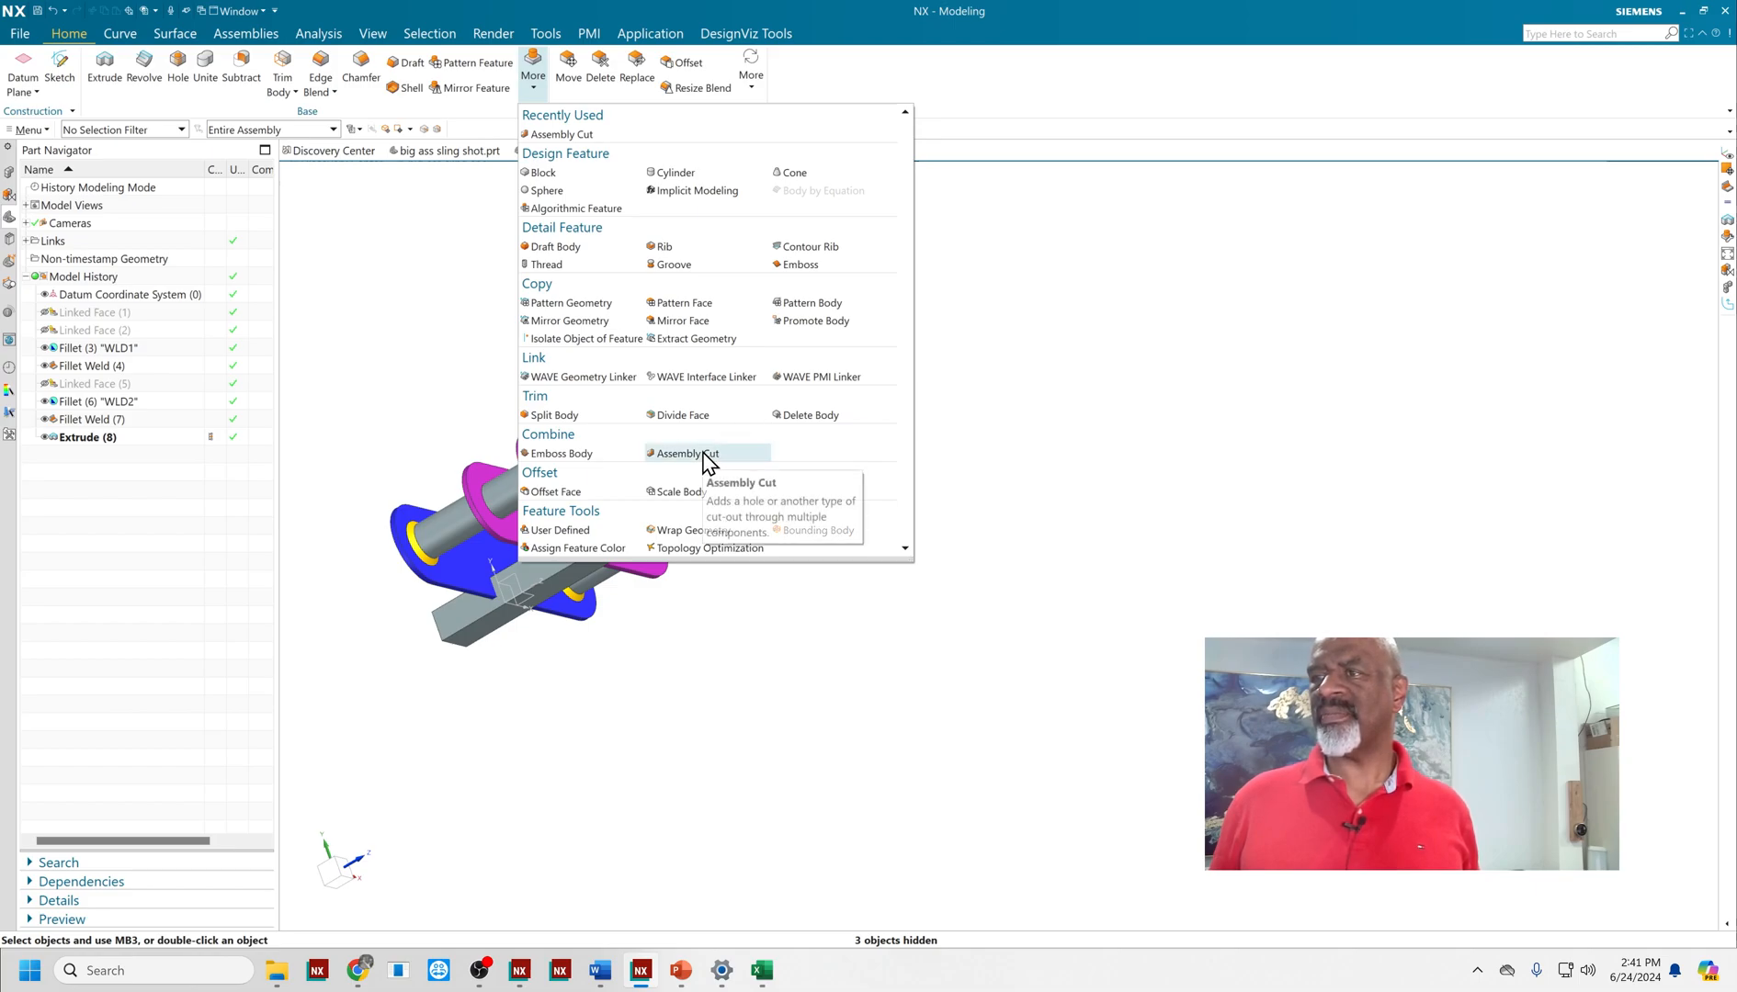
pyautogui.click(687, 454)
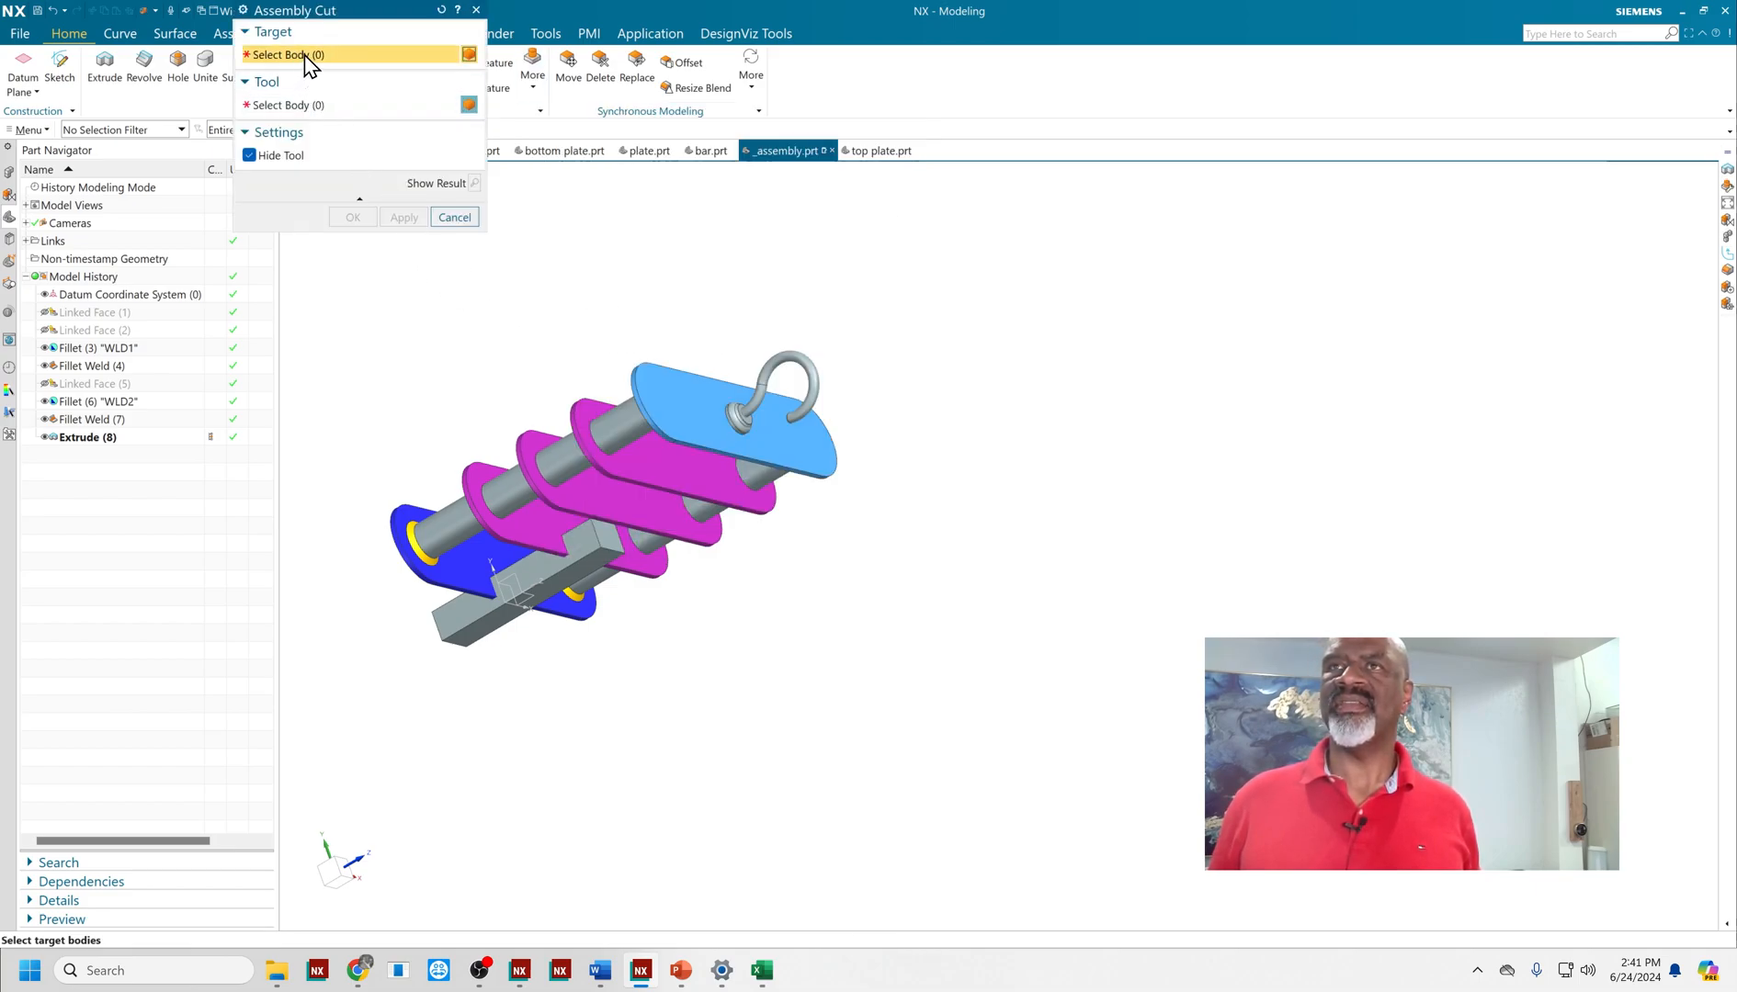
pyautogui.click(478, 474)
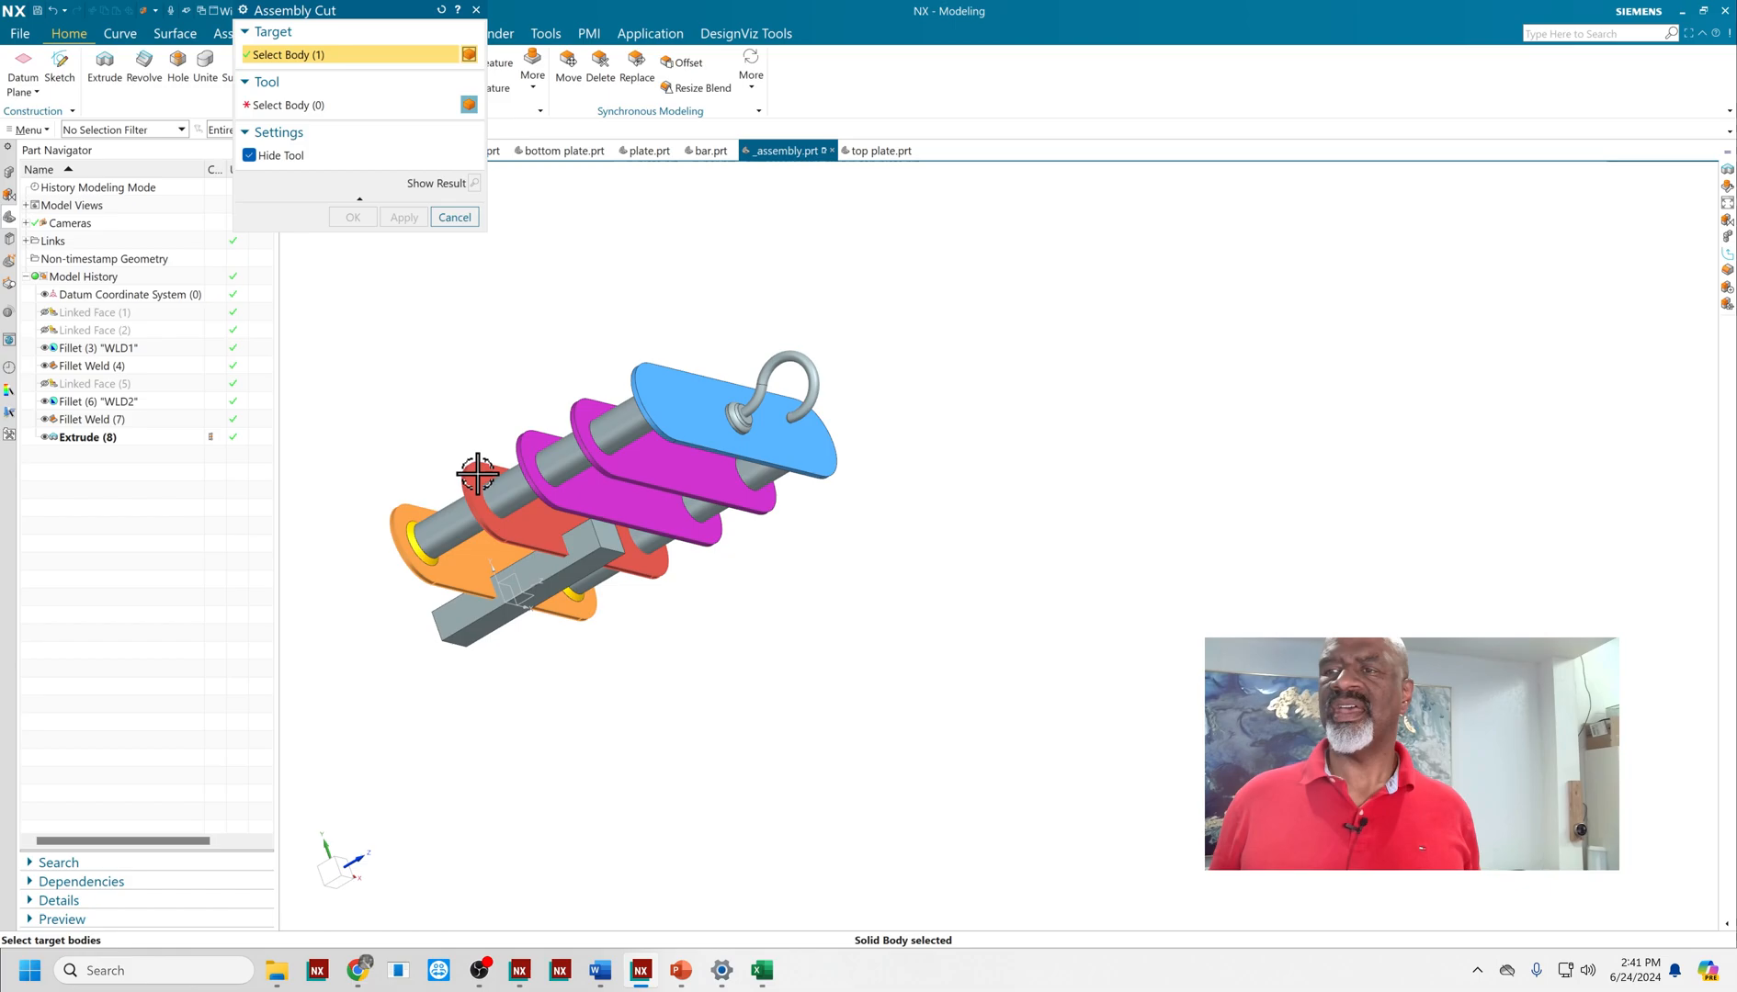
pyautogui.click(478, 474)
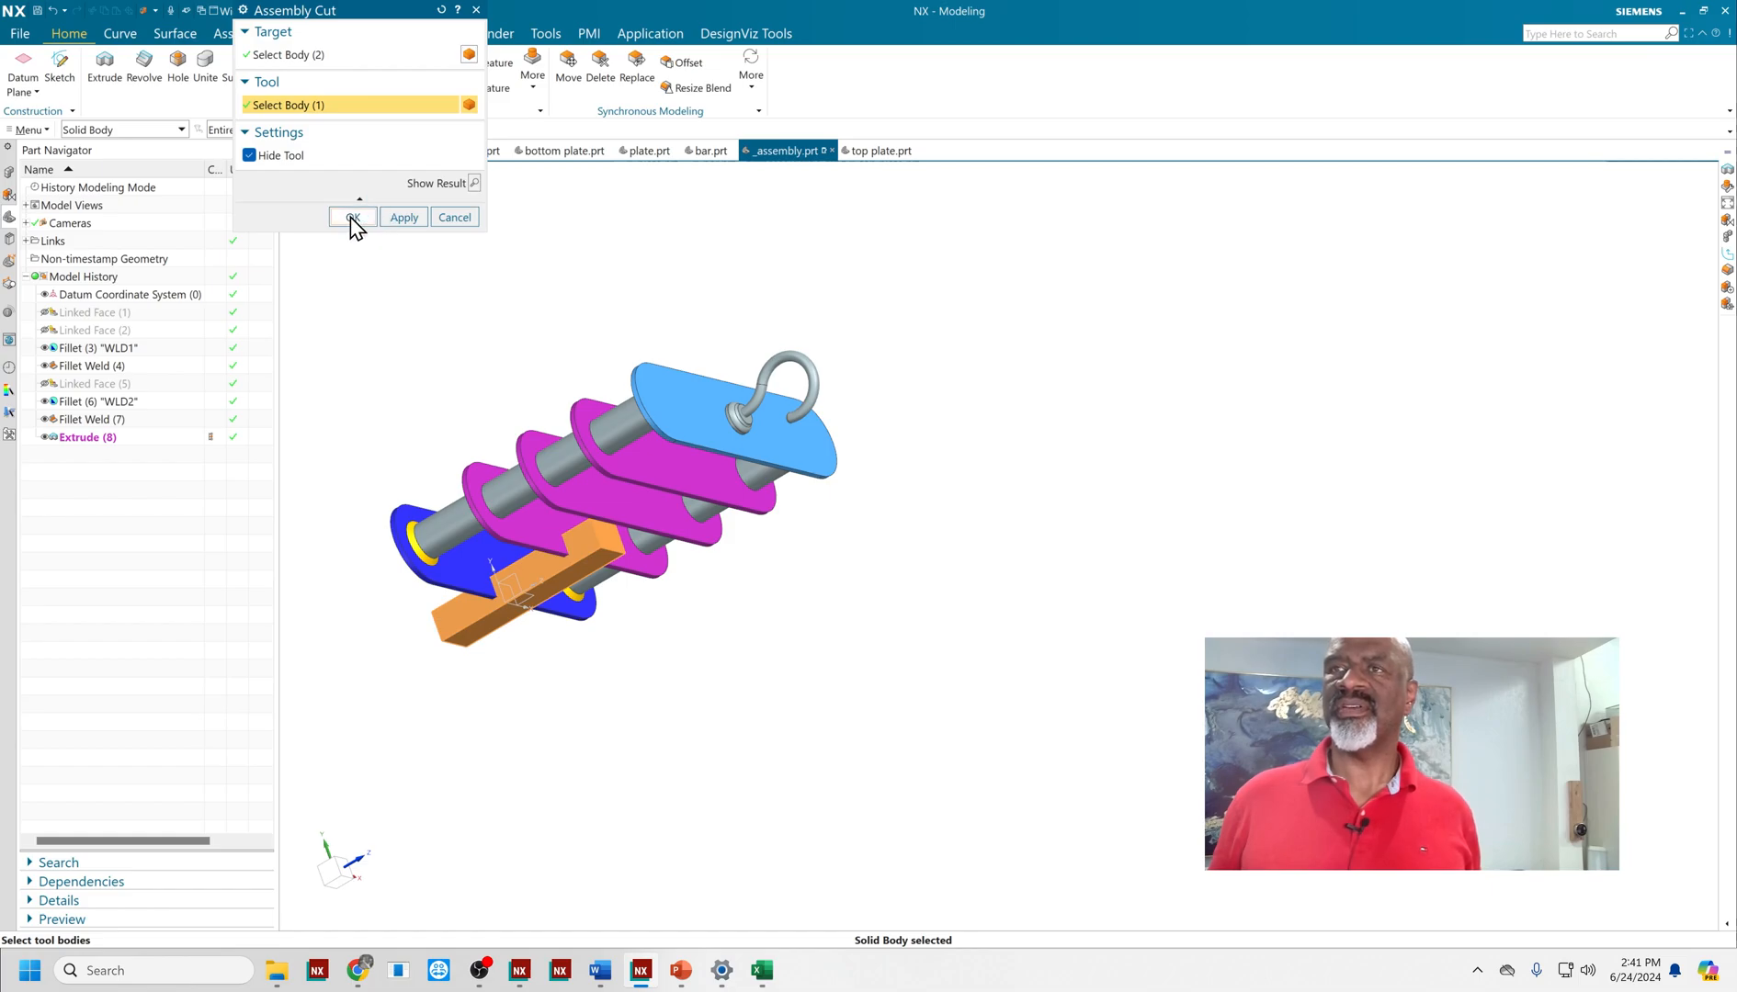
pyautogui.click(353, 217)
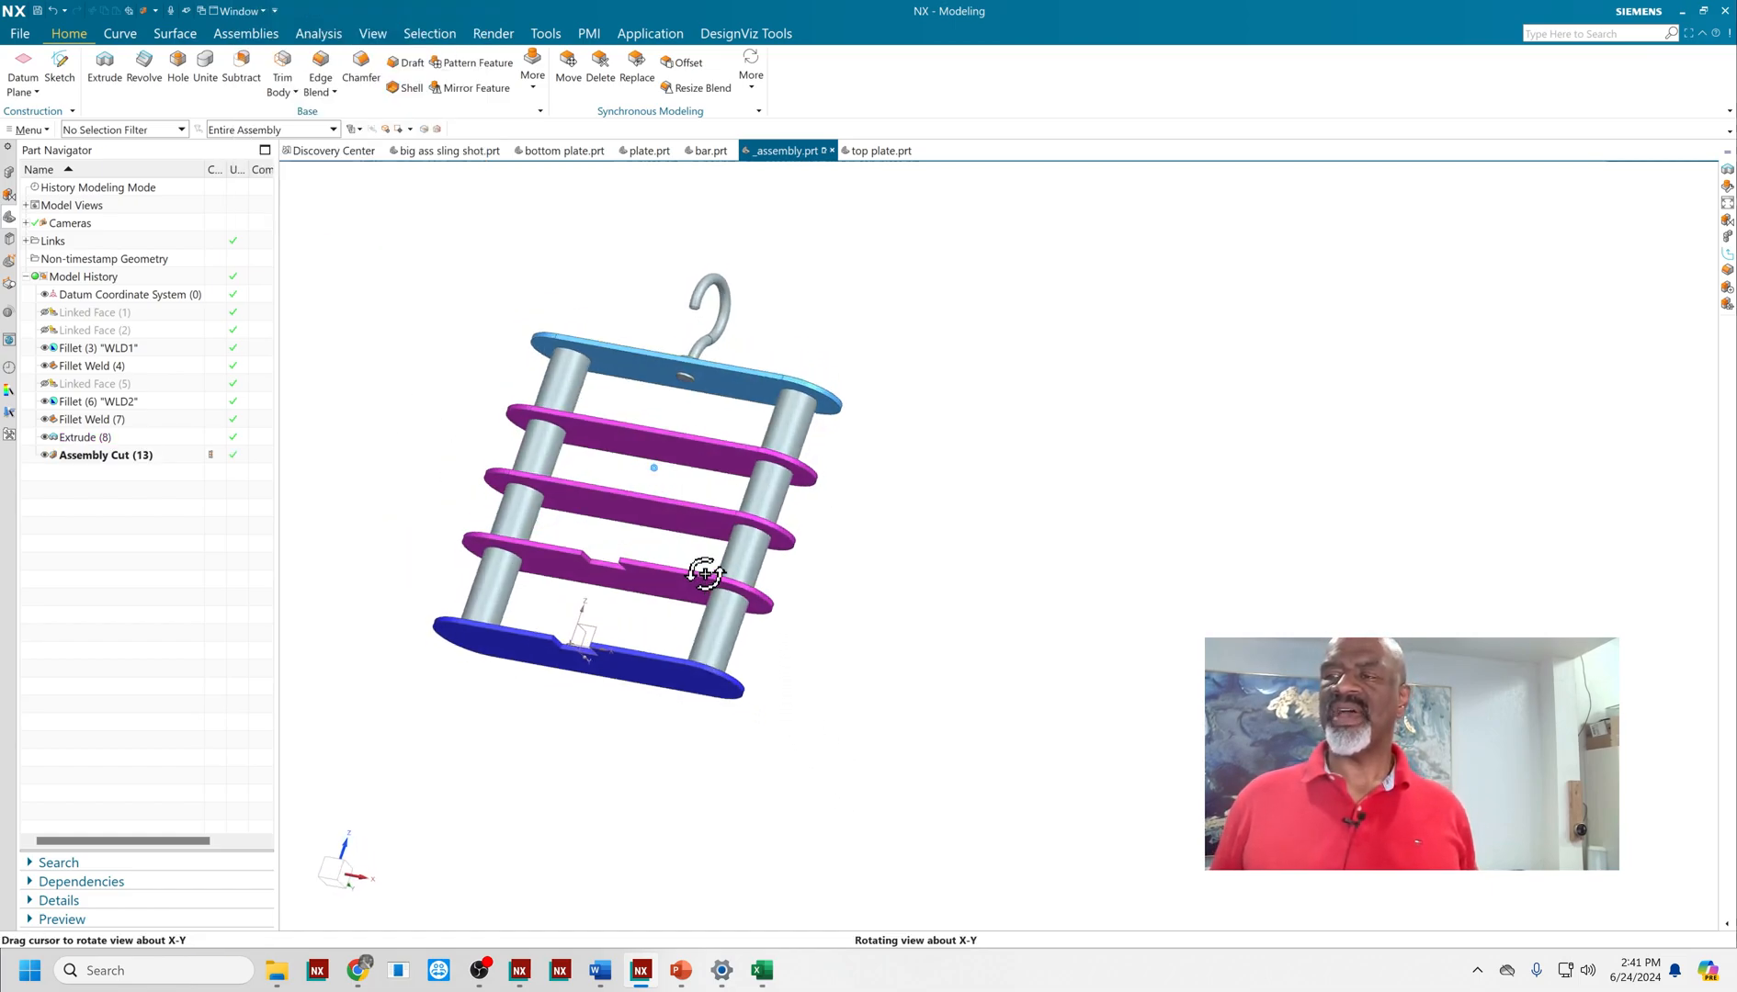
pyautogui.moveTo(704, 574); pyautogui.dragTo(809, 584)
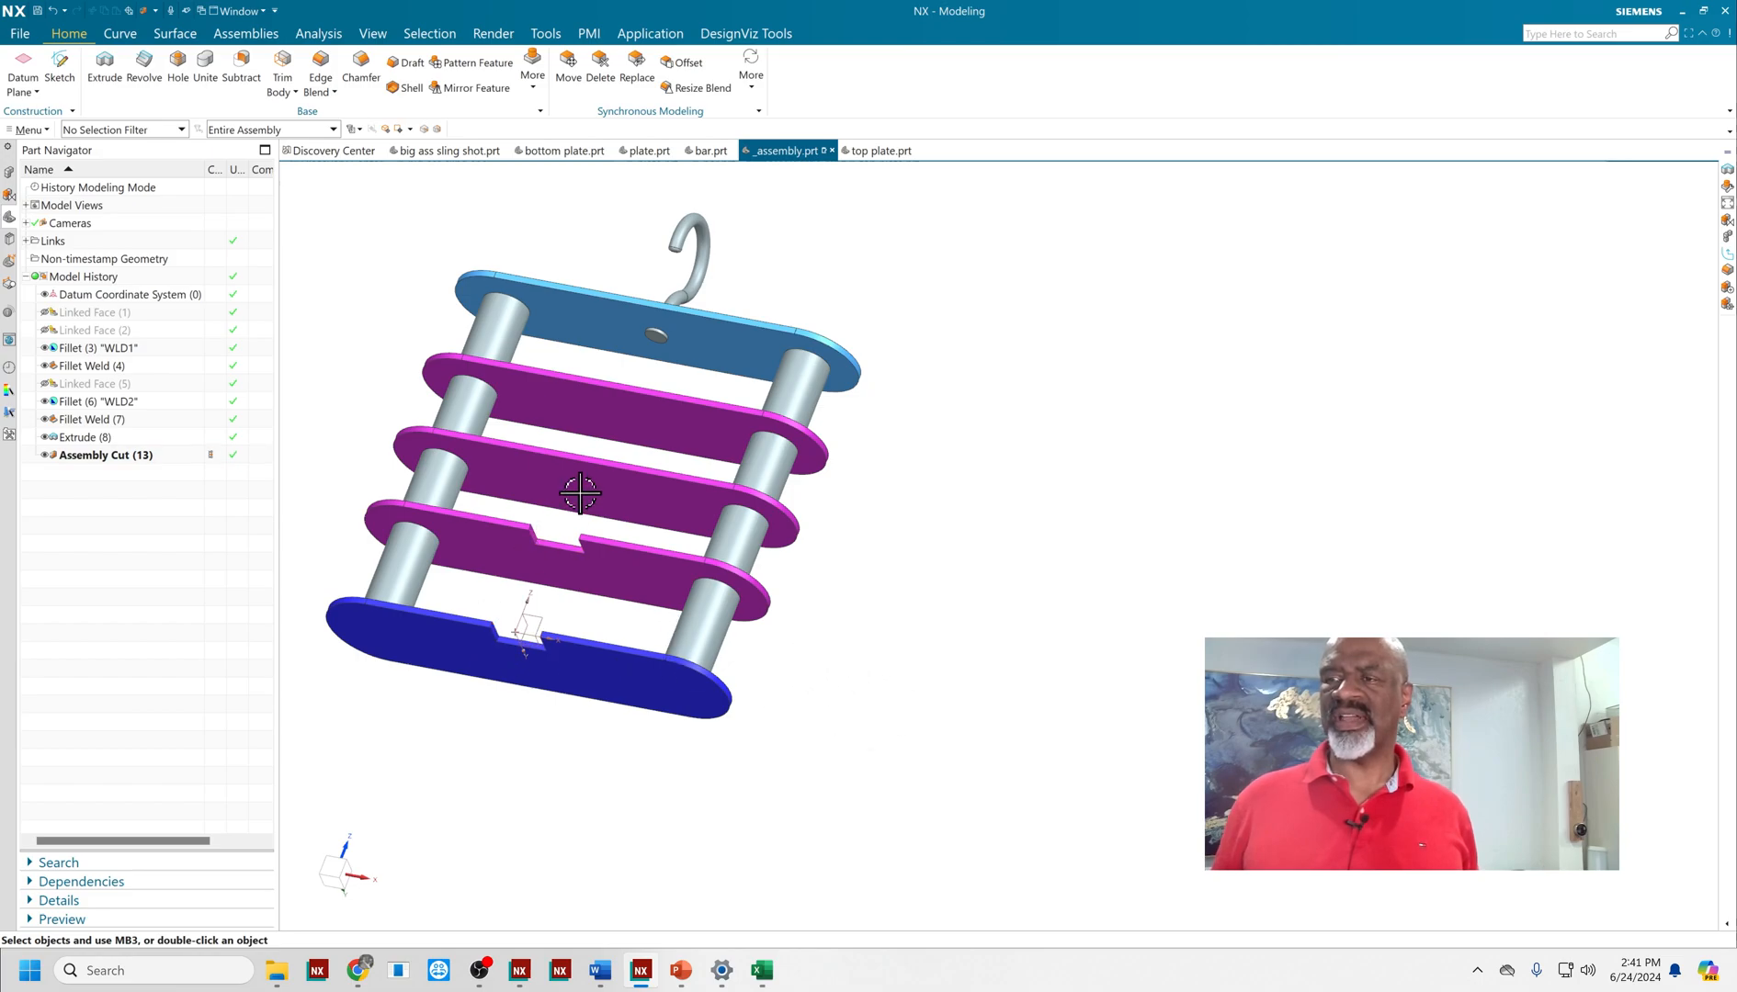
pyautogui.moveTo(581, 493); pyautogui.dragTo(682, 476)
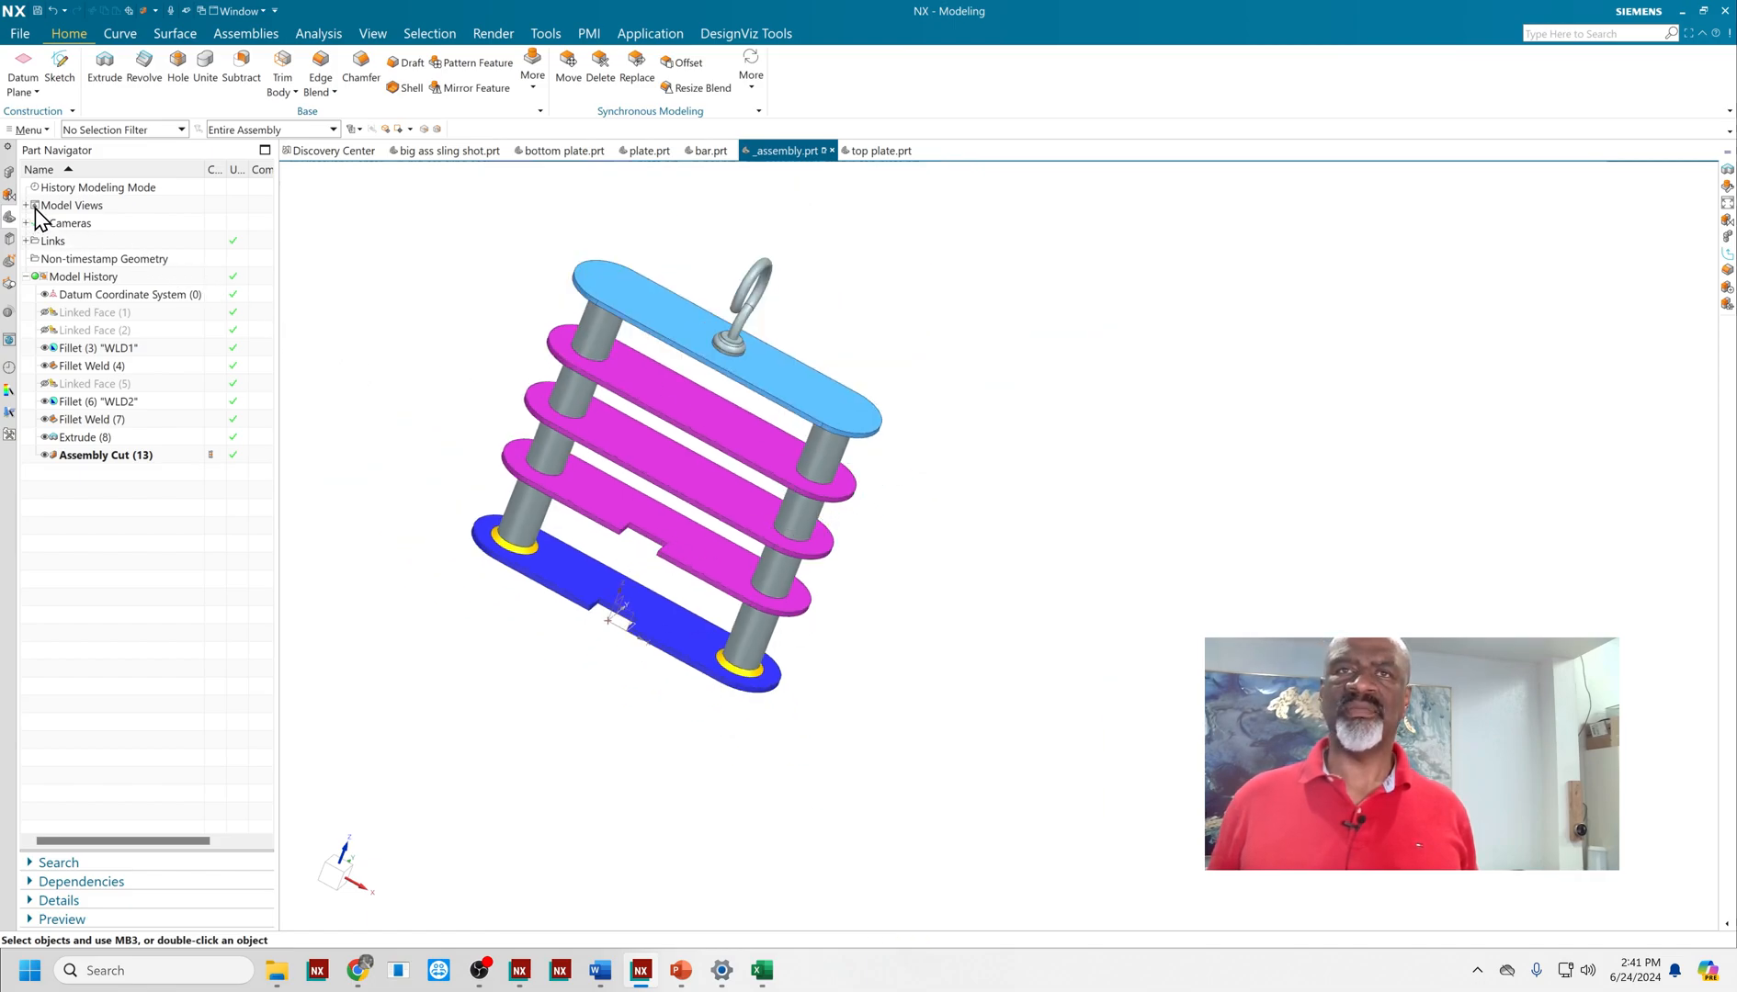
# - Open bottom plate alone from the Assembly Navigator, then return to _assembly.prt
pyautogui.click(9, 180)
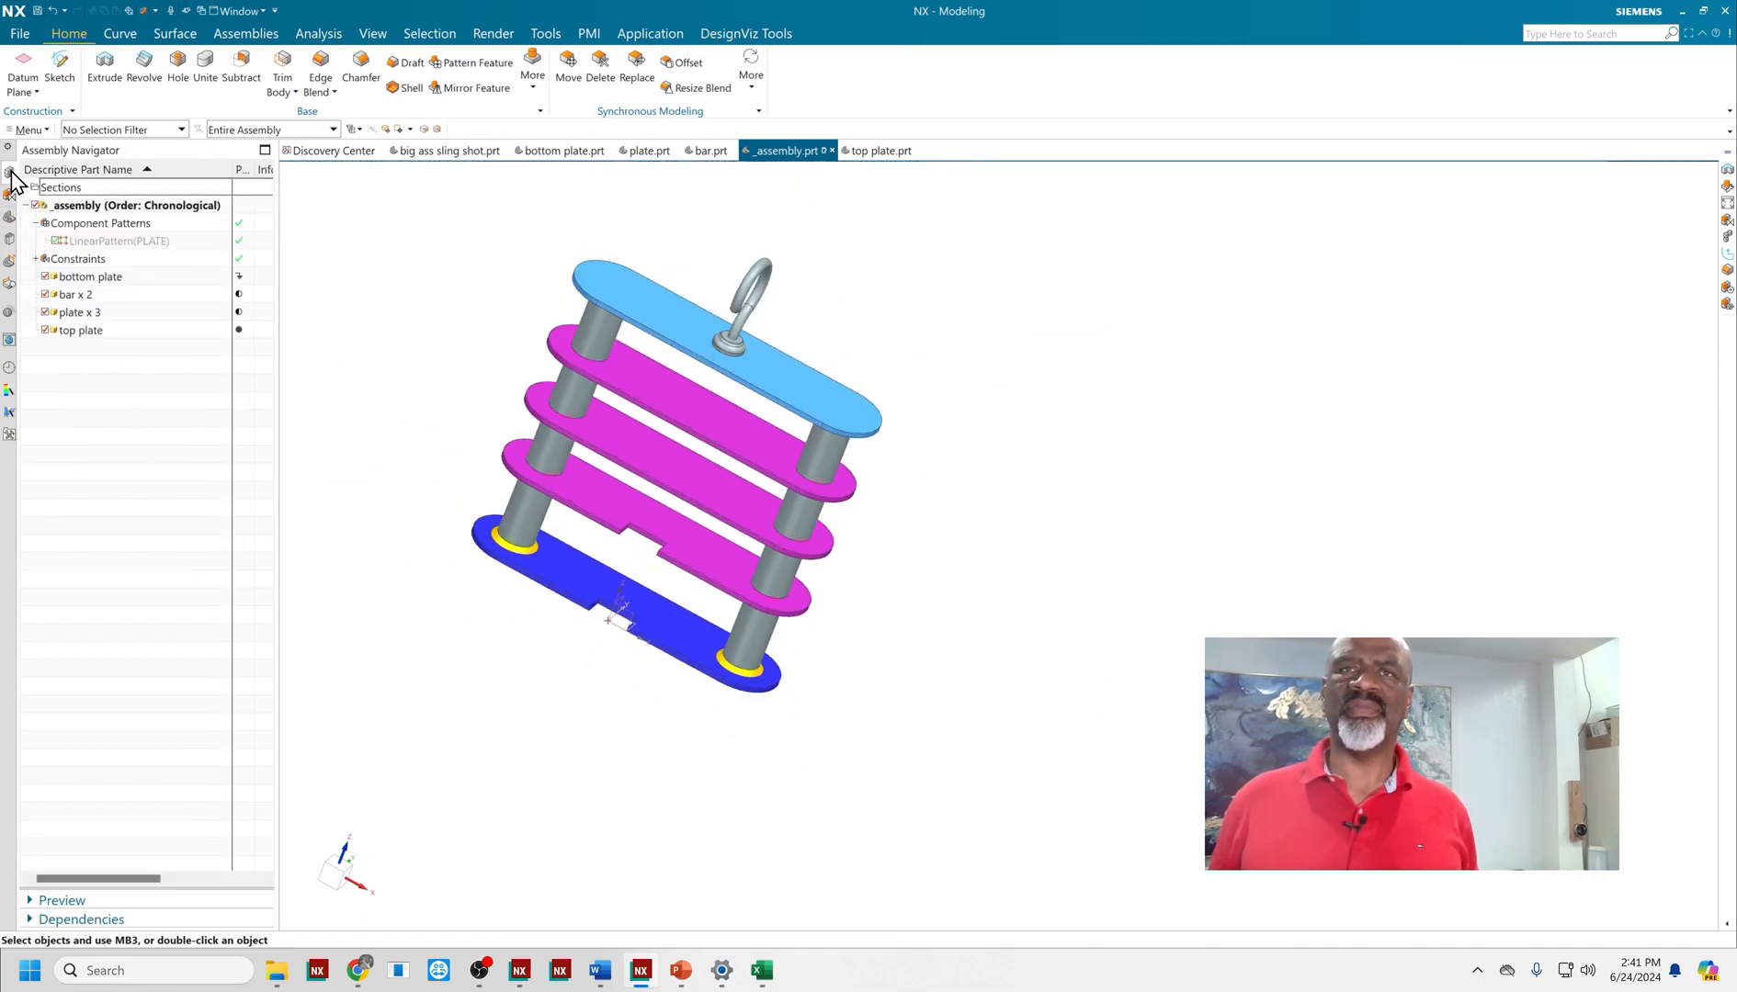
pyautogui.click(90, 276)
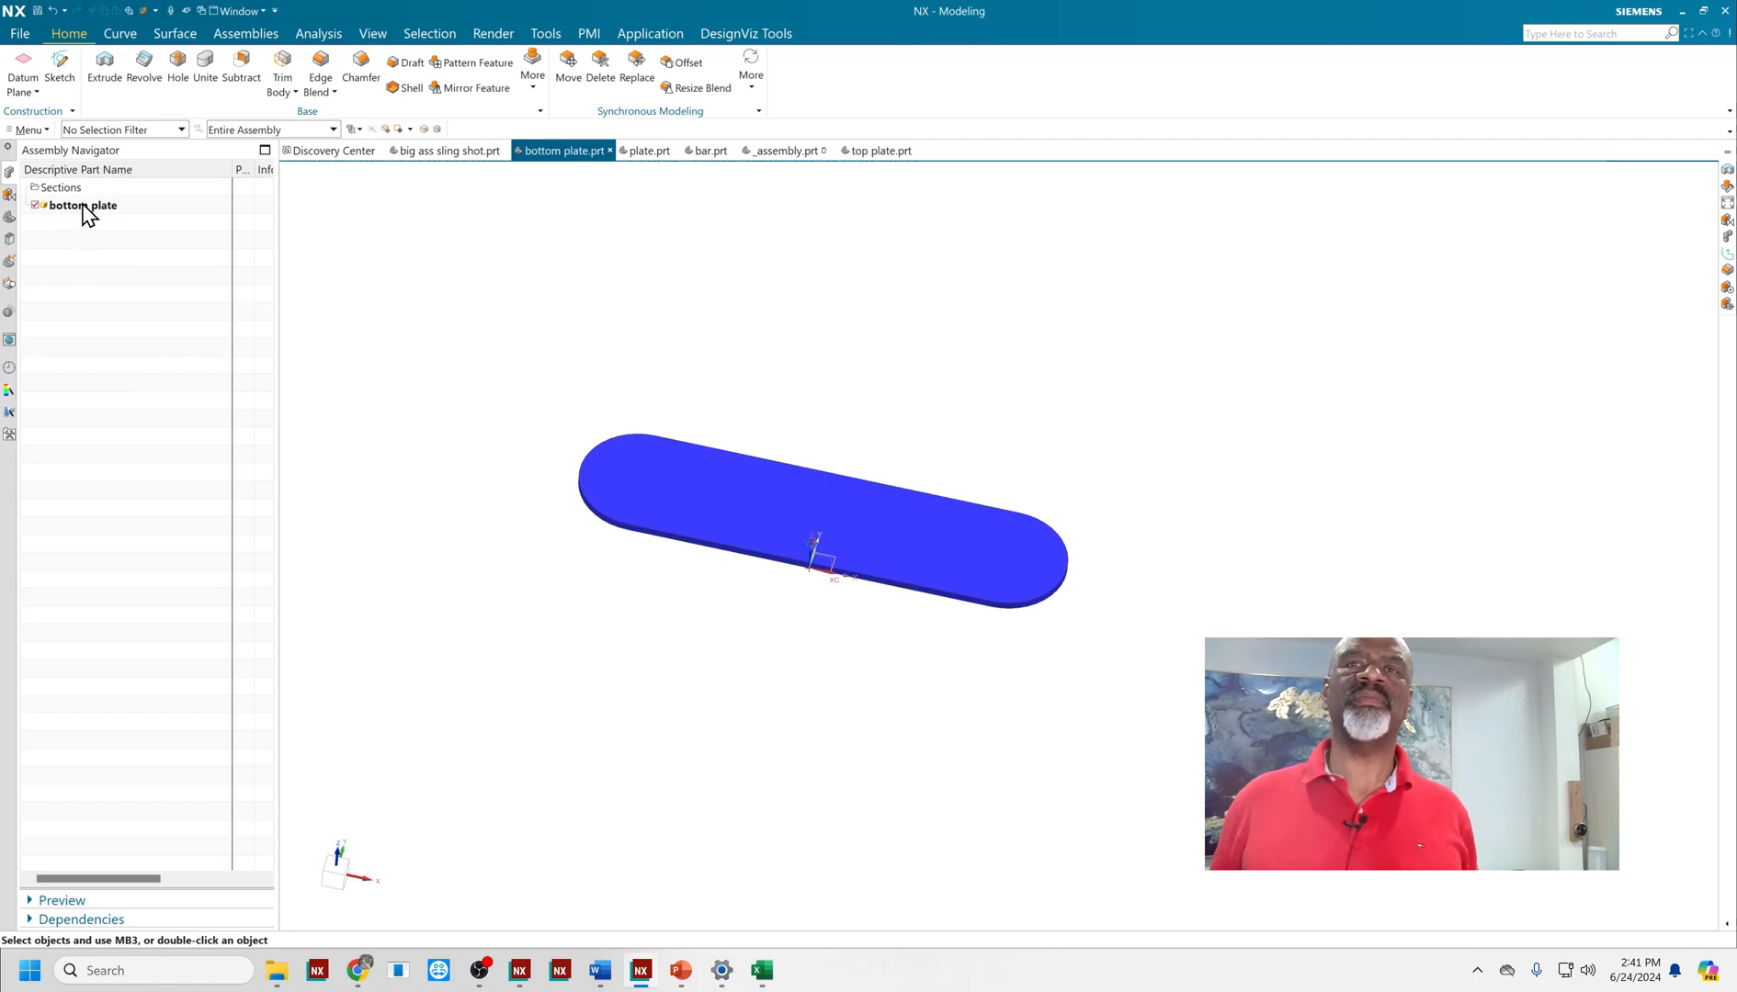
pyautogui.click(781, 151)
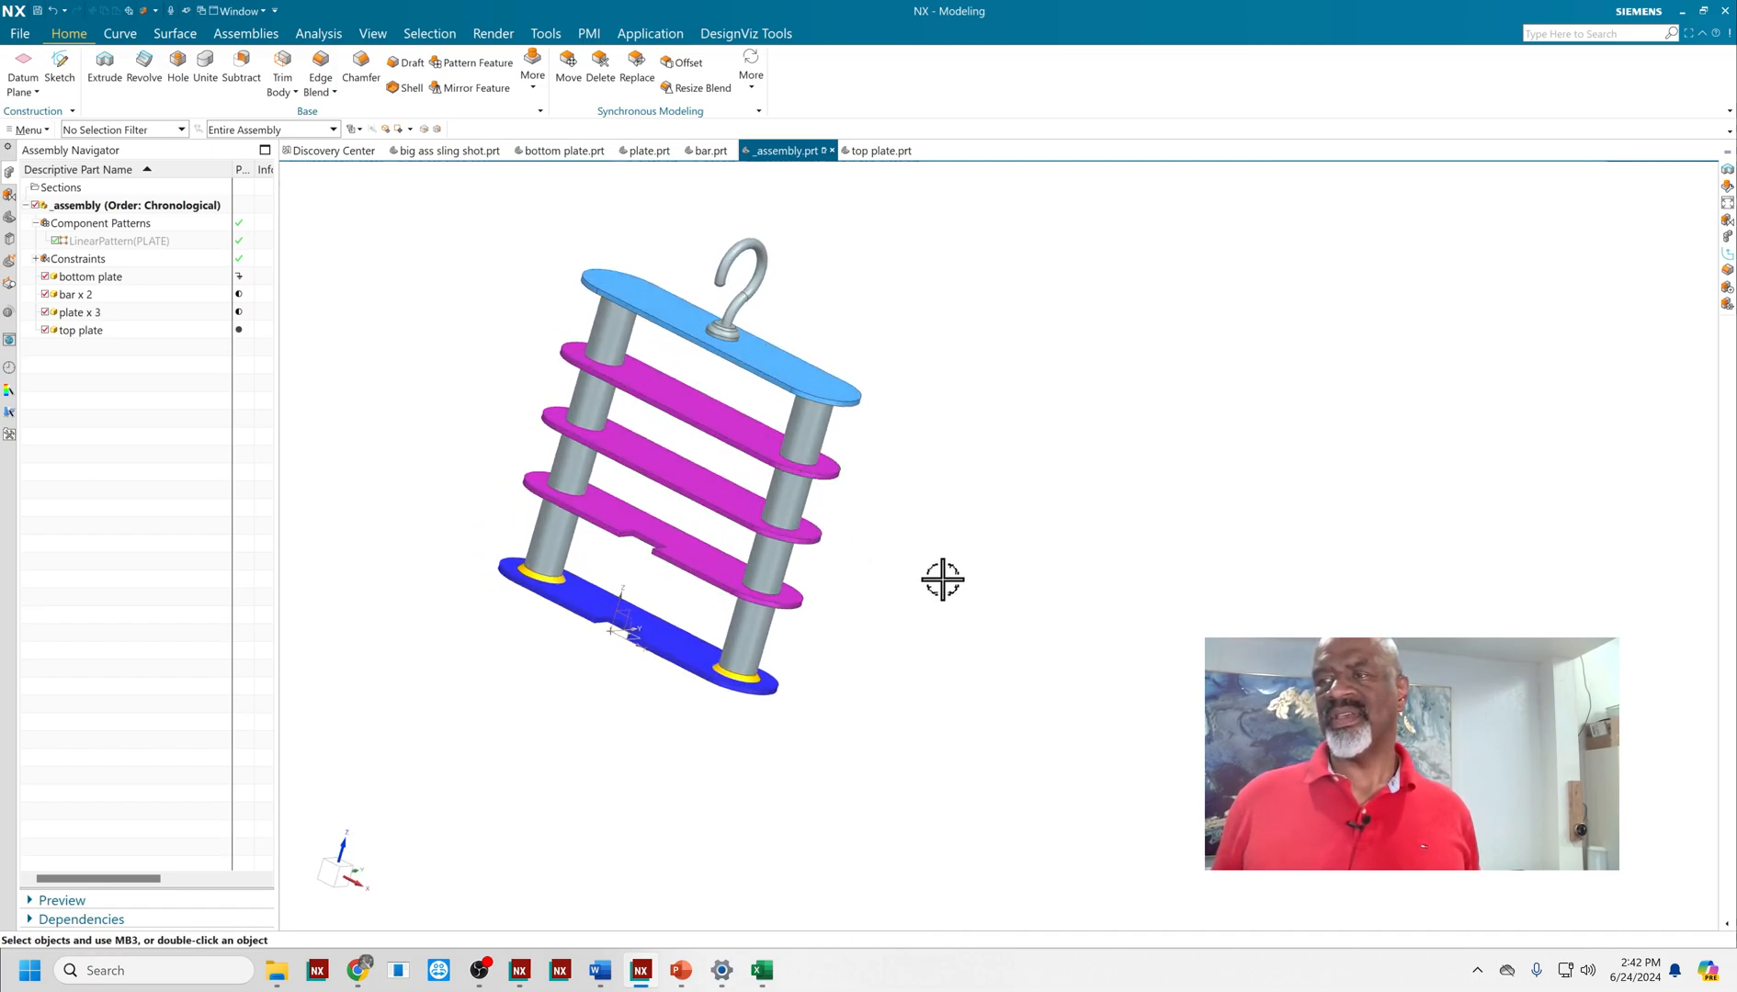
# - Unpack 'plate x 3' into separate components and open the lowest plate in its own window
pyautogui.click(79, 313)
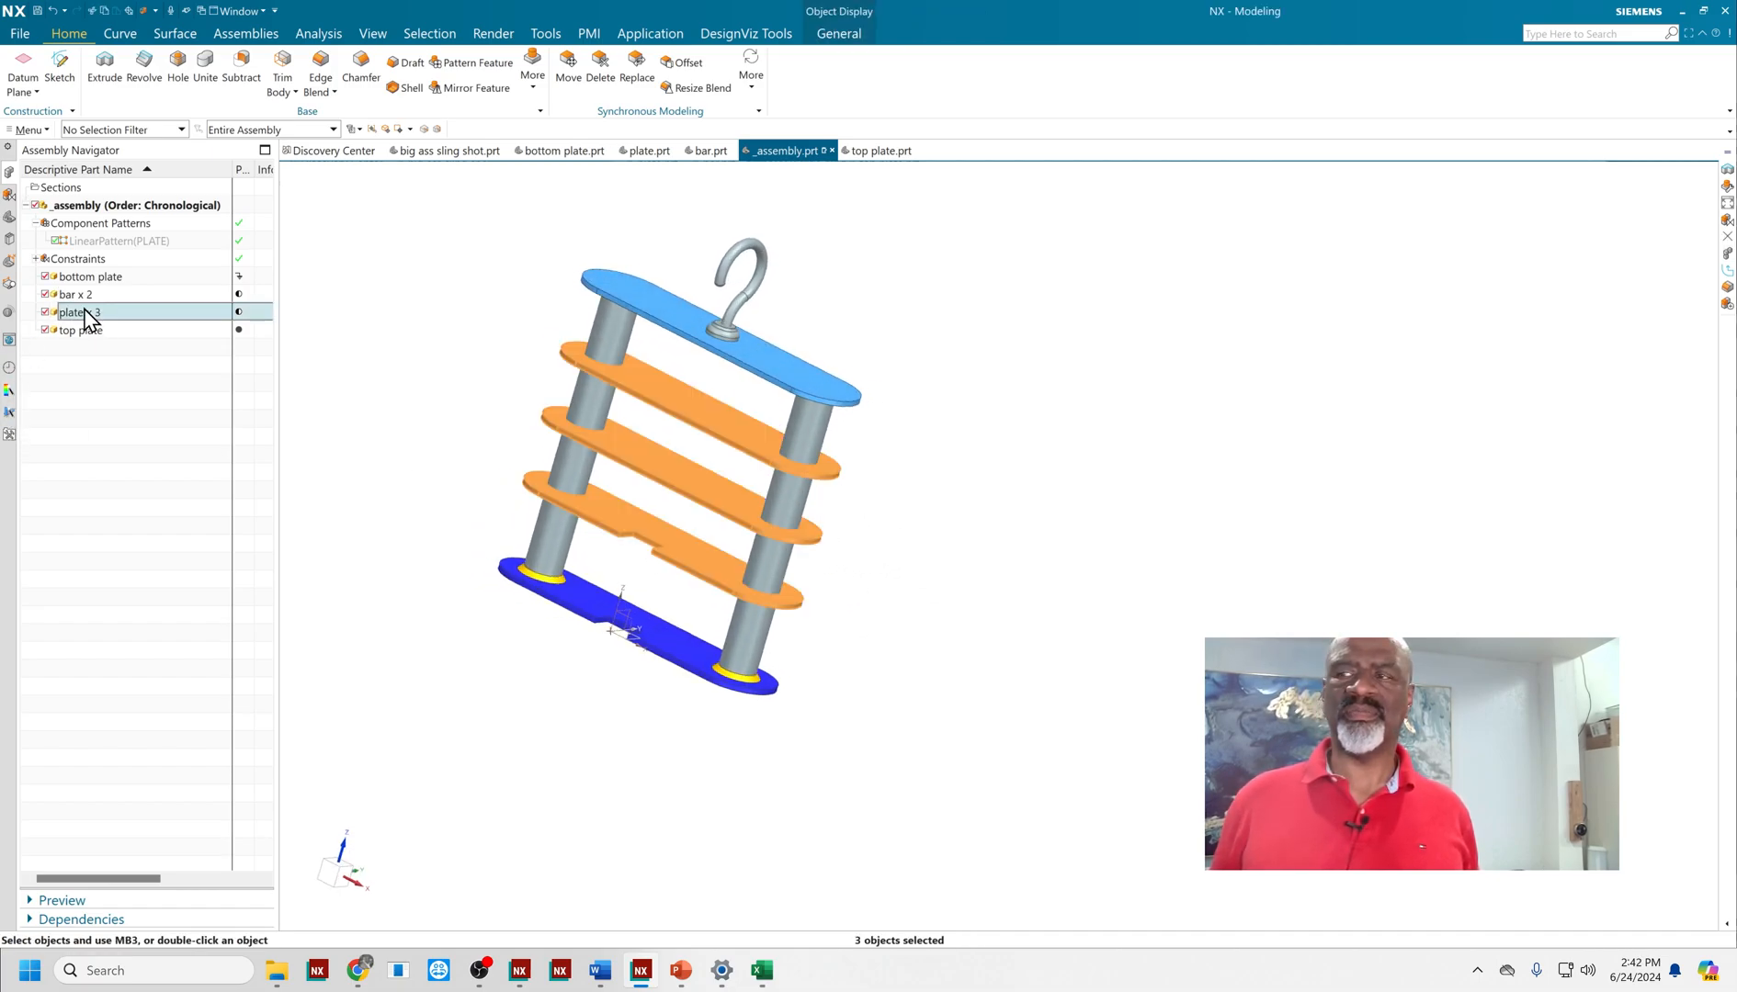
pyautogui.rightClick(77, 312)
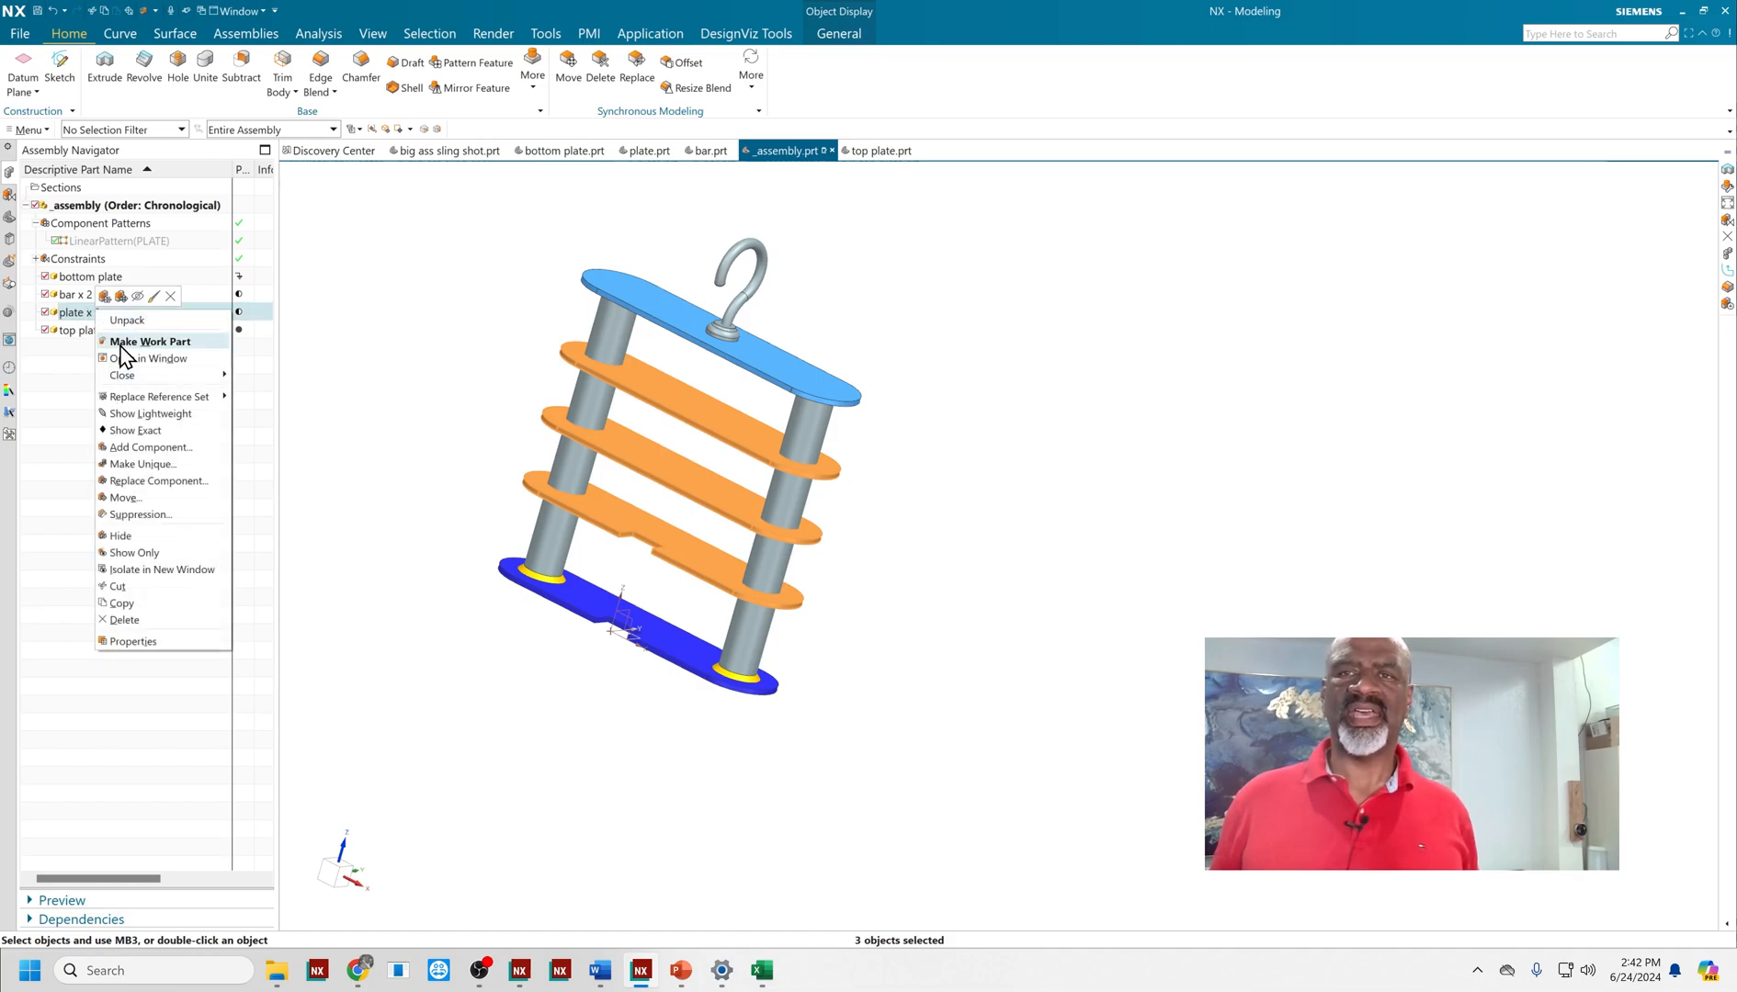
pyautogui.click(126, 320)
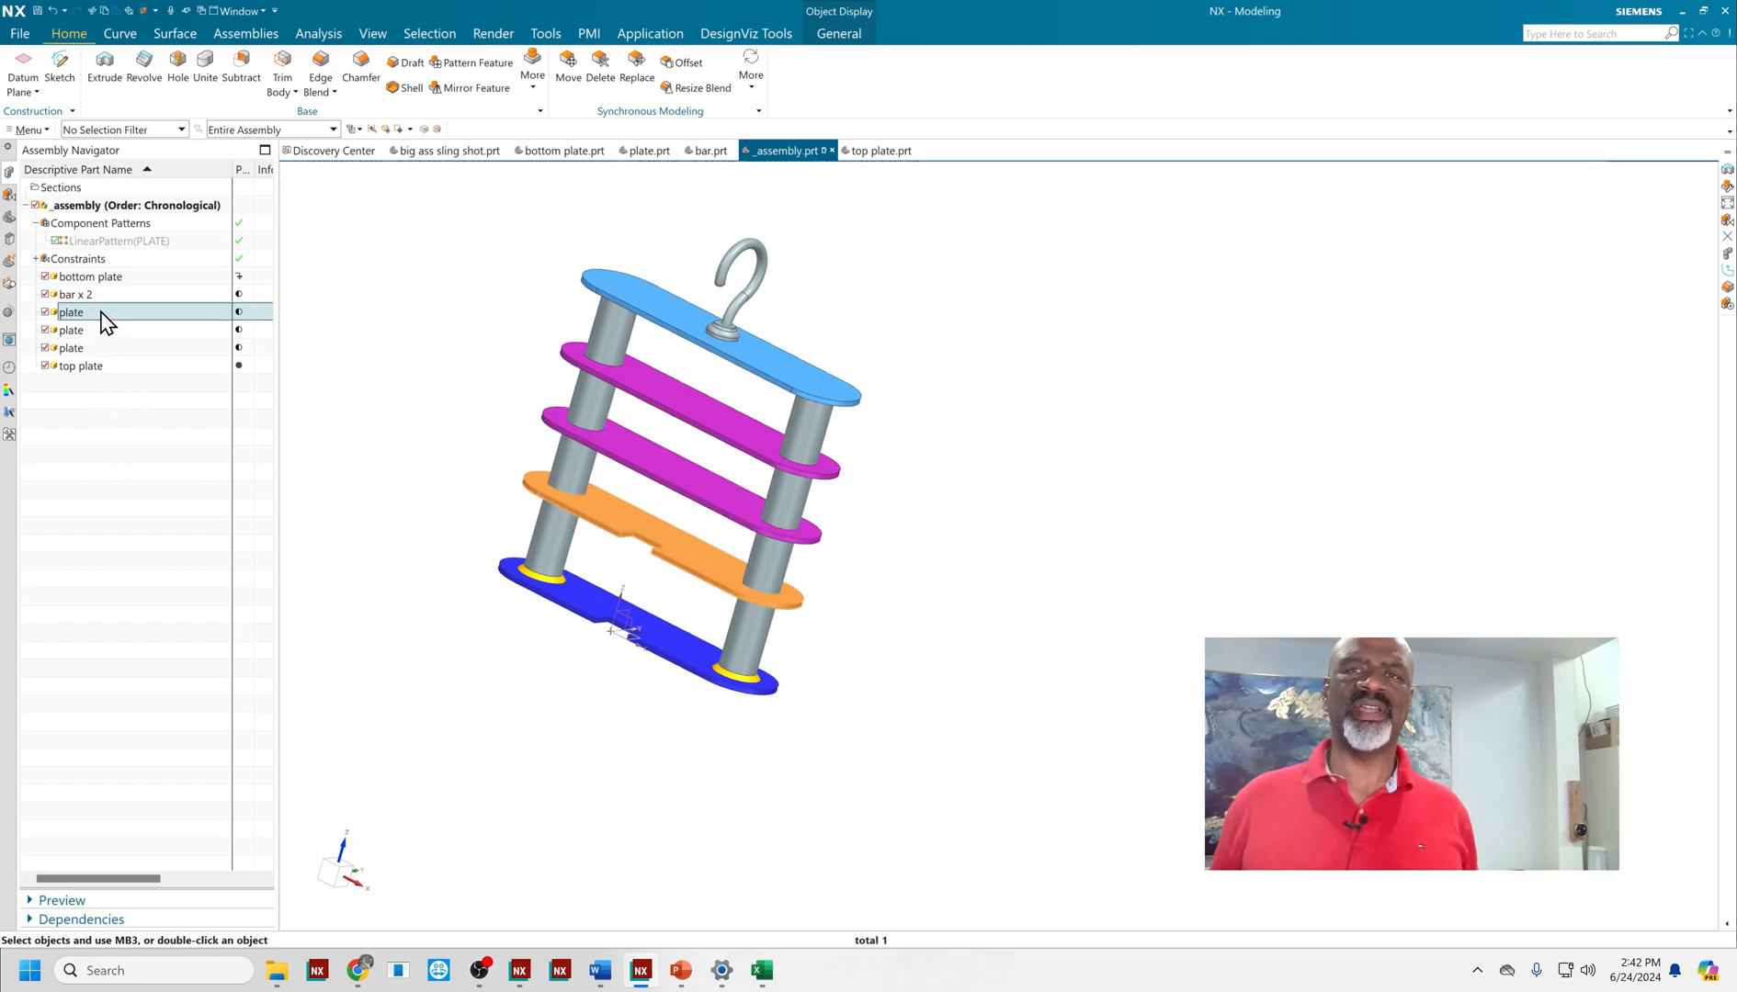
pyautogui.rightClick(70, 312)
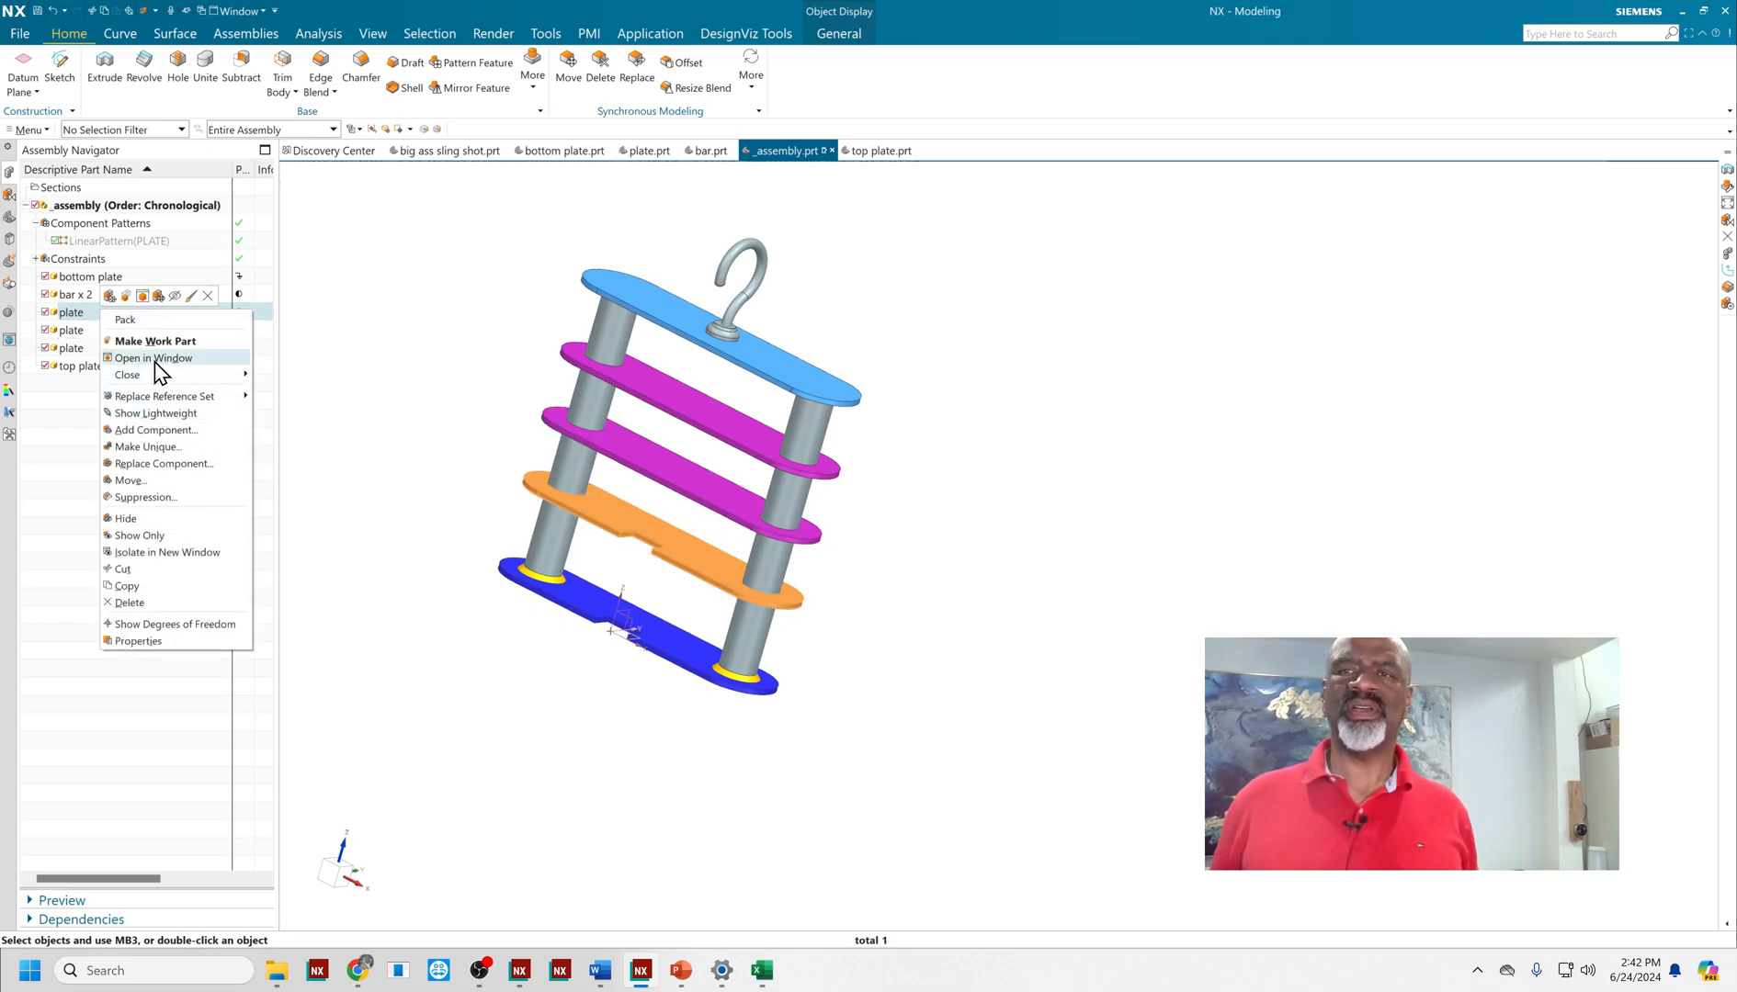
pyautogui.click(153, 358)
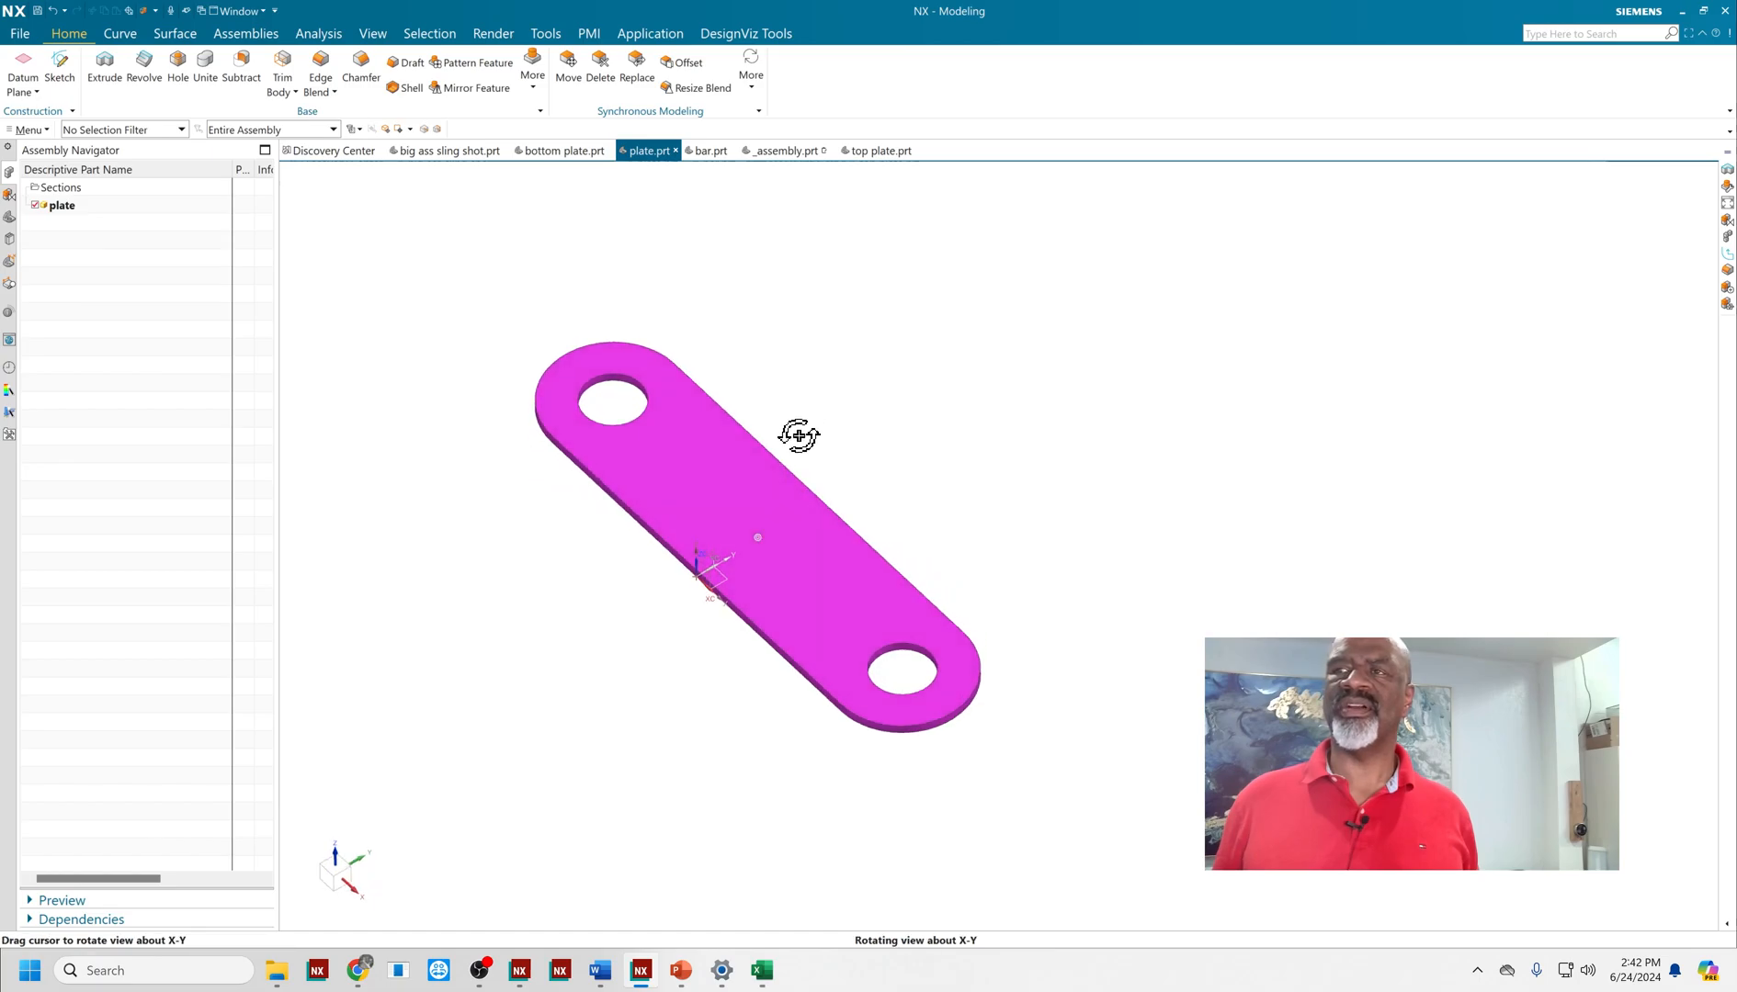